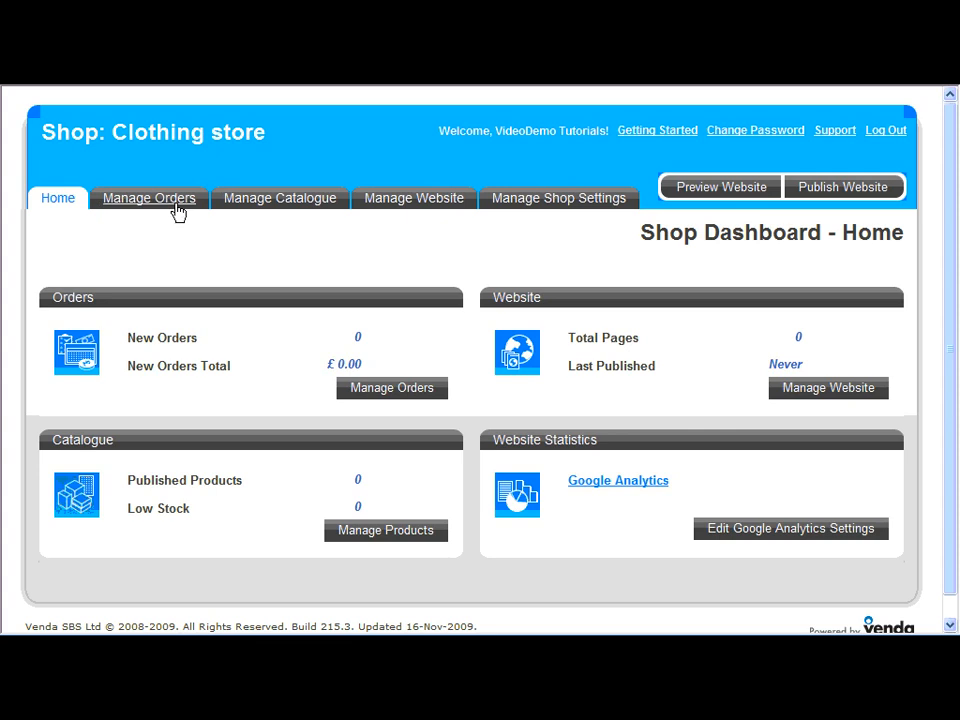
{"action": "mouse_move", "coordinate": [307, 205]}
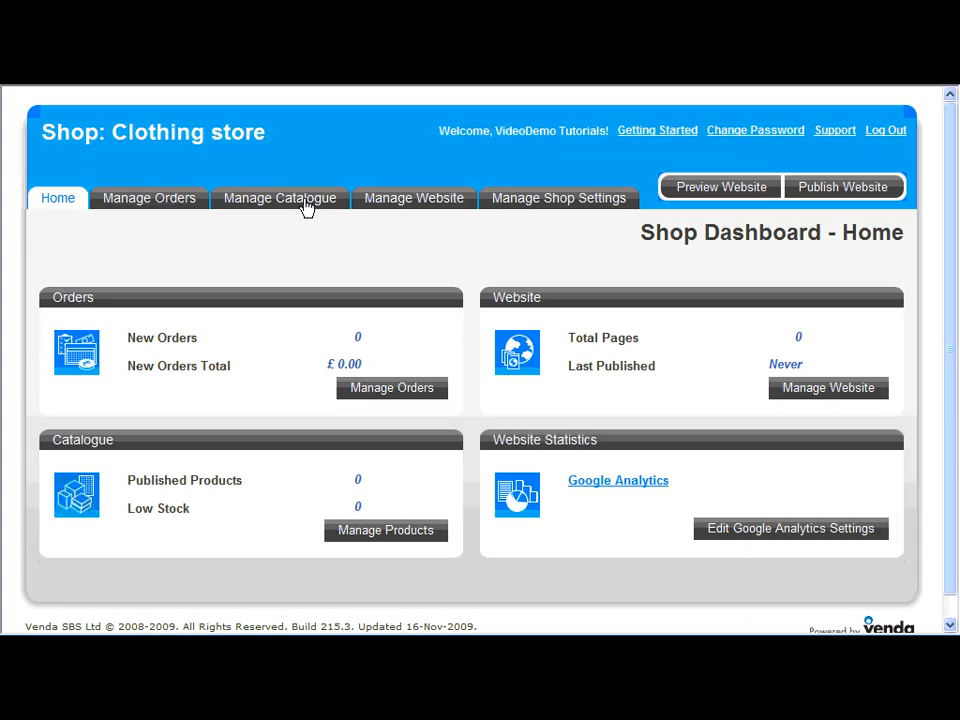
{"action": "mouse_move", "coordinate": [413, 198]}
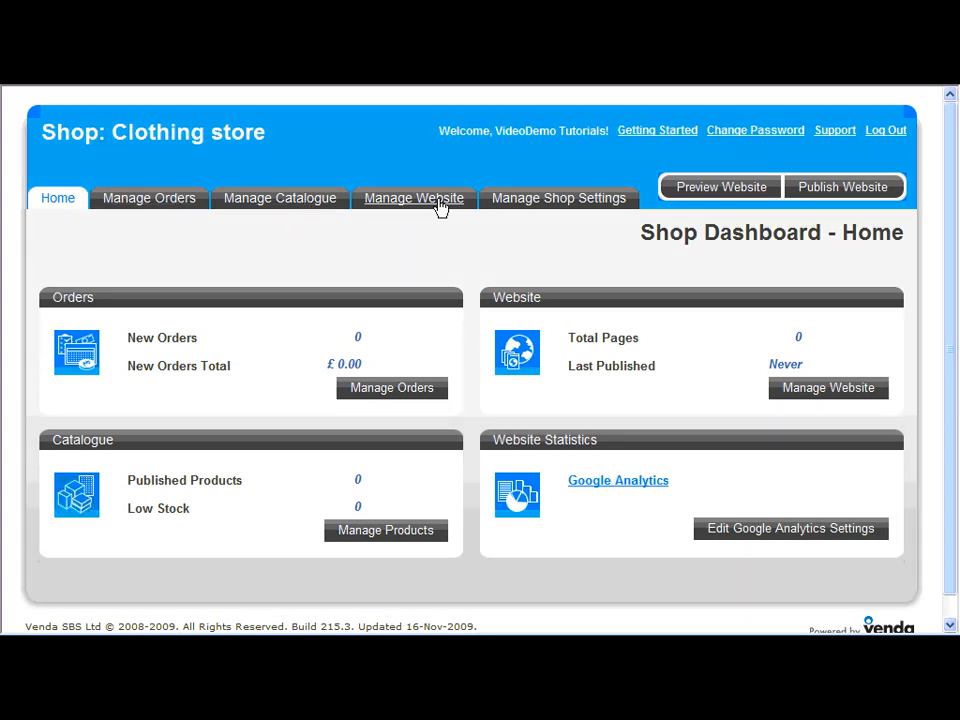
{"action": "mouse_move", "coordinate": [558, 198]}
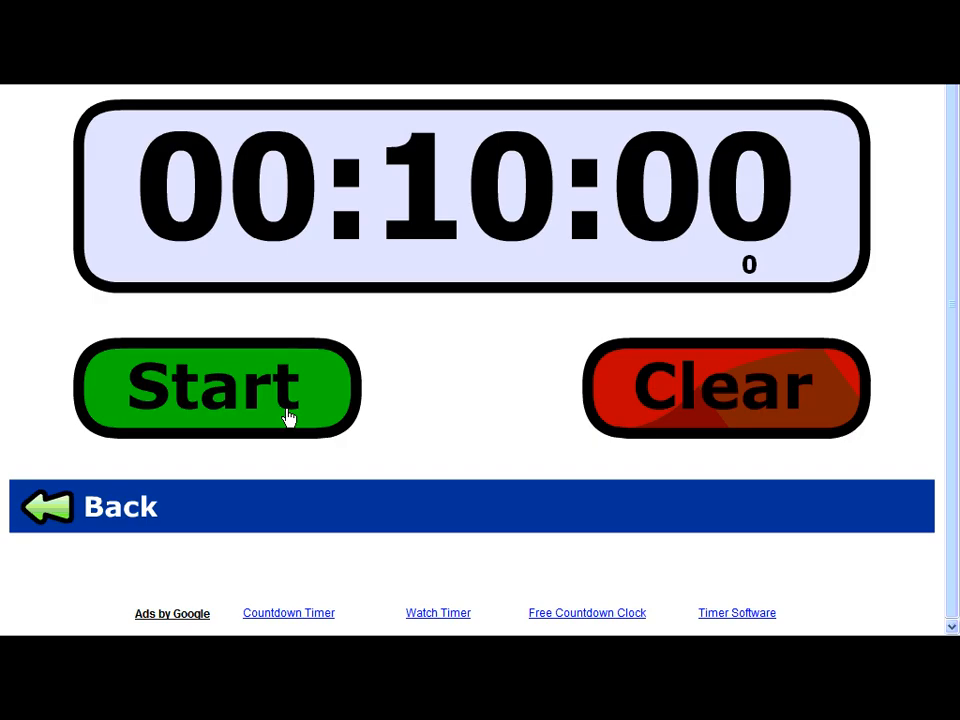
Switch from the Home dashboard to the Manage Shop Settings page.
{"action": "left_click", "coordinate": [217, 388]}
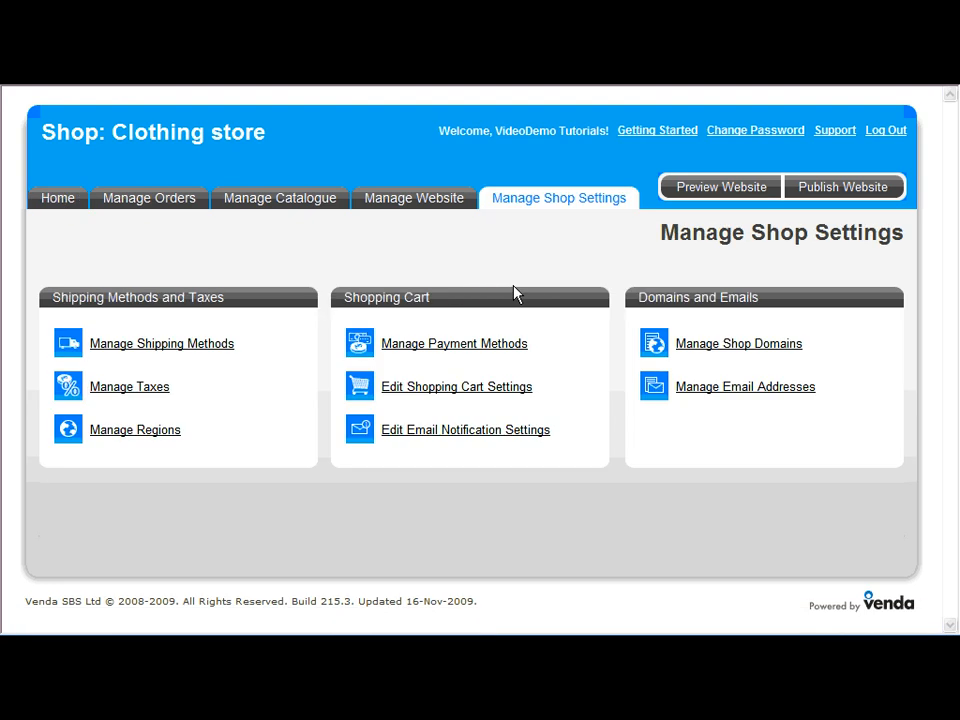
{"action": "mouse_move", "coordinate": [715, 355]}
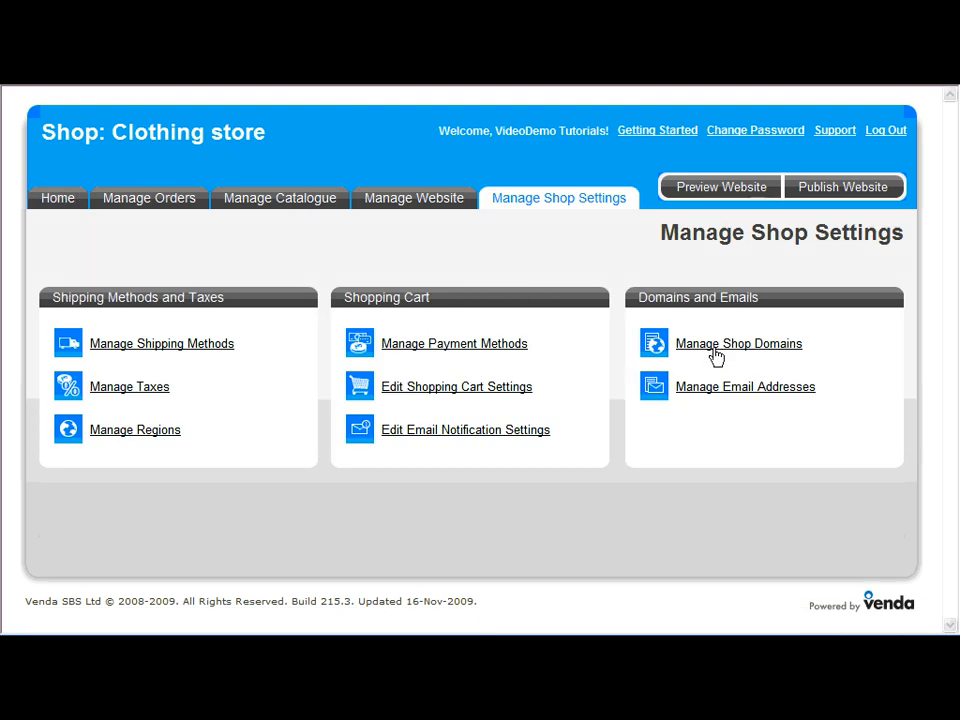
Check that theclothesshoponline.com is available and register it for the shop.
{"action": "left_click", "coordinate": [738, 343]}
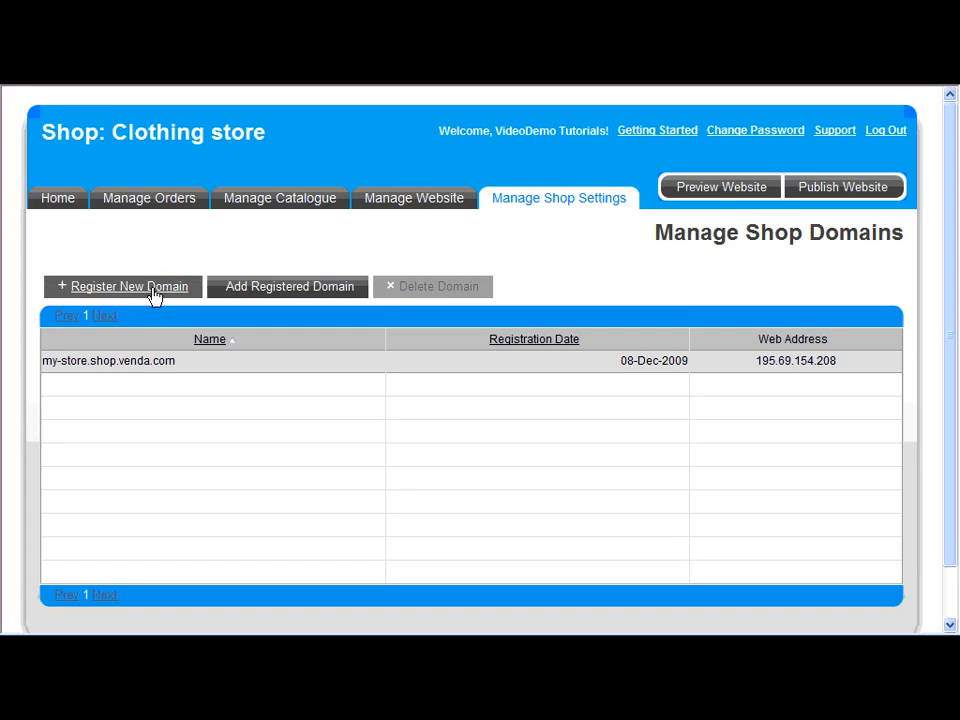
{"action": "left_click", "coordinate": [123, 286]}
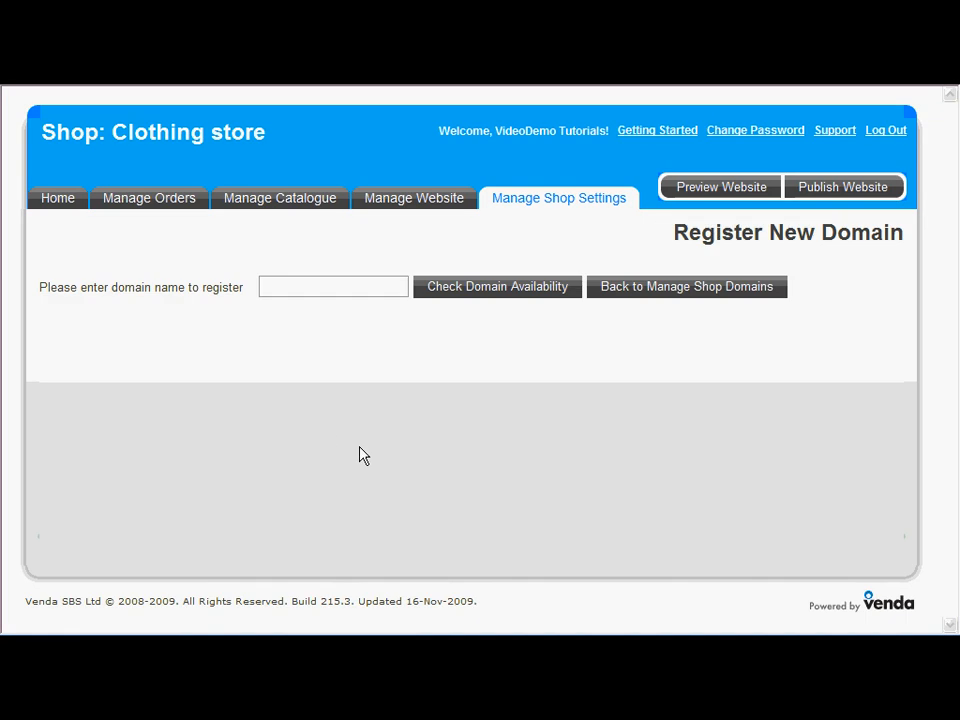
{"action": "type", "text": "theclo"}
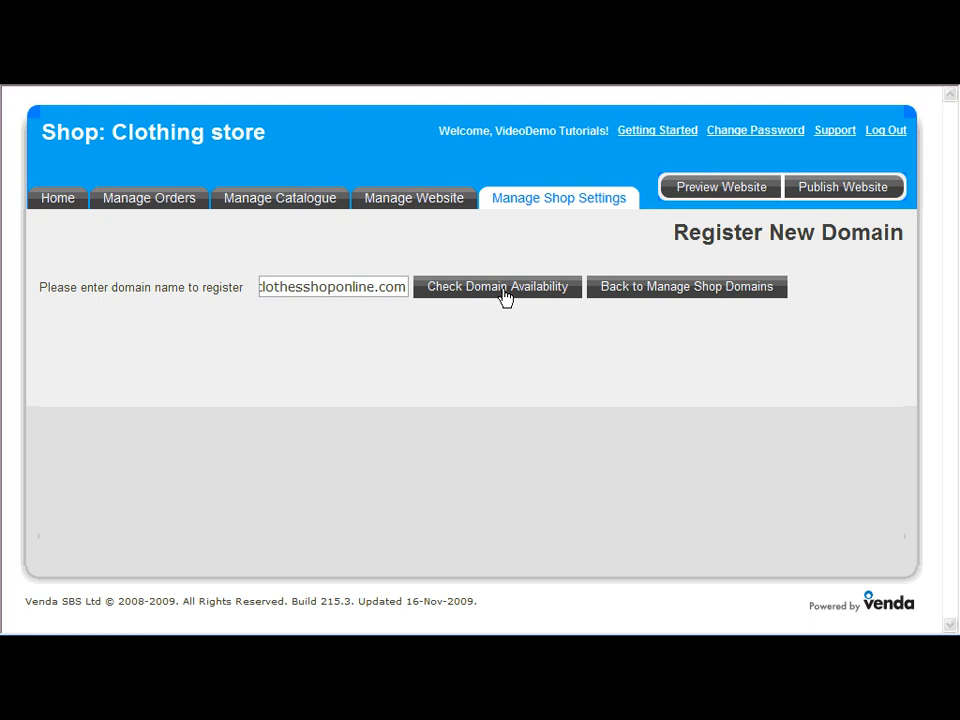
{"action": "left_click", "coordinate": [497, 287]}
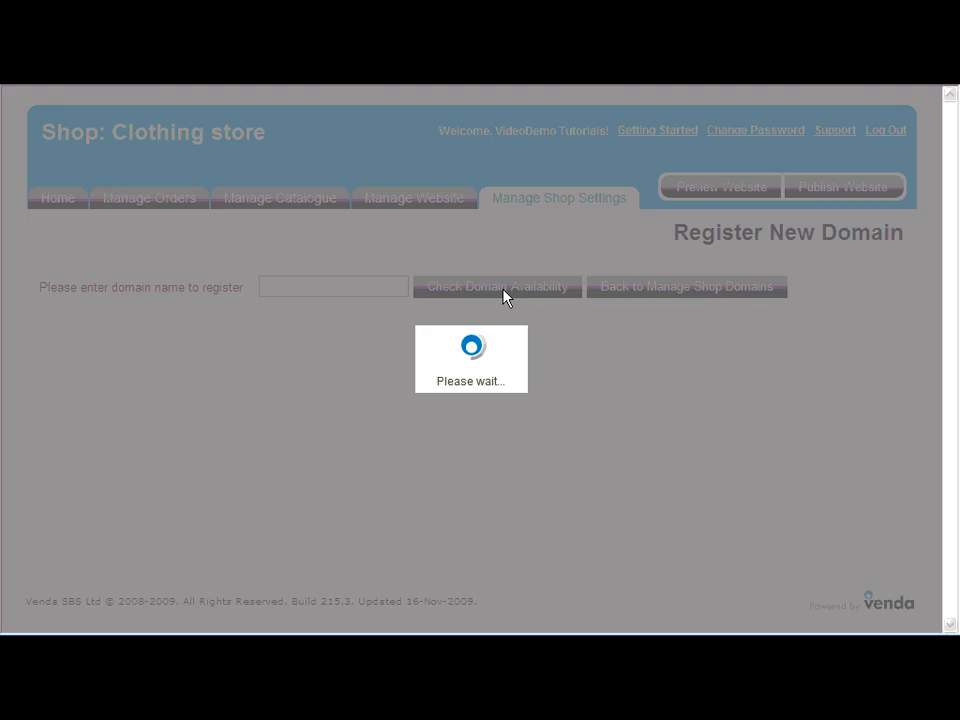
{"action": "left_click", "coordinate": [497, 287]}
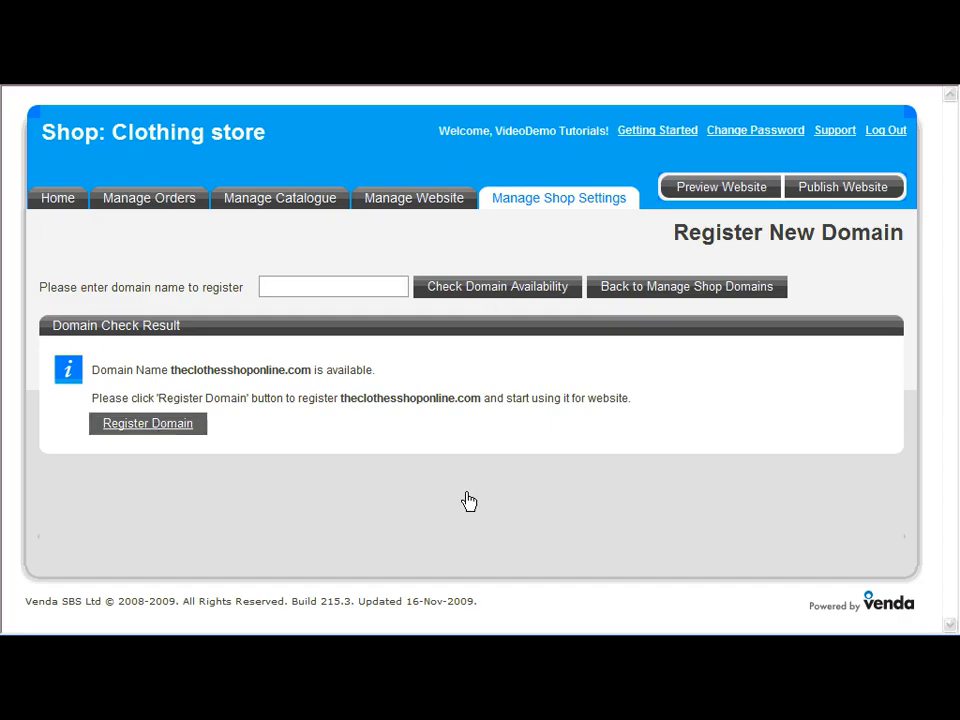
{"action": "left_click", "coordinate": [147, 423]}
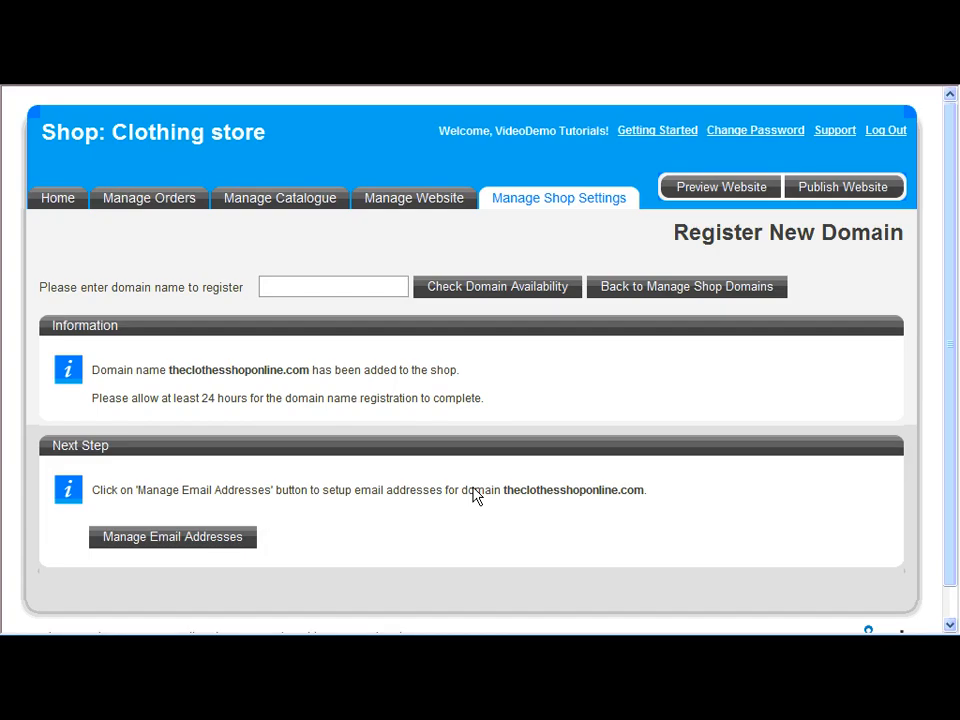
{"action": "mouse_move", "coordinate": [172, 537]}
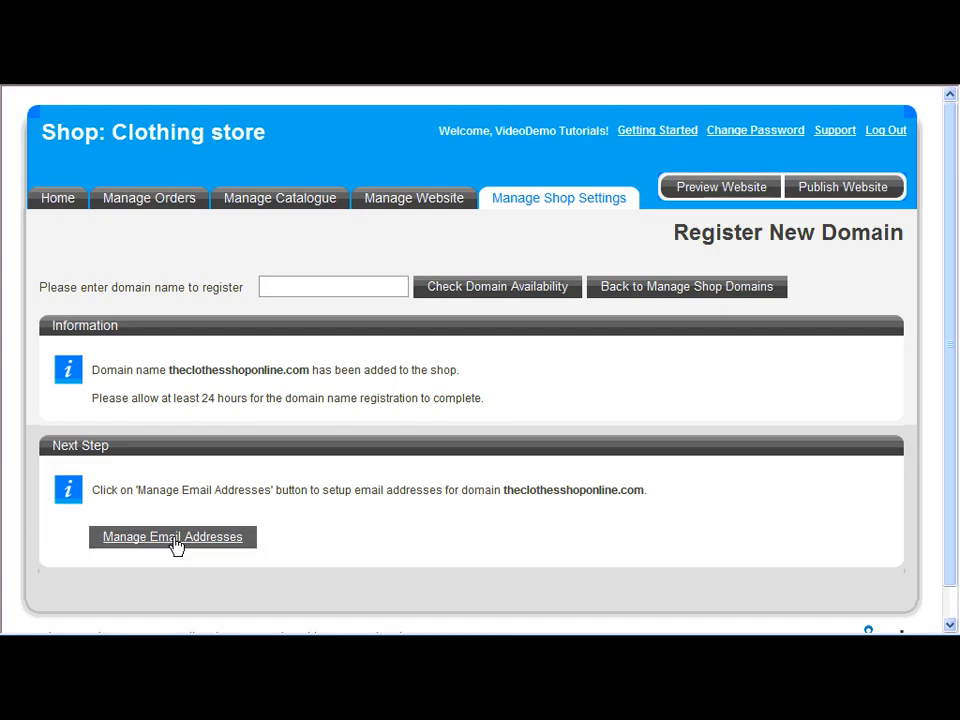
{"action": "left_click", "coordinate": [172, 537]}
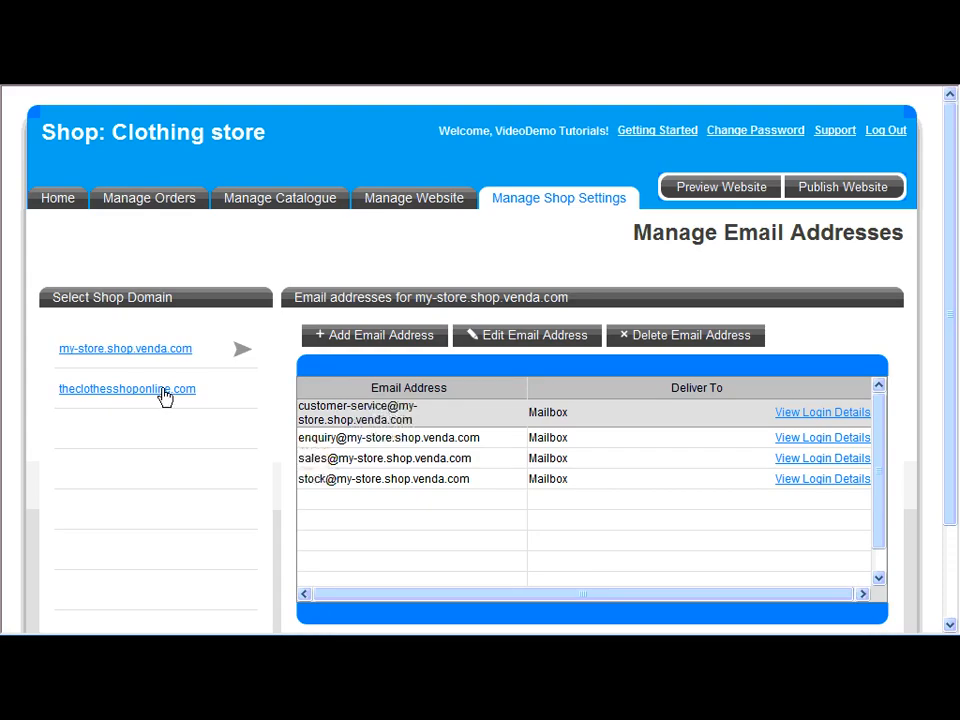
{"action": "left_click", "coordinate": [127, 388]}
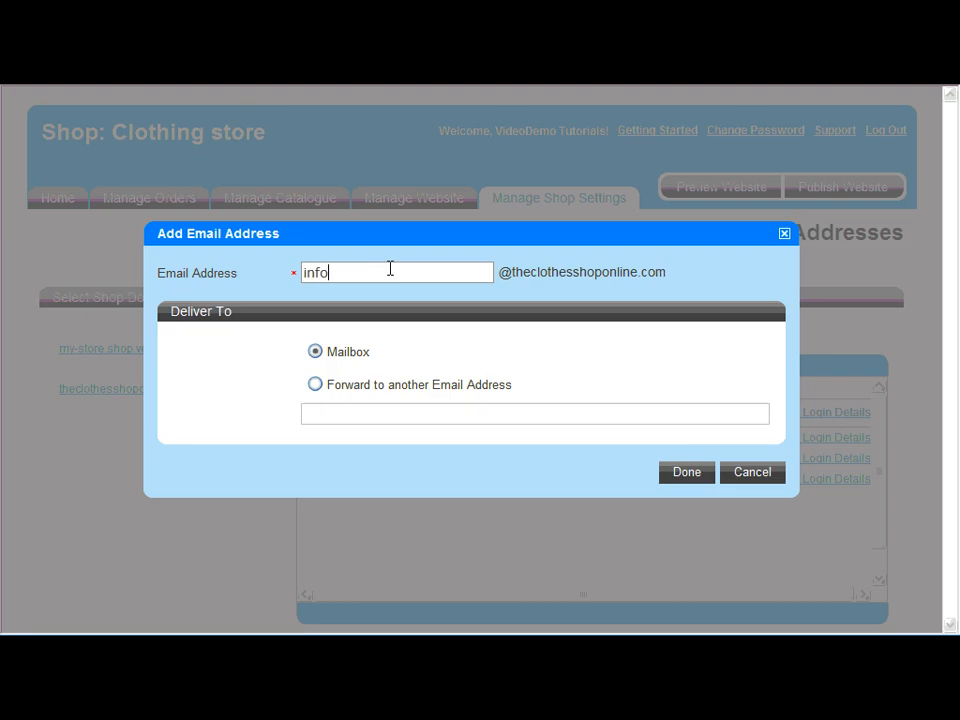
{"action": "left_click", "coordinate": [315, 384]}
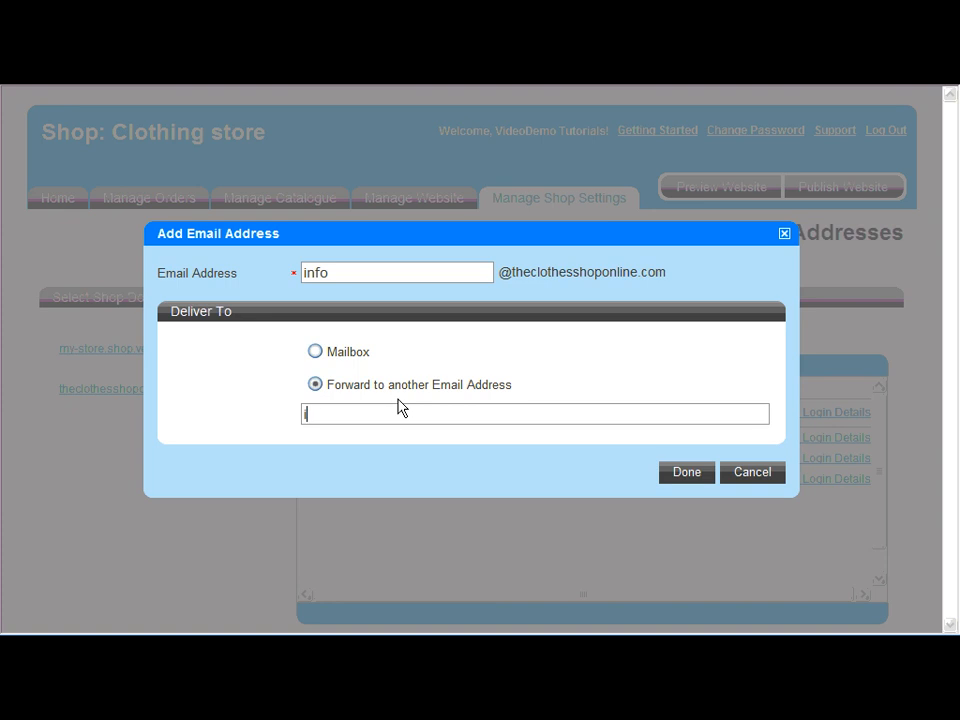
{"action": "left_click", "coordinate": [686, 472]}
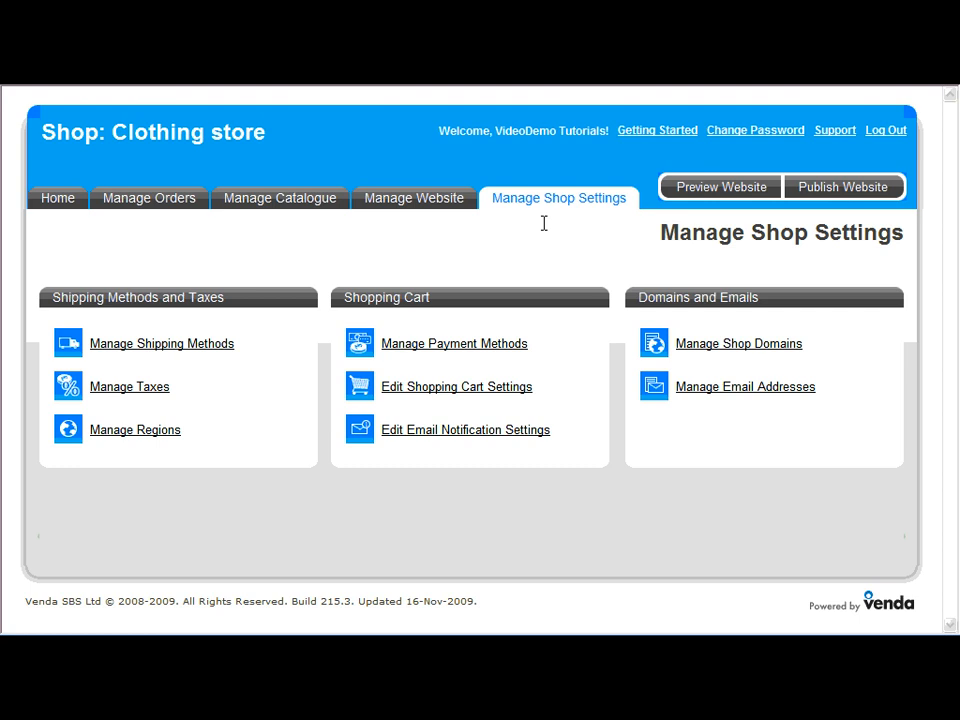
Send shop emails from theclothesshoponline.com, with sales and enquiries notification addresses.
{"action": "left_click", "coordinate": [454, 343]}
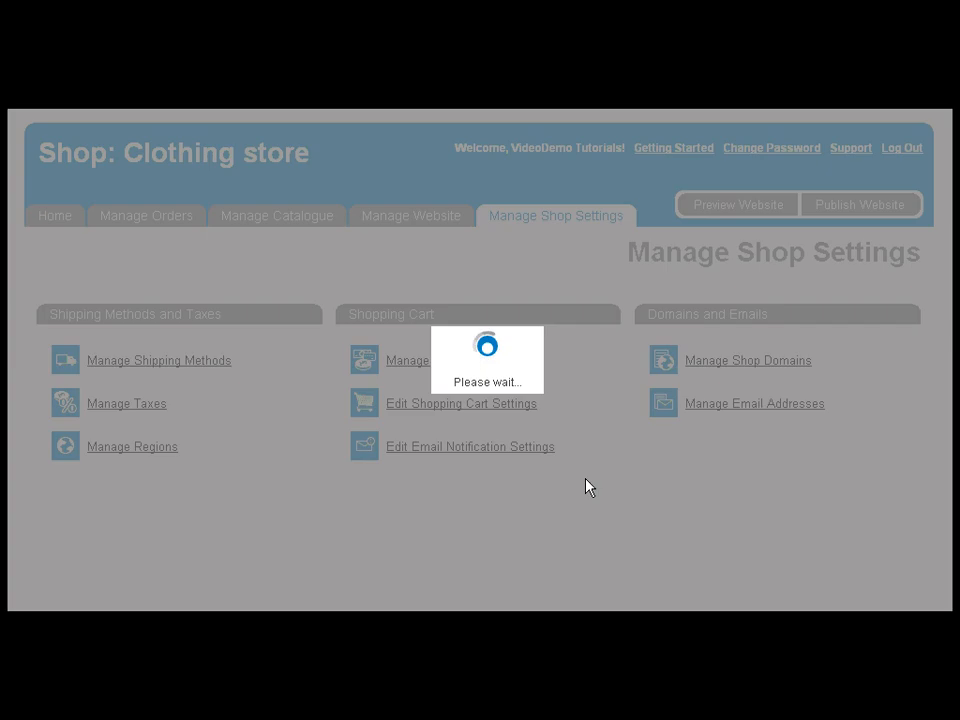
{"action": "left_click", "coordinate": [469, 446]}
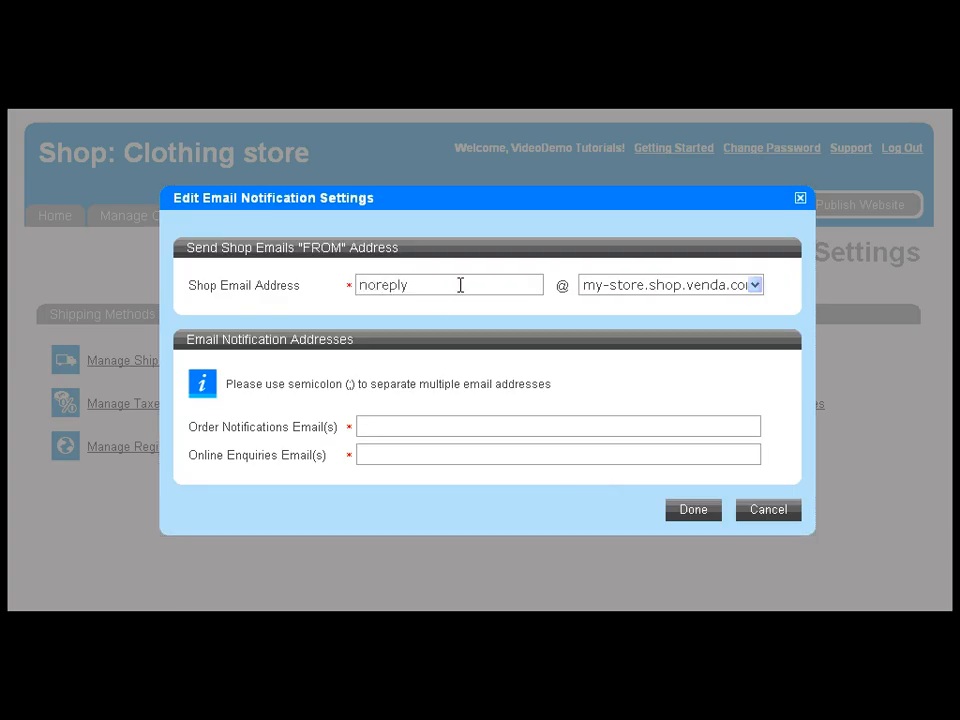
{"action": "left_click", "coordinate": [754, 285]}
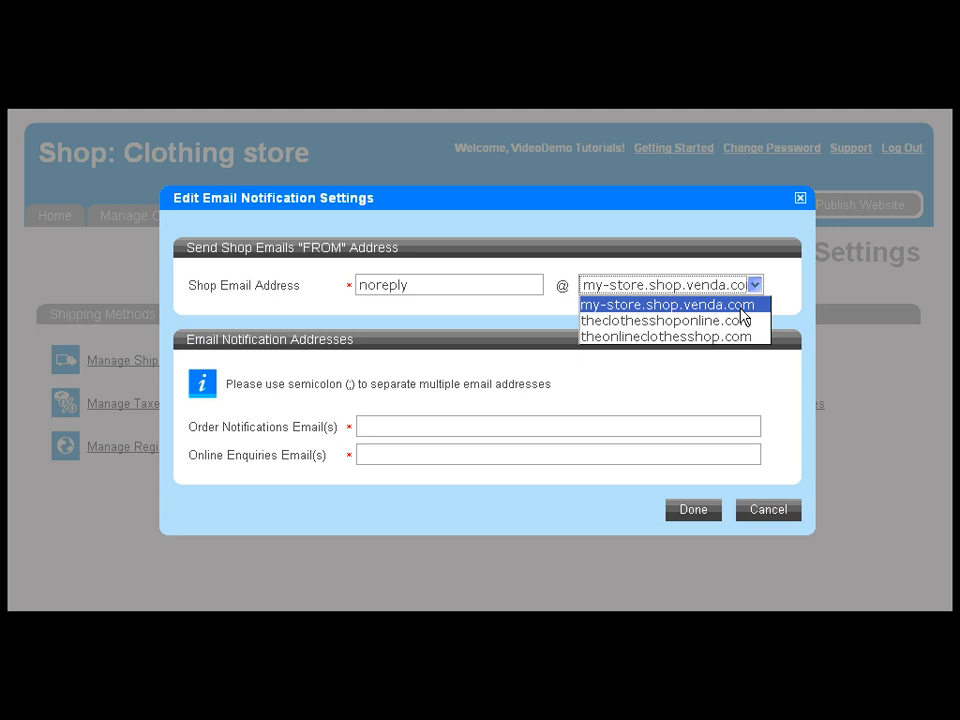
{"action": "left_click", "coordinate": [666, 321]}
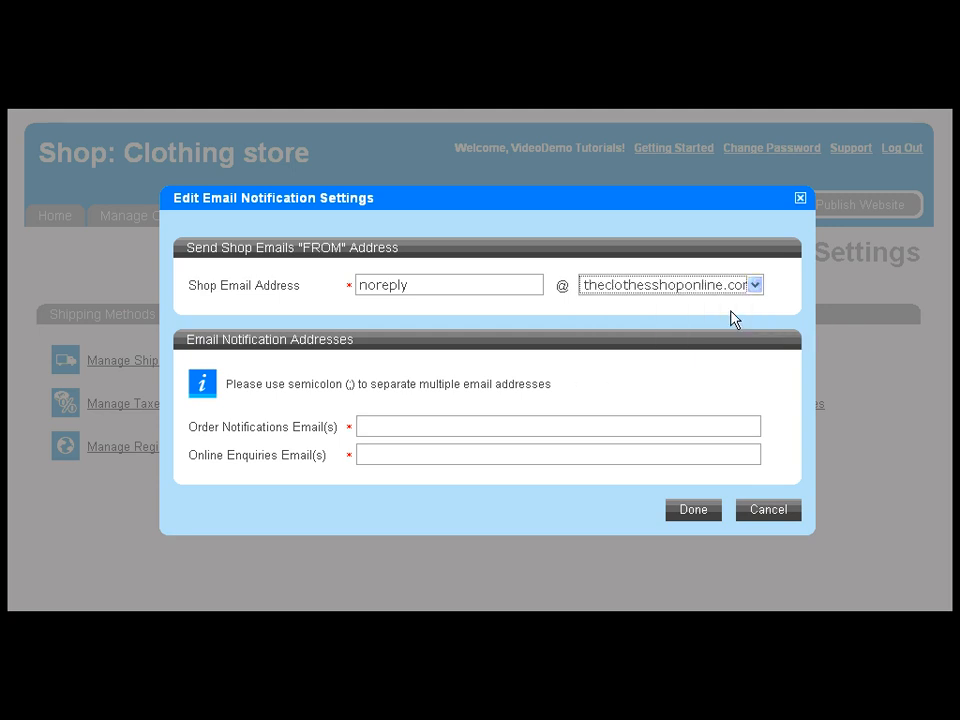
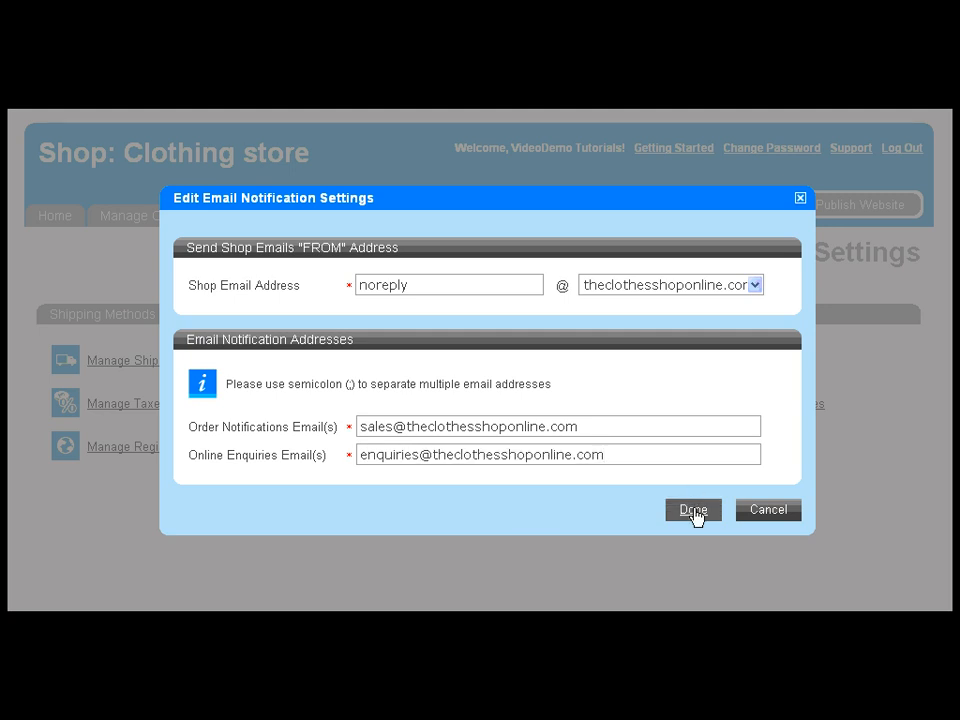
{"action": "left_click", "coordinate": [692, 510]}
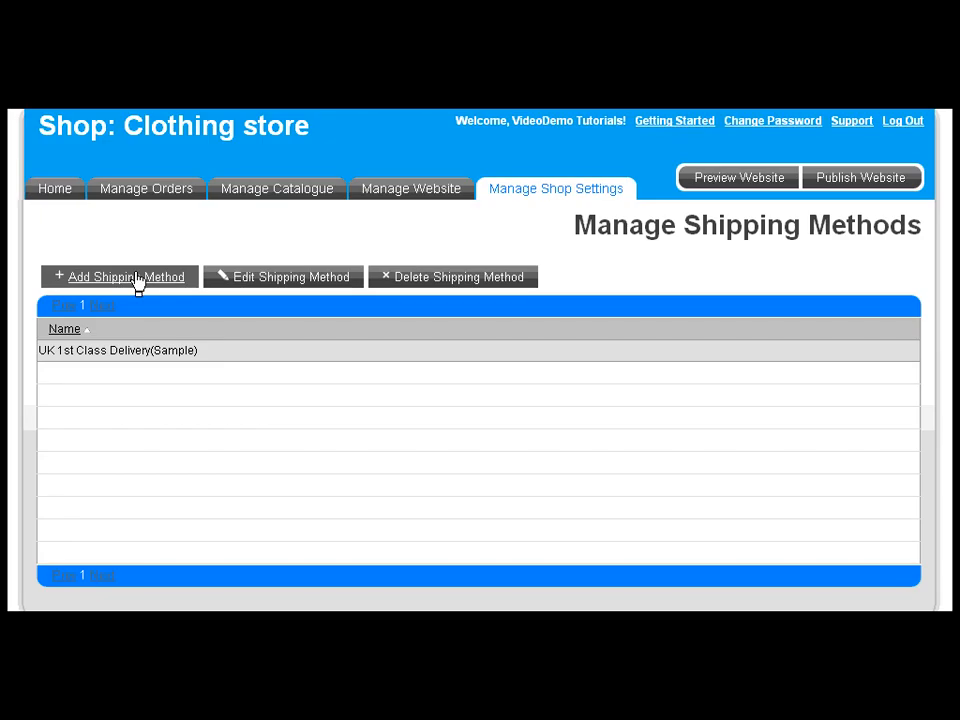
Create a weight-based European Delivery method costing 5.00, free above an order value.
{"action": "left_click", "coordinate": [119, 276]}
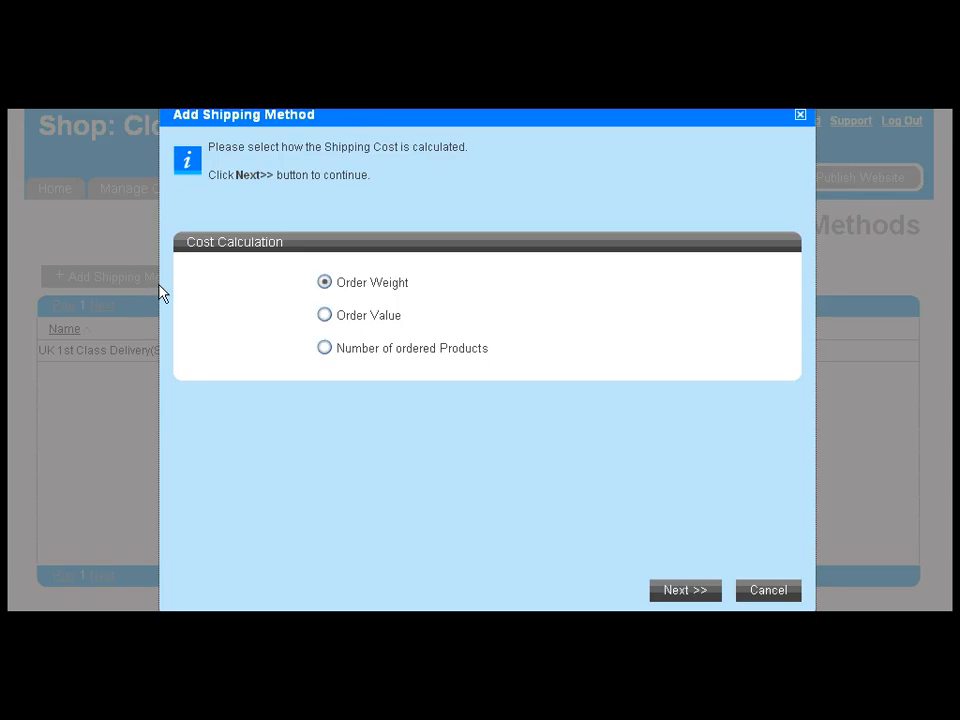
{"action": "mouse_move", "coordinate": [386, 327]}
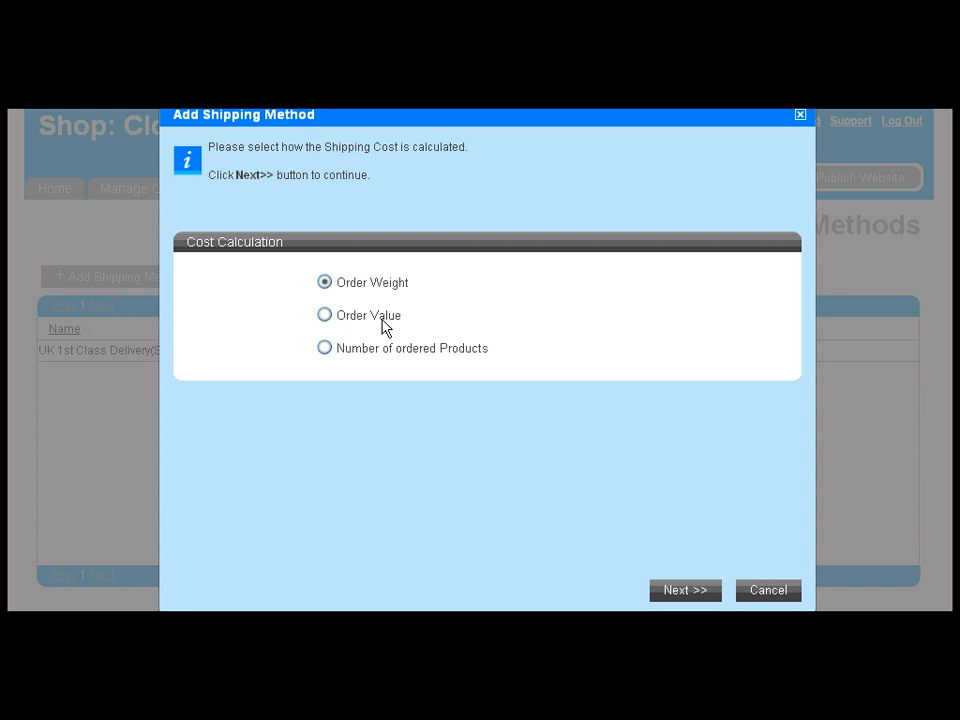
{"action": "mouse_move", "coordinate": [688, 578]}
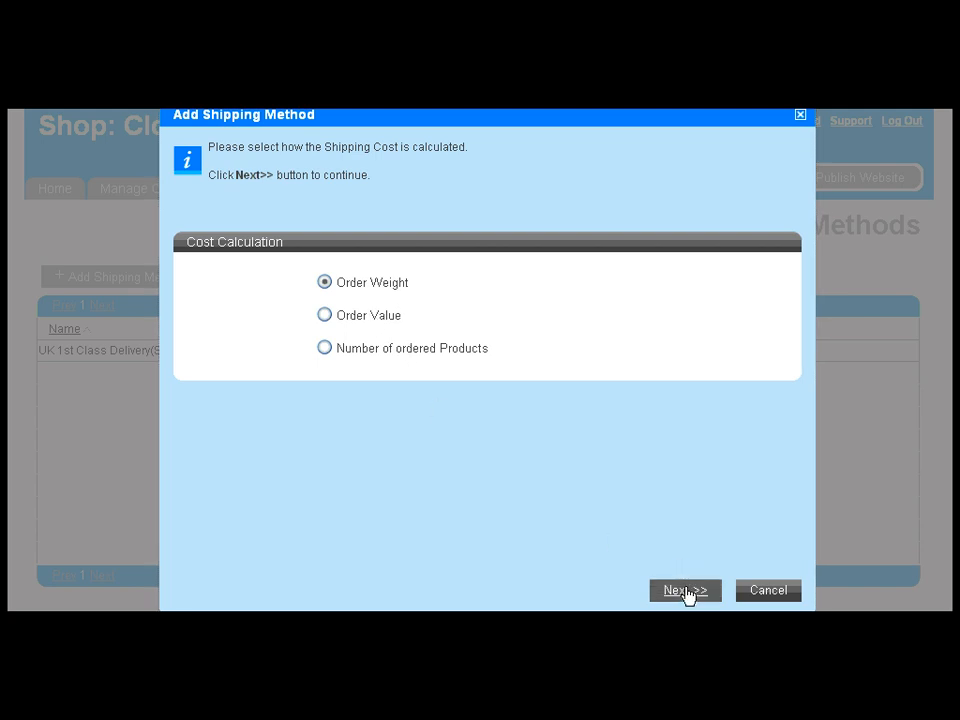
{"action": "left_click", "coordinate": [685, 590]}
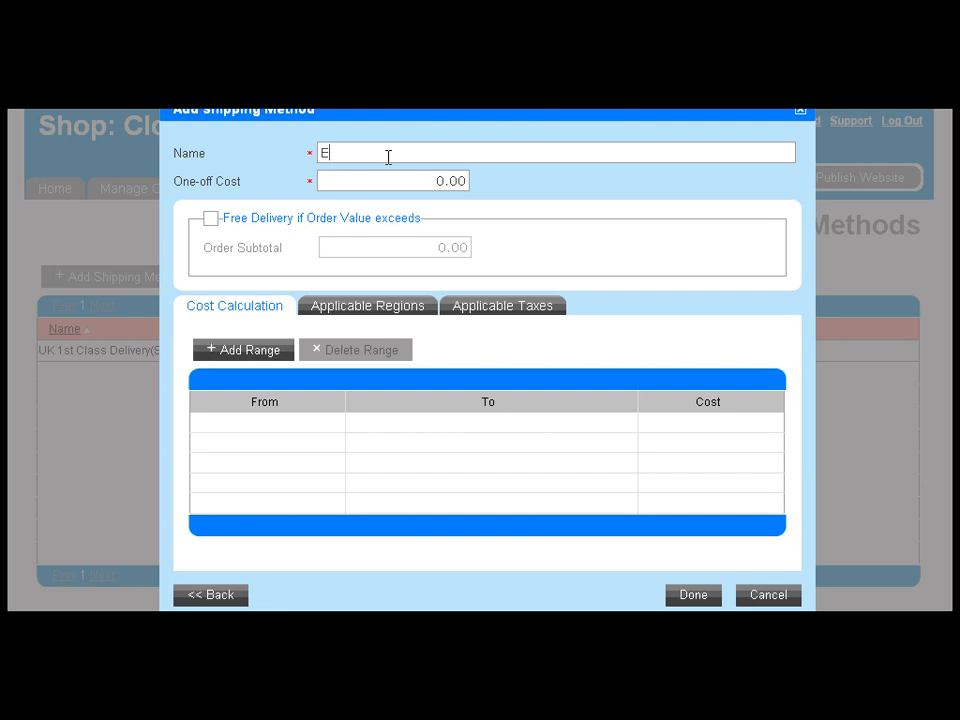
{"action": "type", "text": "uropean Delivery"}
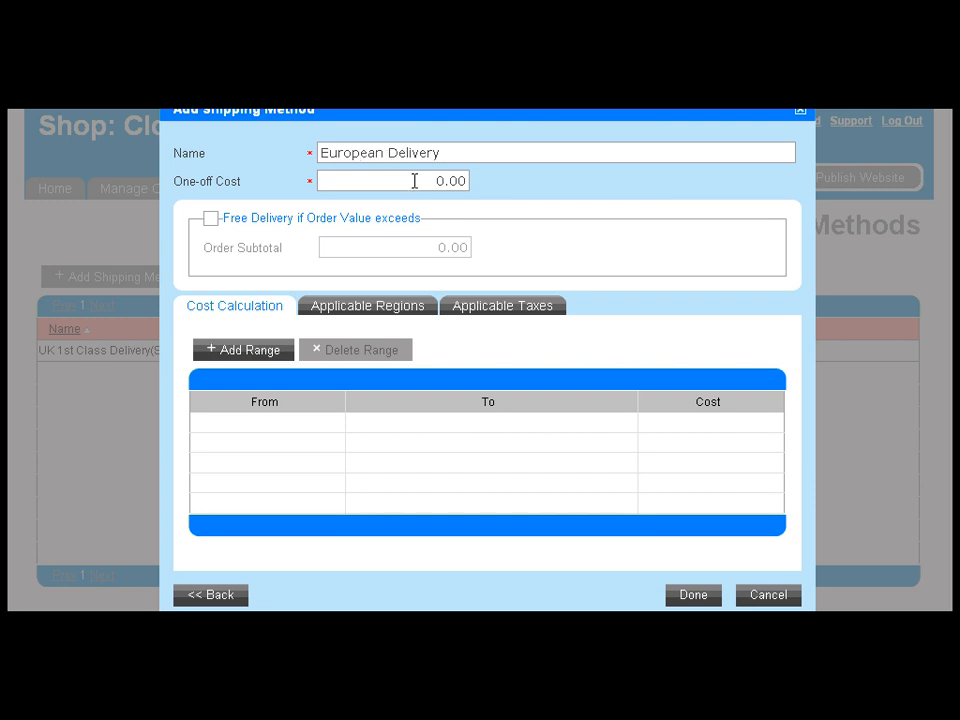
{"action": "type", "text": "5"}
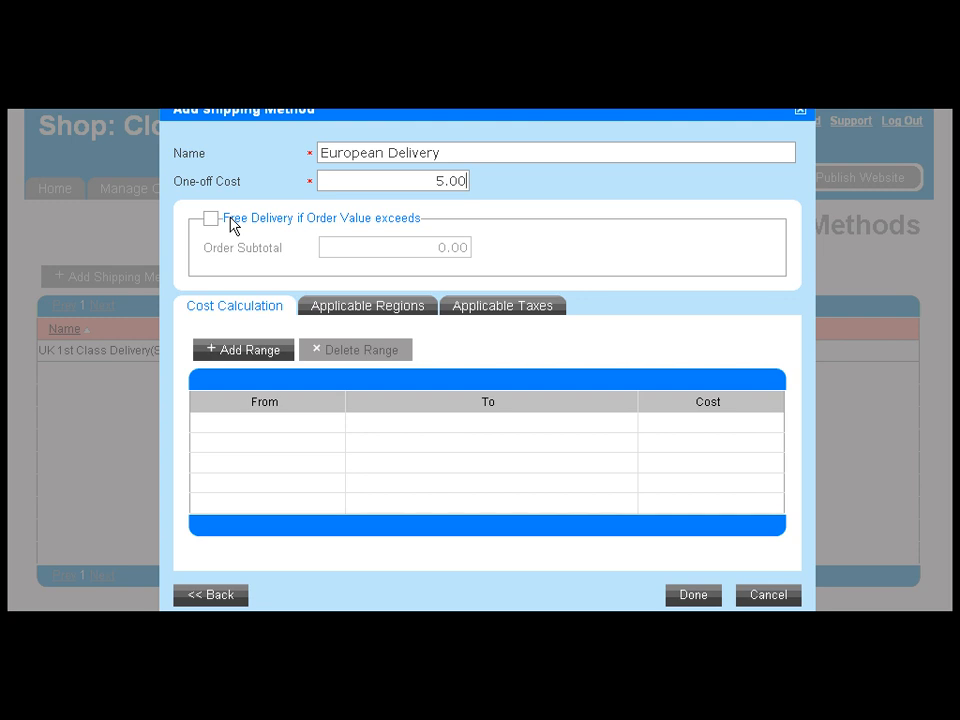
{"action": "left_click", "coordinate": [211, 218]}
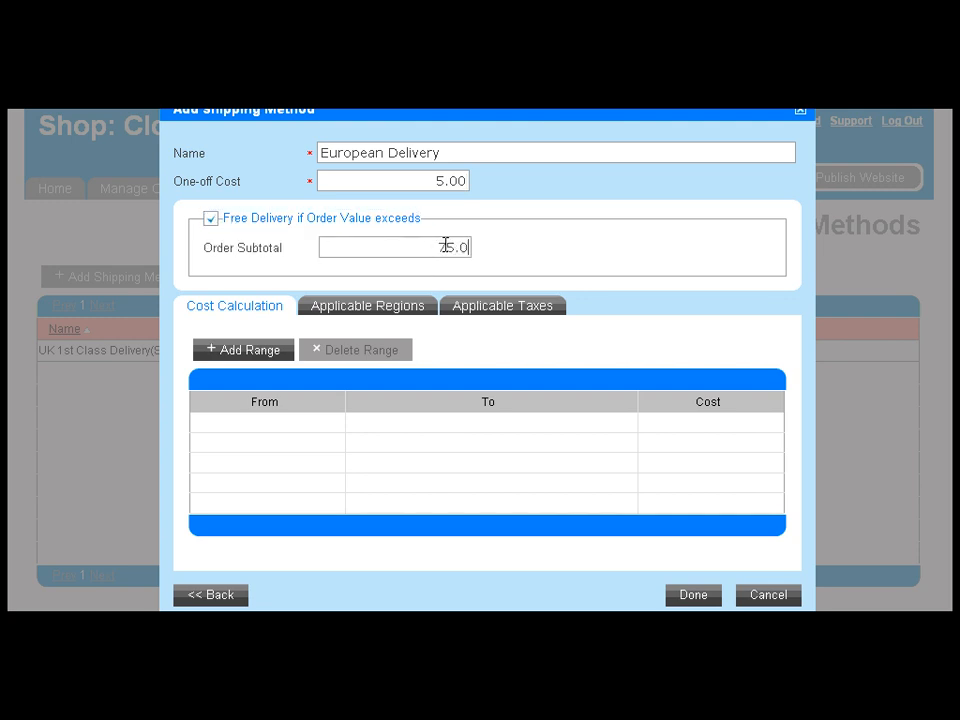
Add tiered cost range rows, apply the method to Europe, and save it.
{"action": "left_click", "coordinate": [242, 349]}
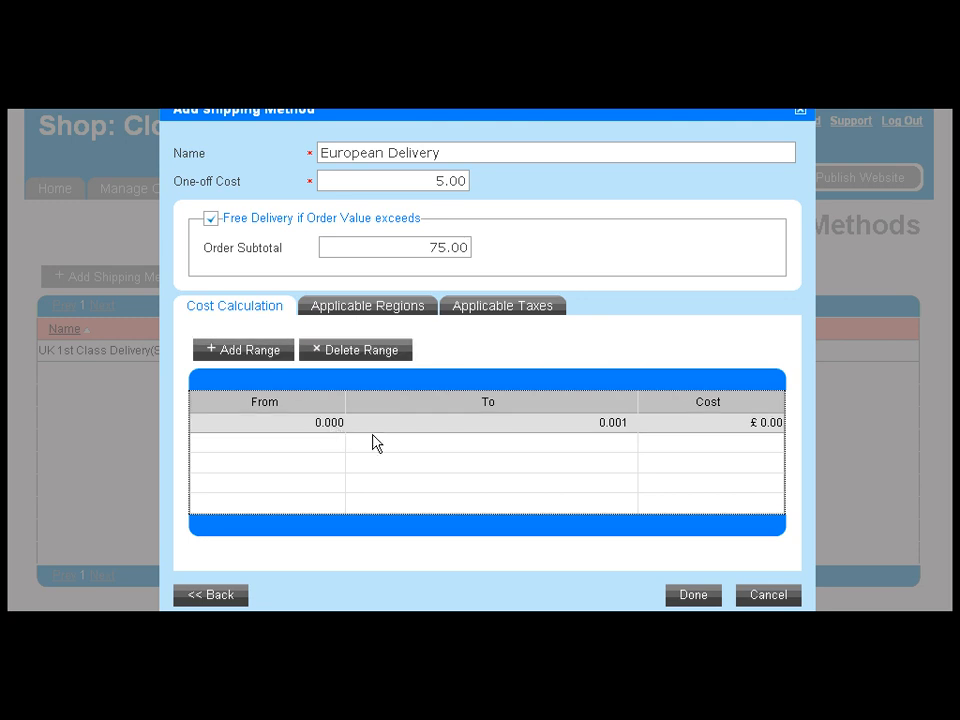
{"action": "type", "text": "10.000"}
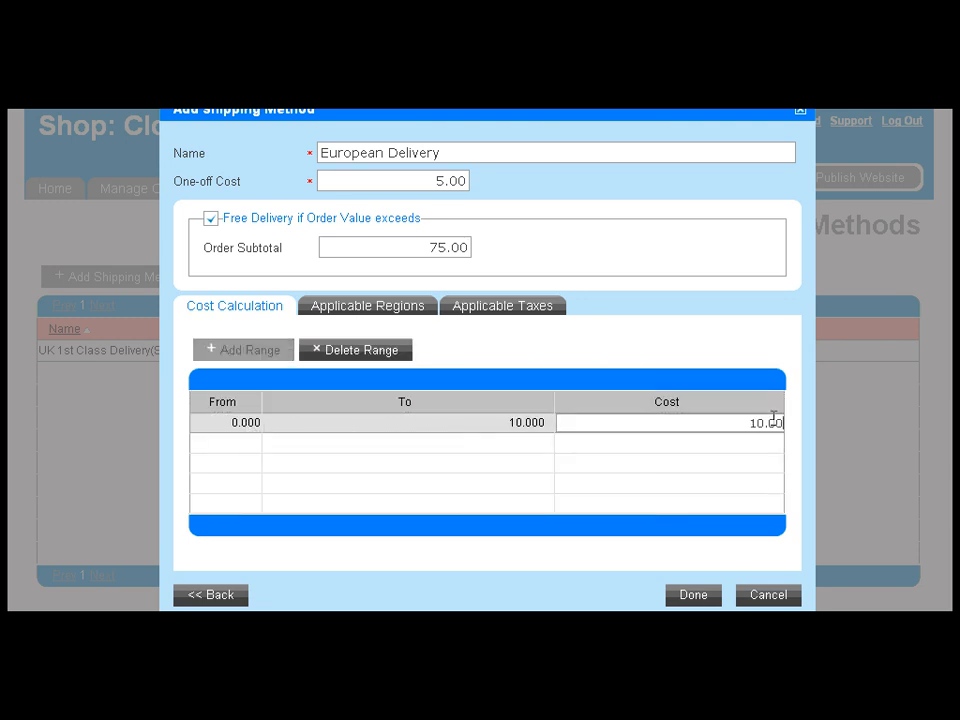
{"action": "left_click", "coordinate": [242, 350]}
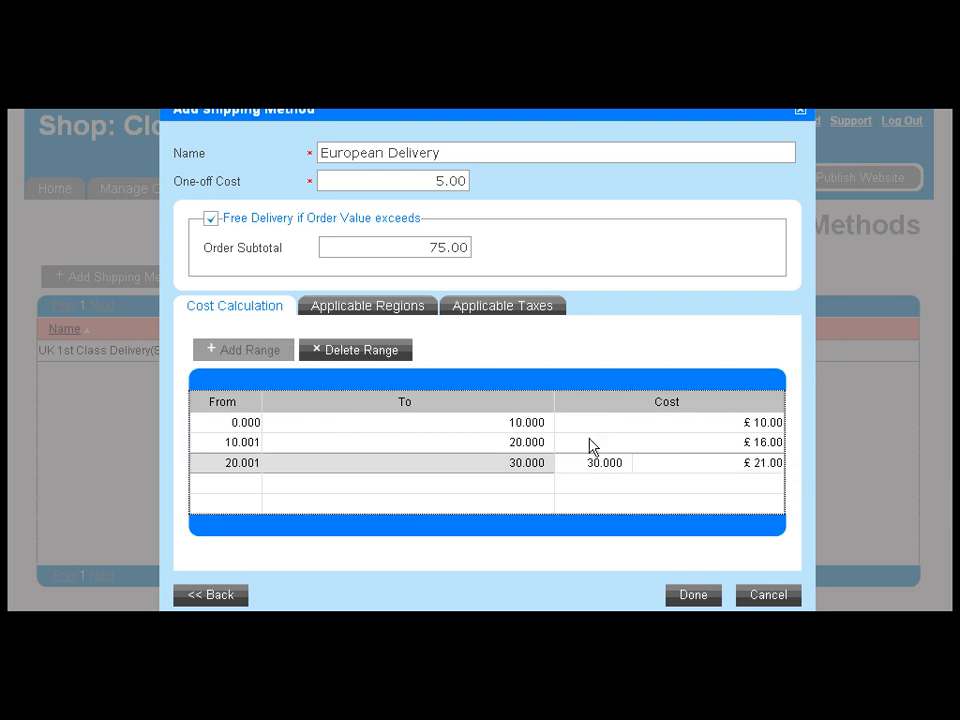
{"action": "left_click", "coordinate": [367, 305]}
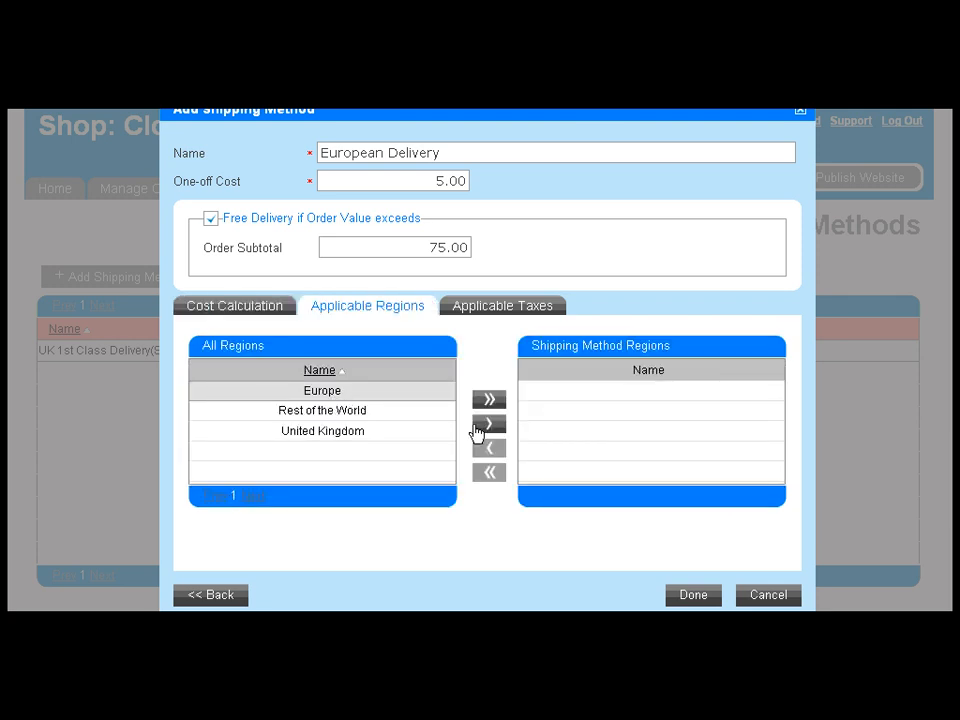
{"action": "left_click", "coordinate": [489, 423]}
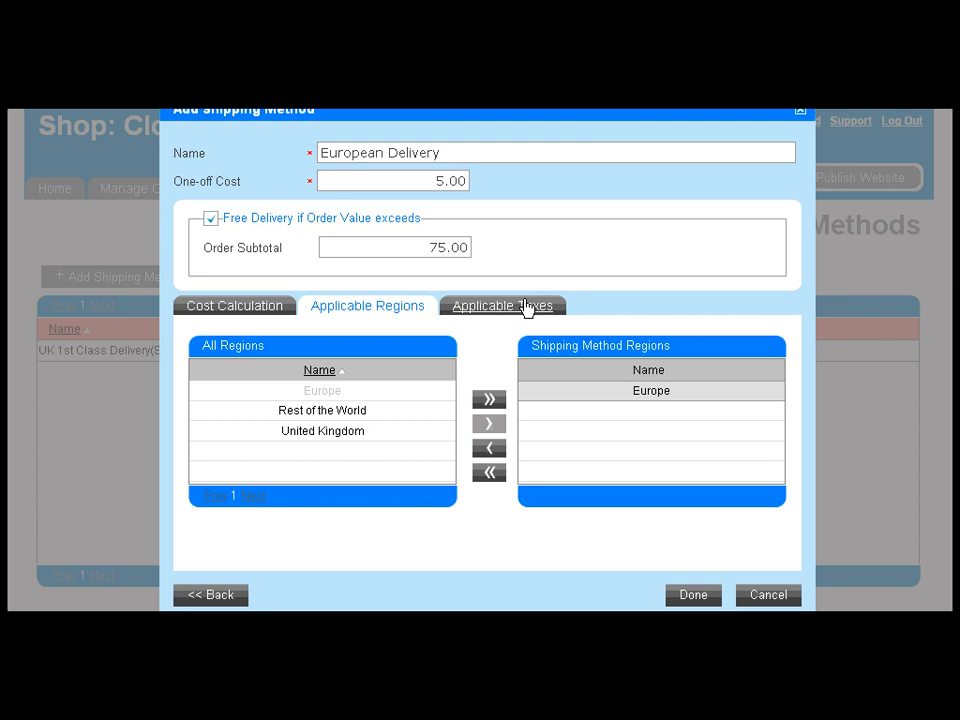
{"action": "left_click", "coordinate": [502, 305]}
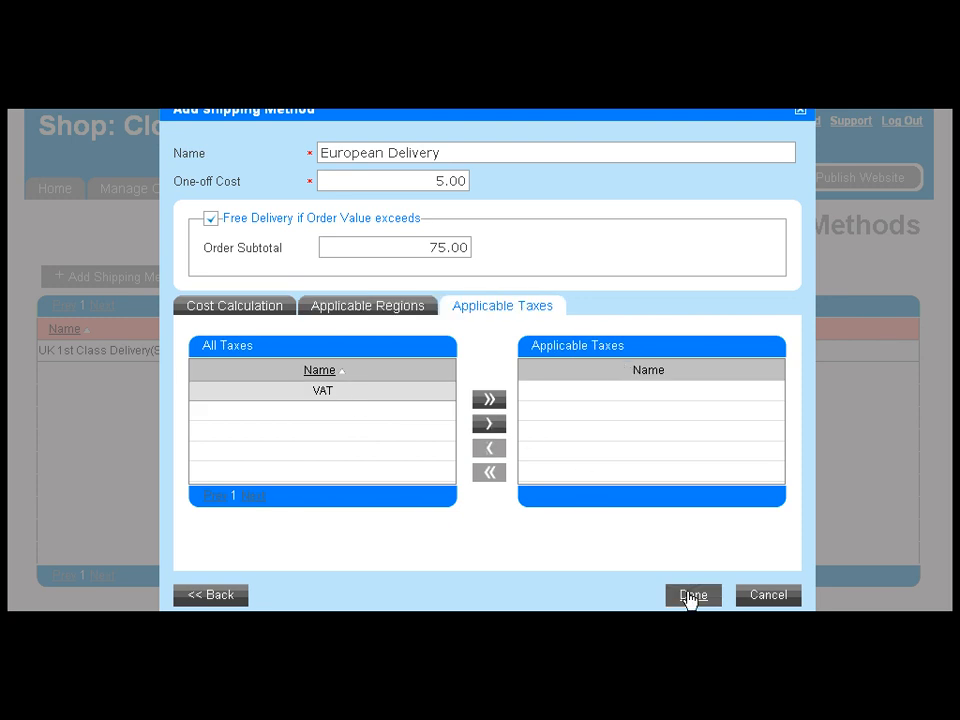
{"action": "left_click", "coordinate": [692, 595]}
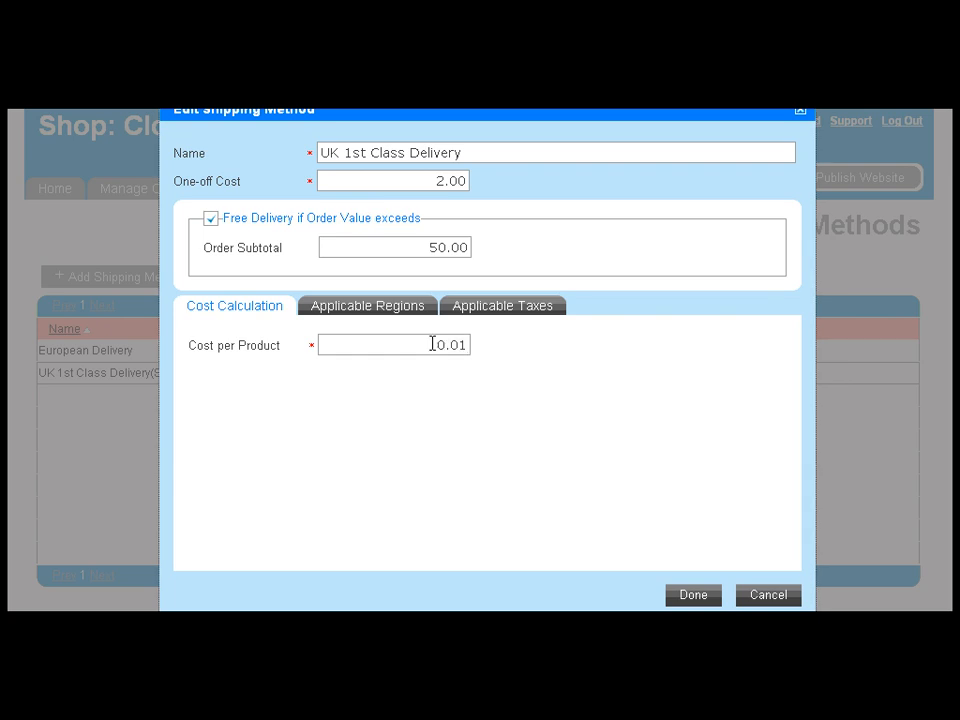
Charge 3.50 per product on UK 1st Class Delivery, covering United Kingdom with VAT.
{"action": "type", "text": "3.50"}
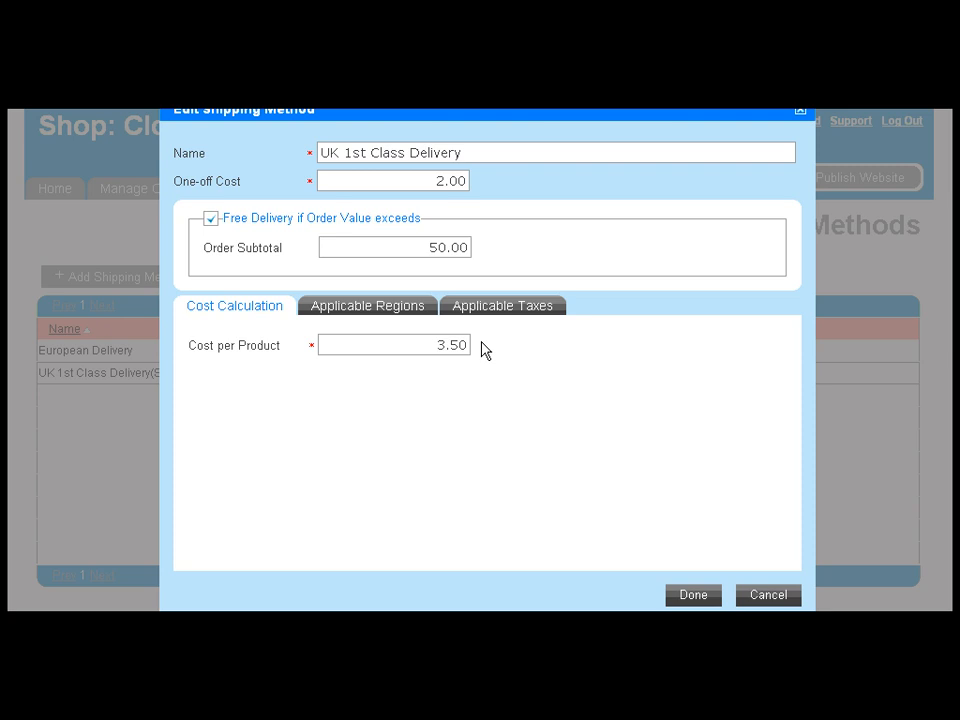
{"action": "left_click", "coordinate": [367, 305]}
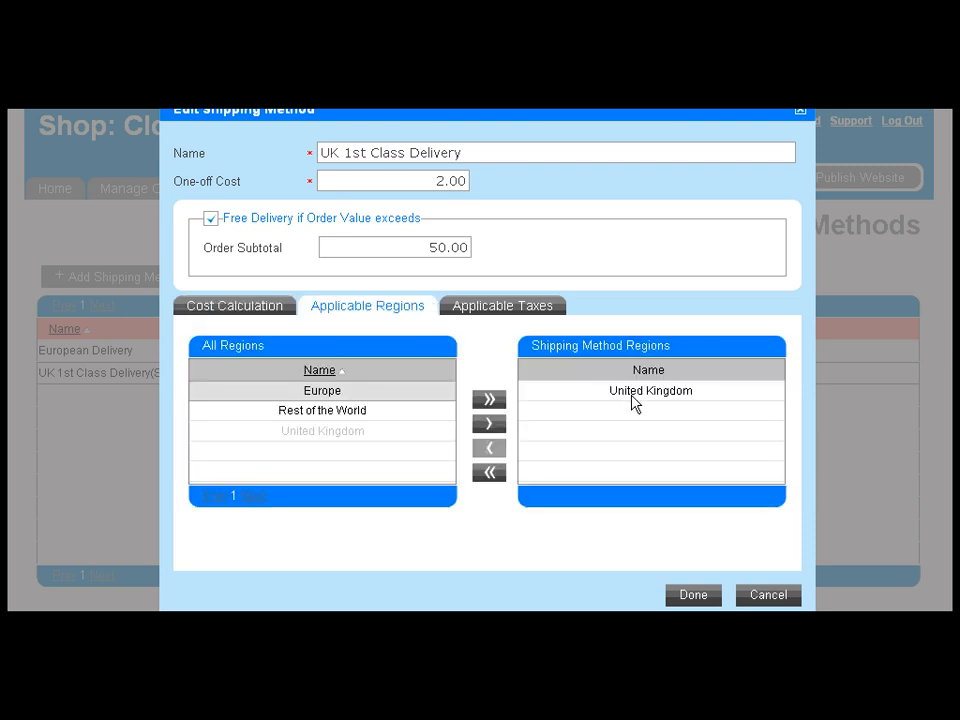
{"action": "left_click", "coordinate": [502, 305]}
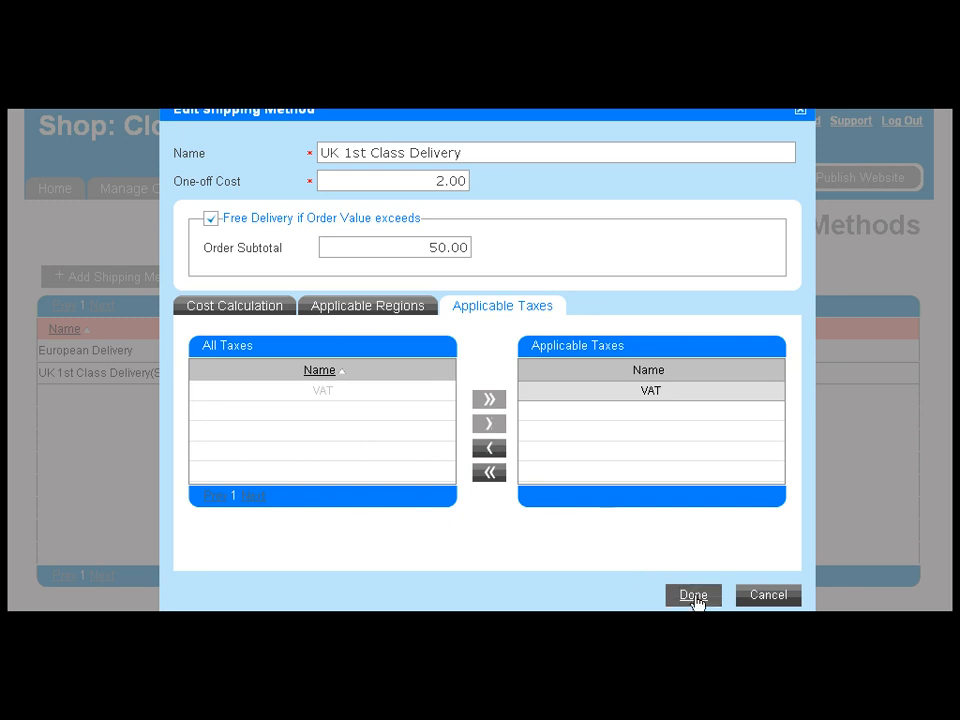
{"action": "left_click", "coordinate": [692, 595]}
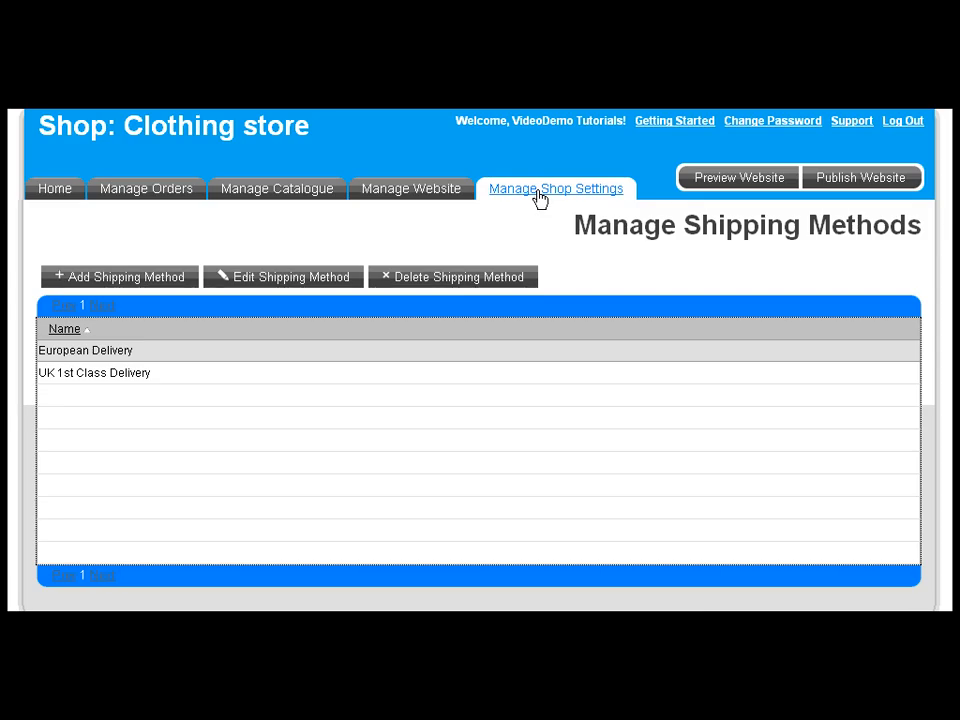
Review the PayPal payment method's account details and Sale transaction mode.
{"action": "left_click", "coordinate": [556, 188]}
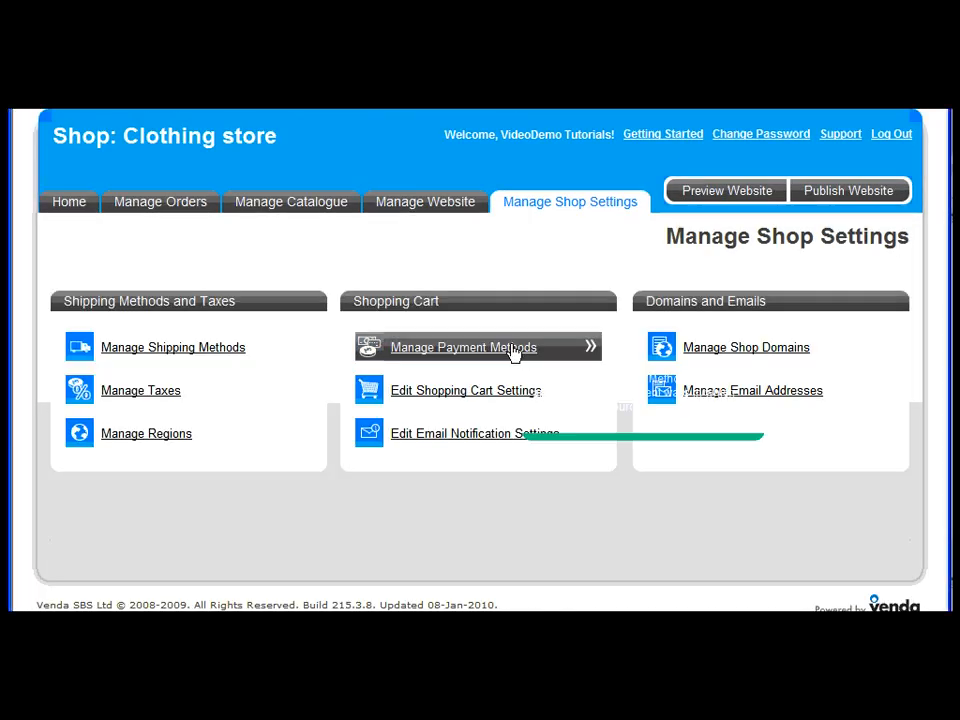
{"action": "left_click", "coordinate": [463, 347]}
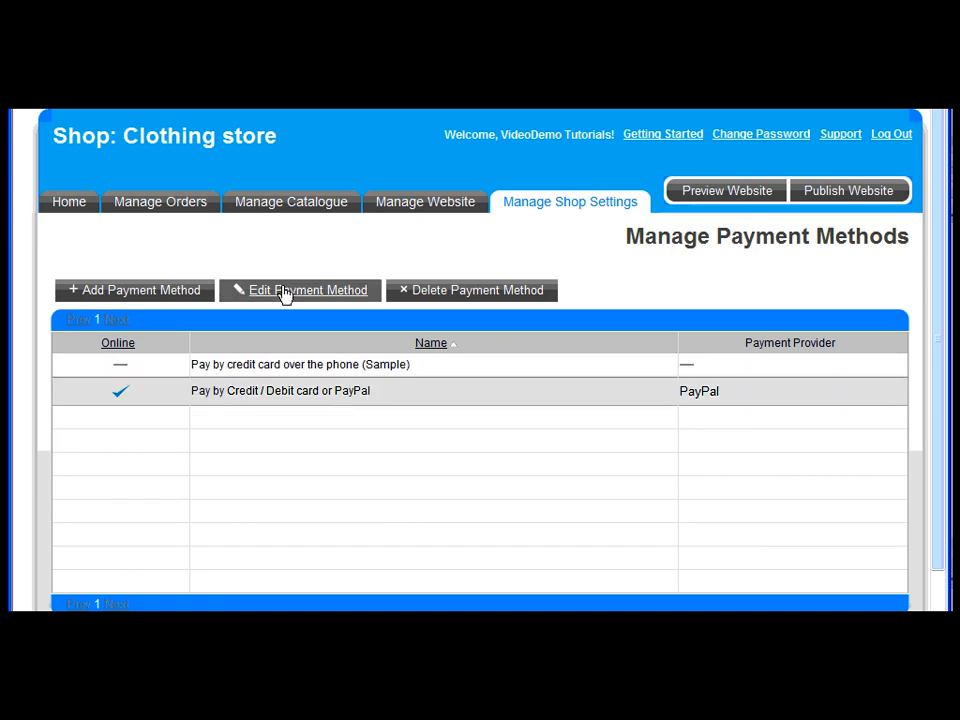
{"action": "left_click", "coordinate": [301, 290]}
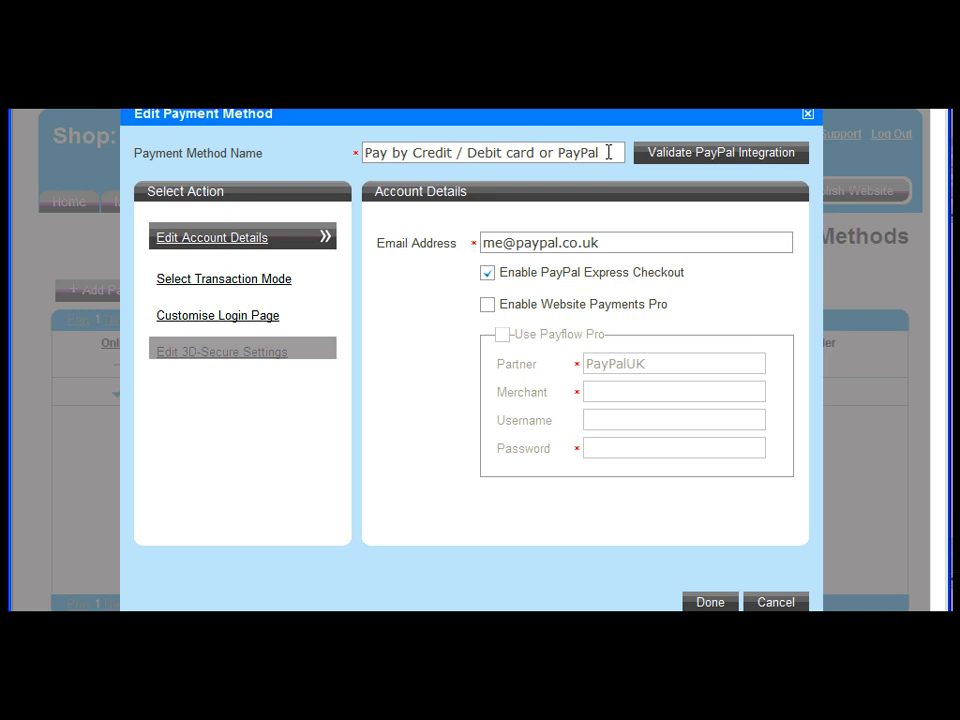
{"action": "triple_click", "coordinate": [492, 152]}
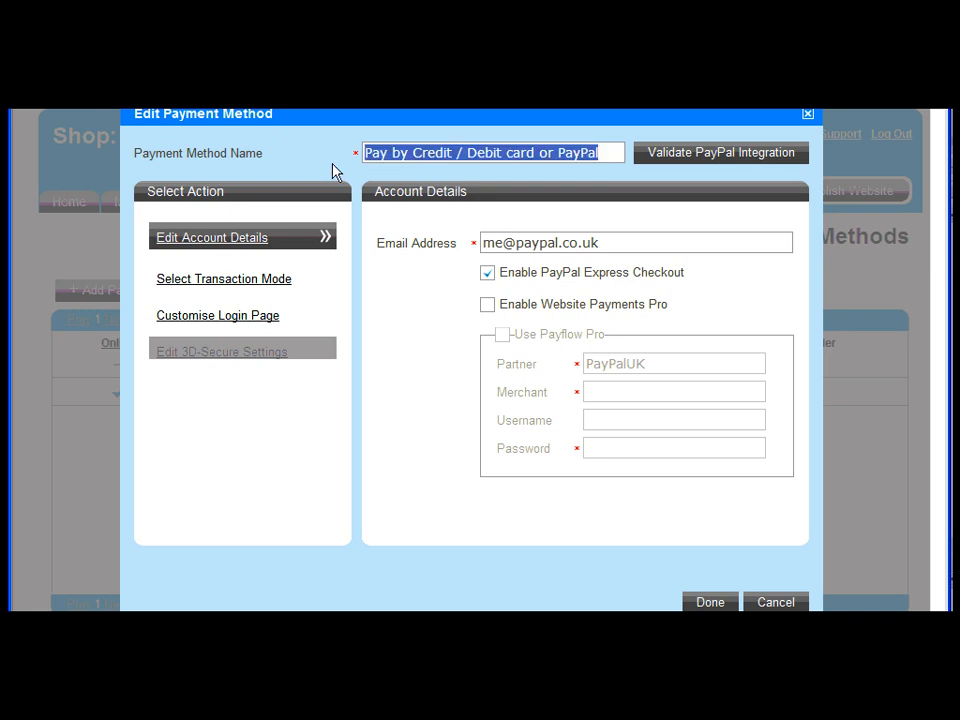
{"action": "left_click", "coordinate": [488, 304]}
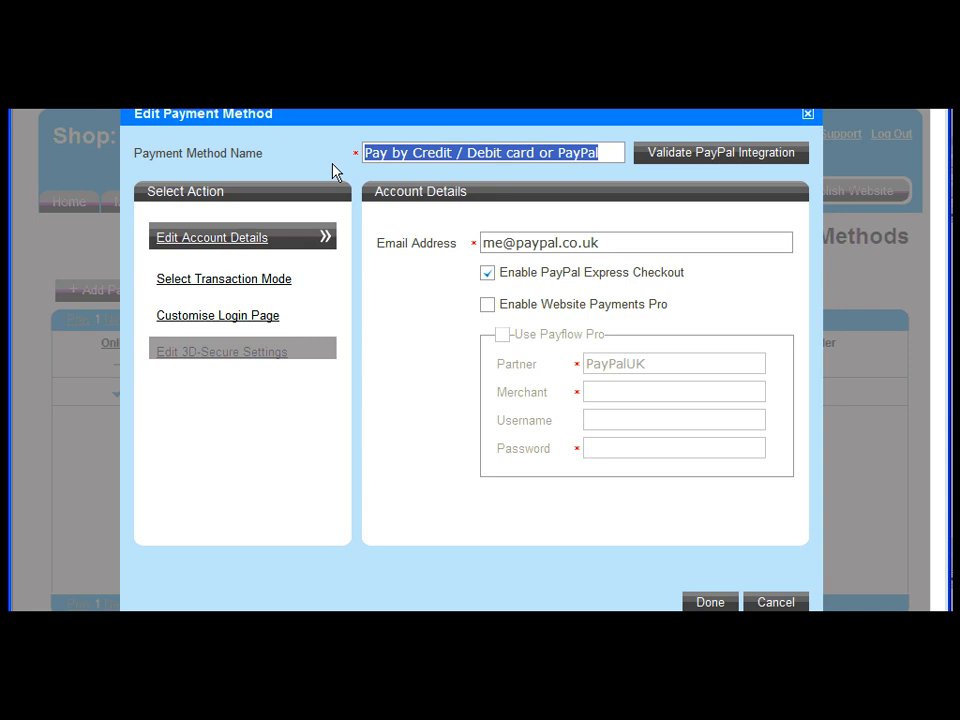
{"action": "left_click", "coordinate": [487, 304]}
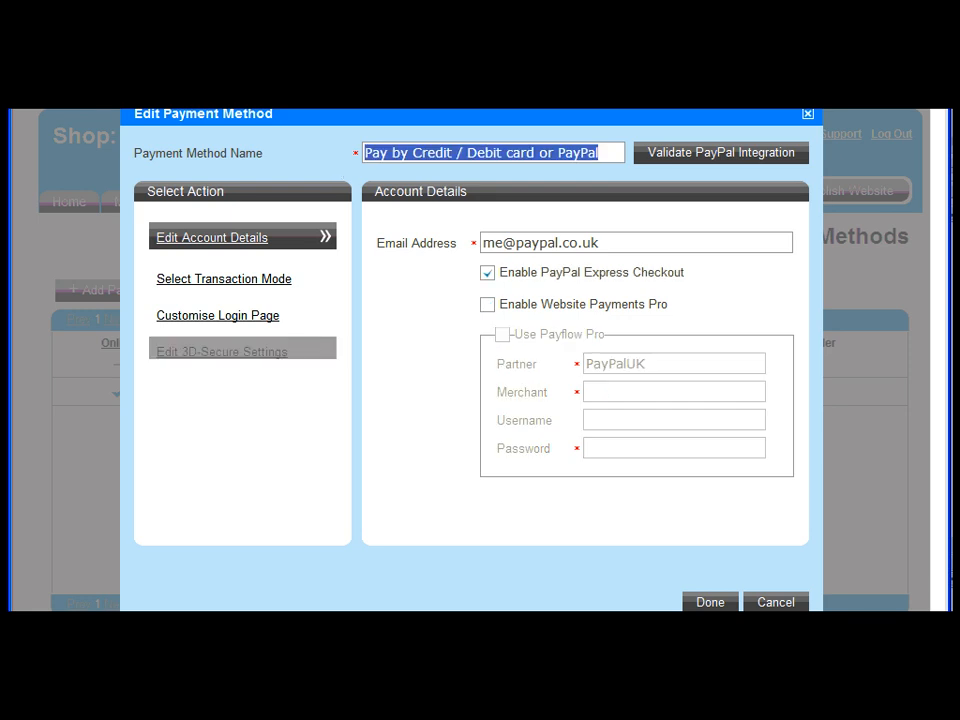
{"action": "left_click", "coordinate": [223, 278]}
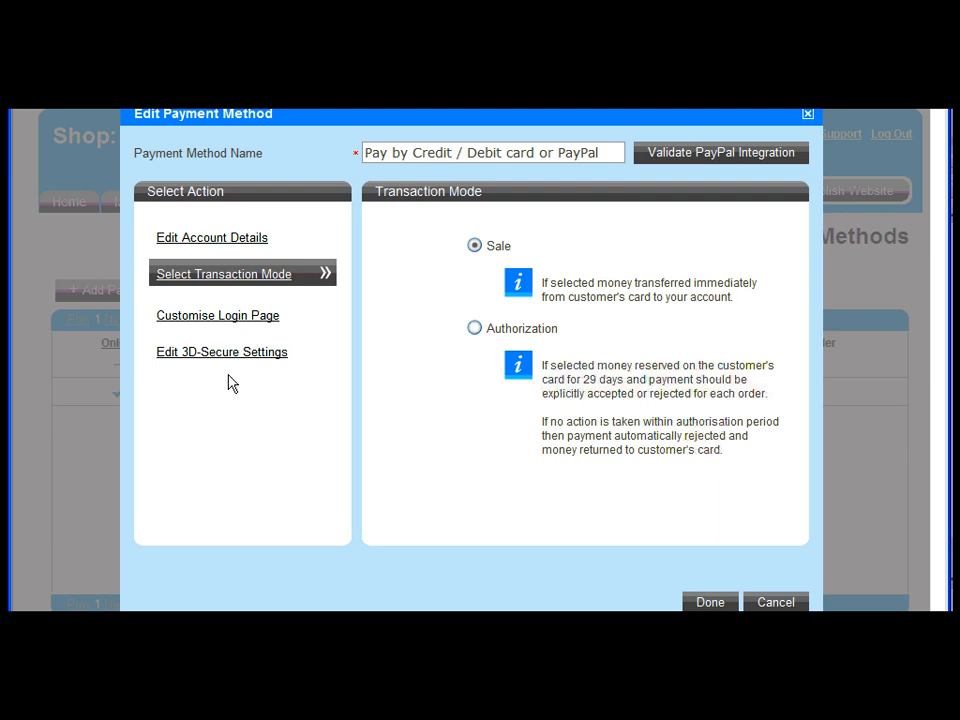
{"action": "left_click", "coordinate": [222, 351]}
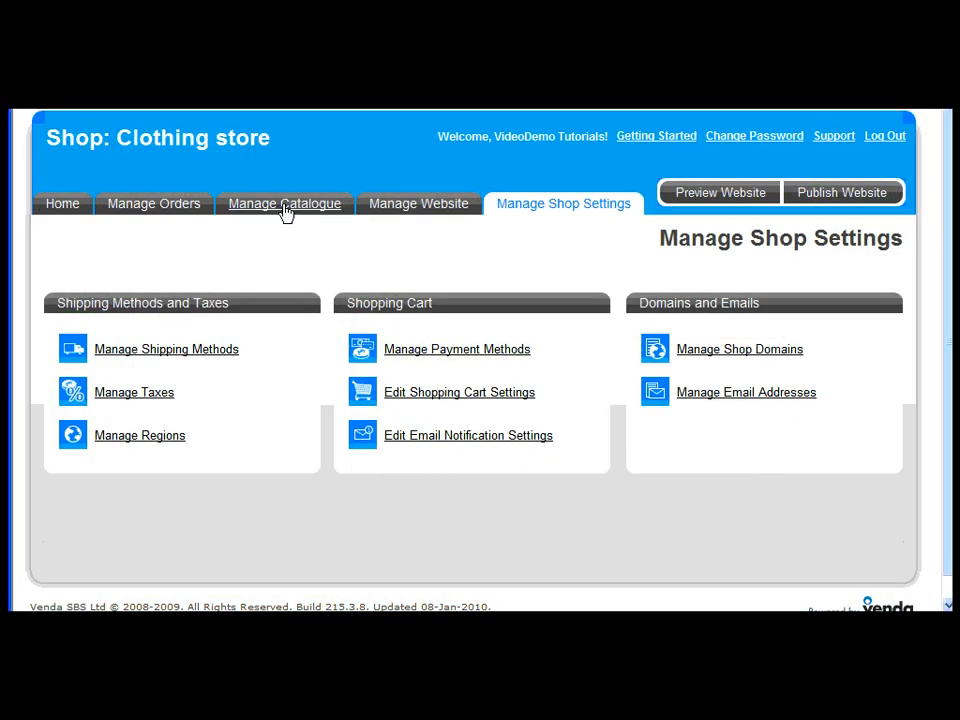
Open Manage Catalogue and view the Manage Products list of four samples.
{"action": "left_click", "coordinate": [284, 203]}
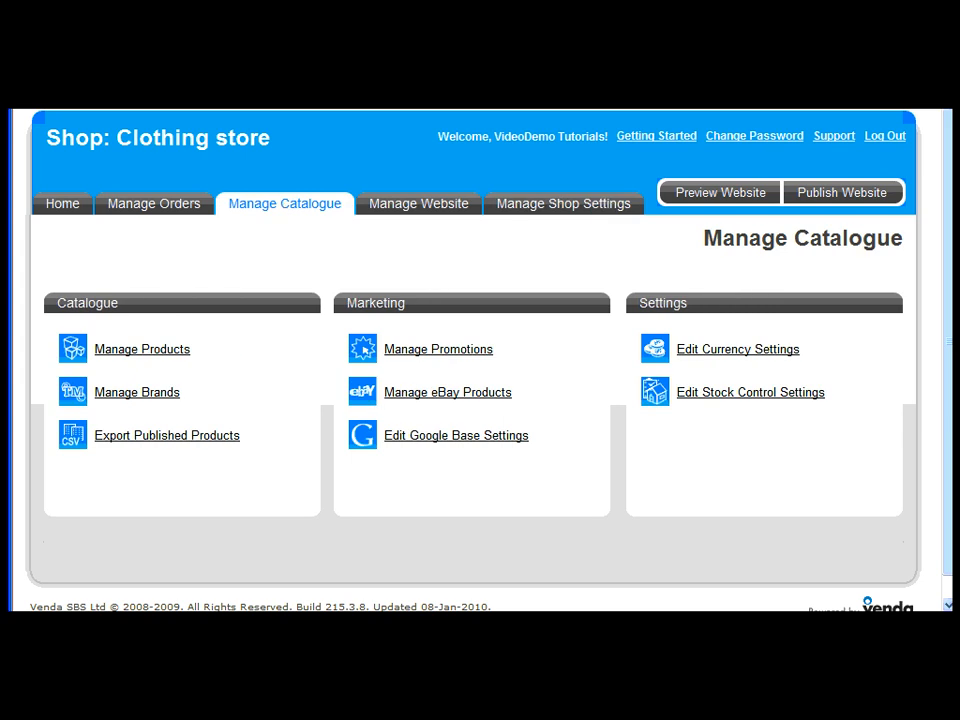
{"action": "left_click", "coordinate": [142, 349]}
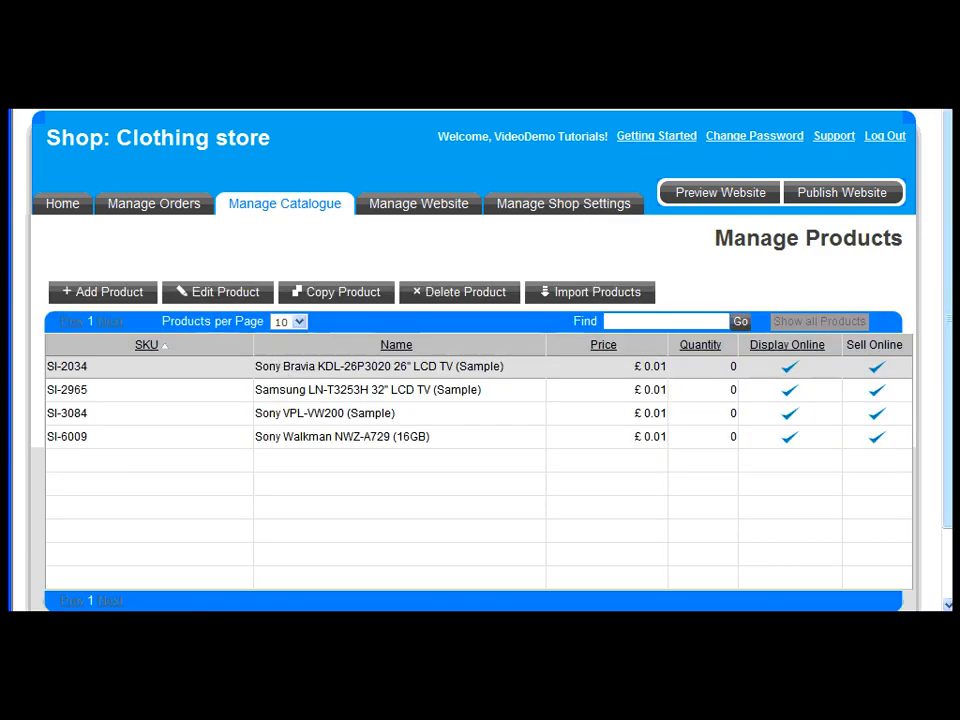
{"action": "mouse_move", "coordinate": [575, 296]}
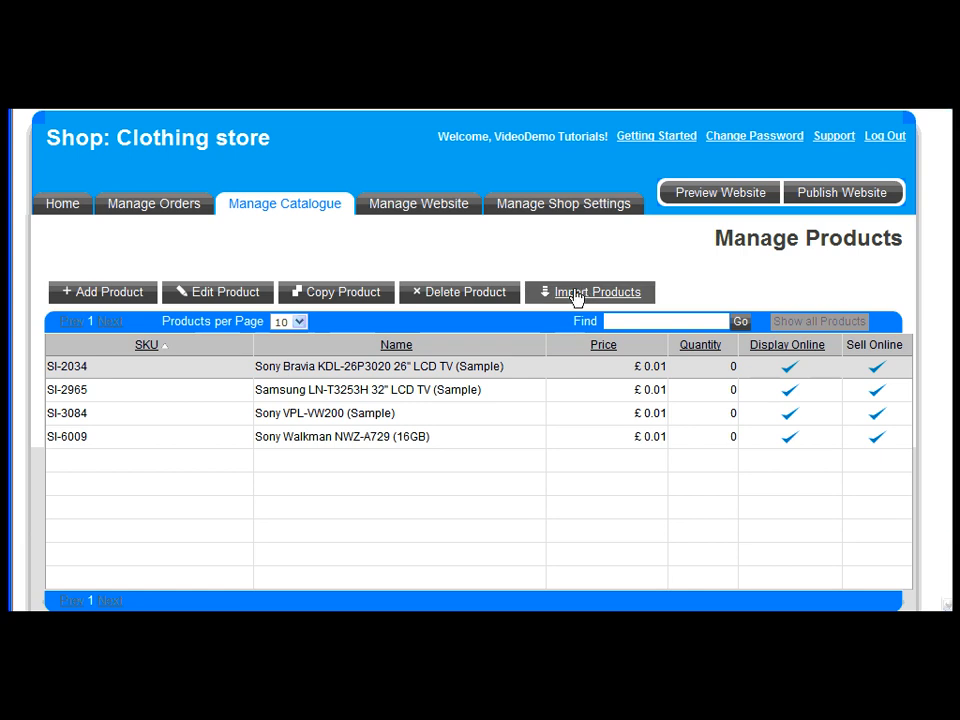
Import 489 products from ClothesShopOnline Products.csv, mapping SKU, Name, Qty and Full Description.
{"action": "left_click", "coordinate": [597, 291]}
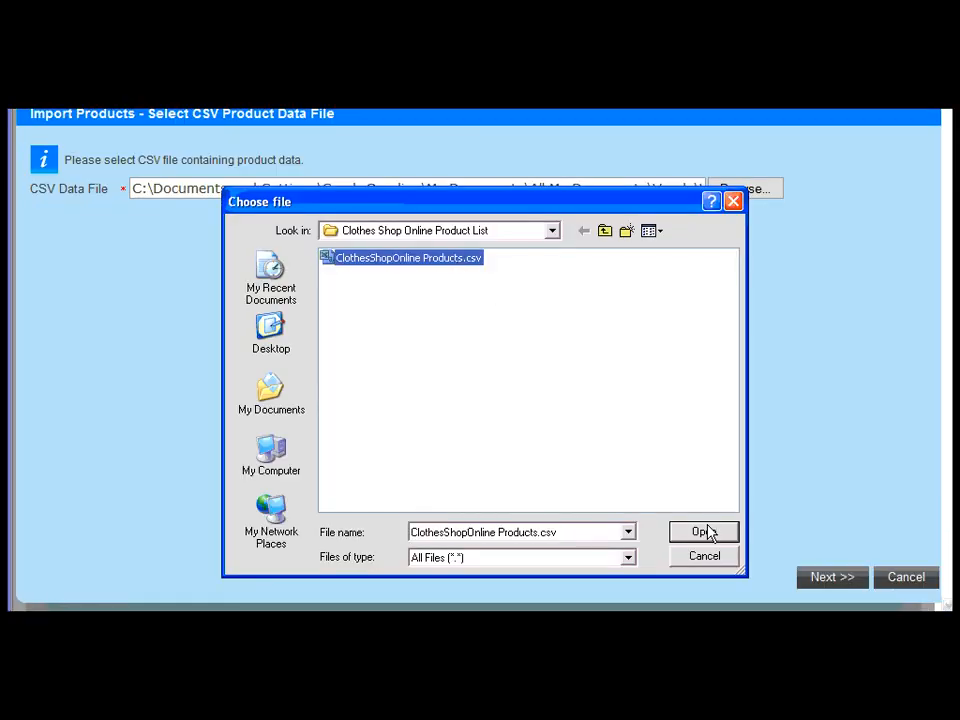
{"action": "left_click", "coordinate": [704, 531]}
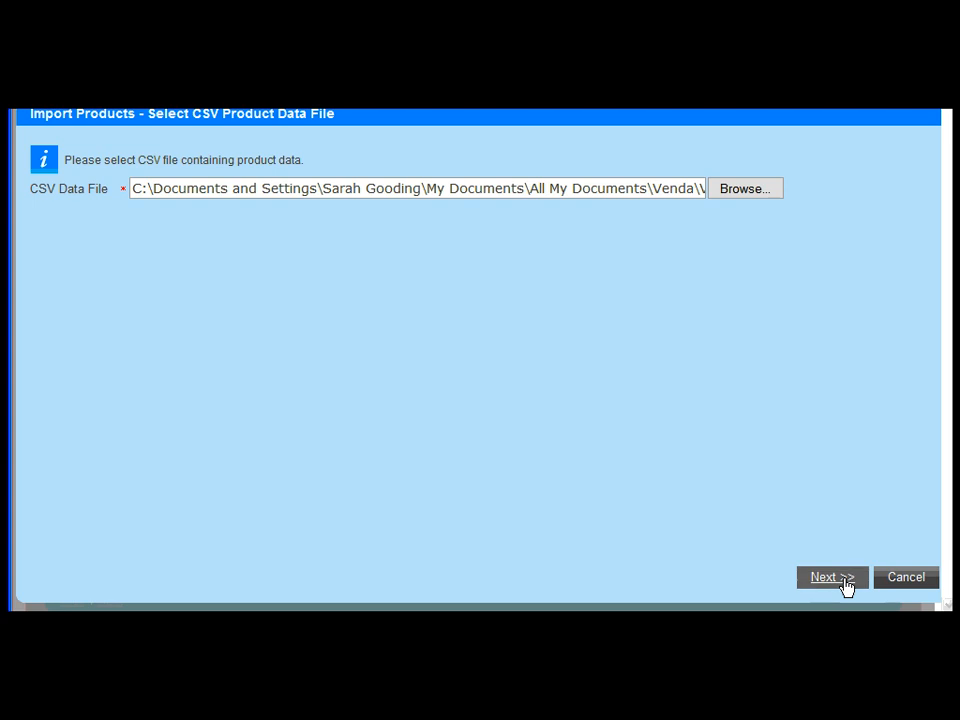
{"action": "left_click", "coordinate": [831, 577]}
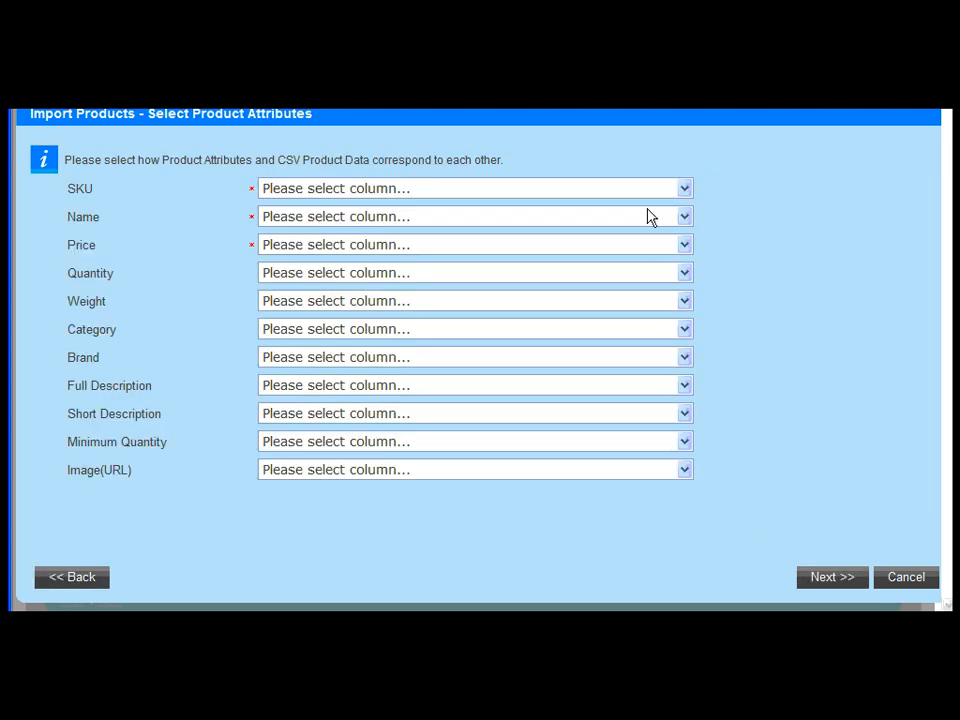
{"action": "left_click", "coordinate": [474, 188]}
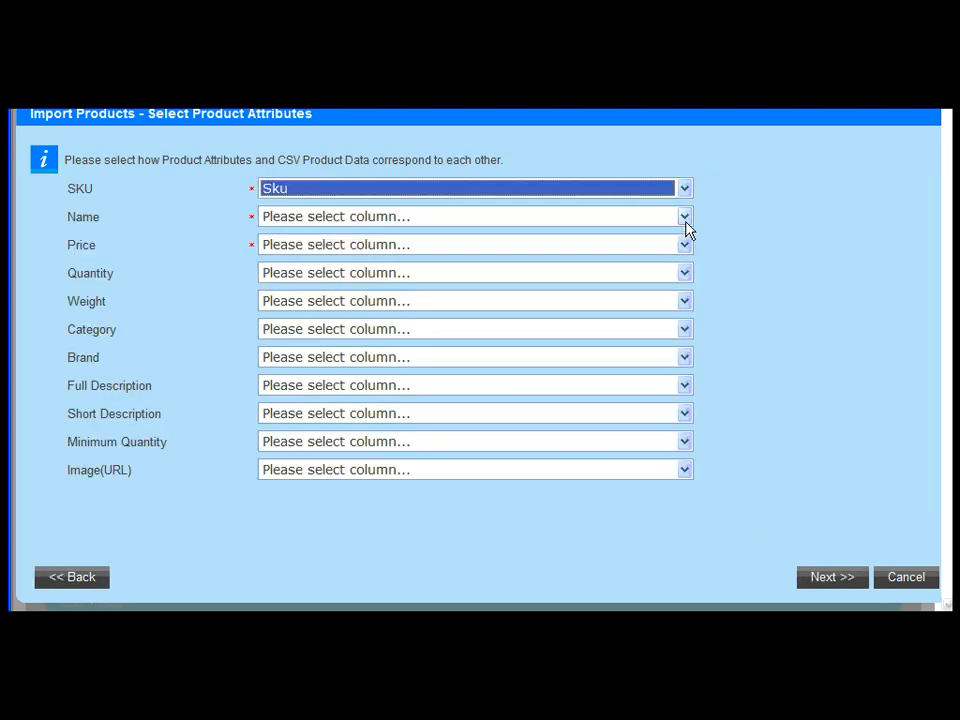
{"action": "left_click", "coordinate": [684, 216]}
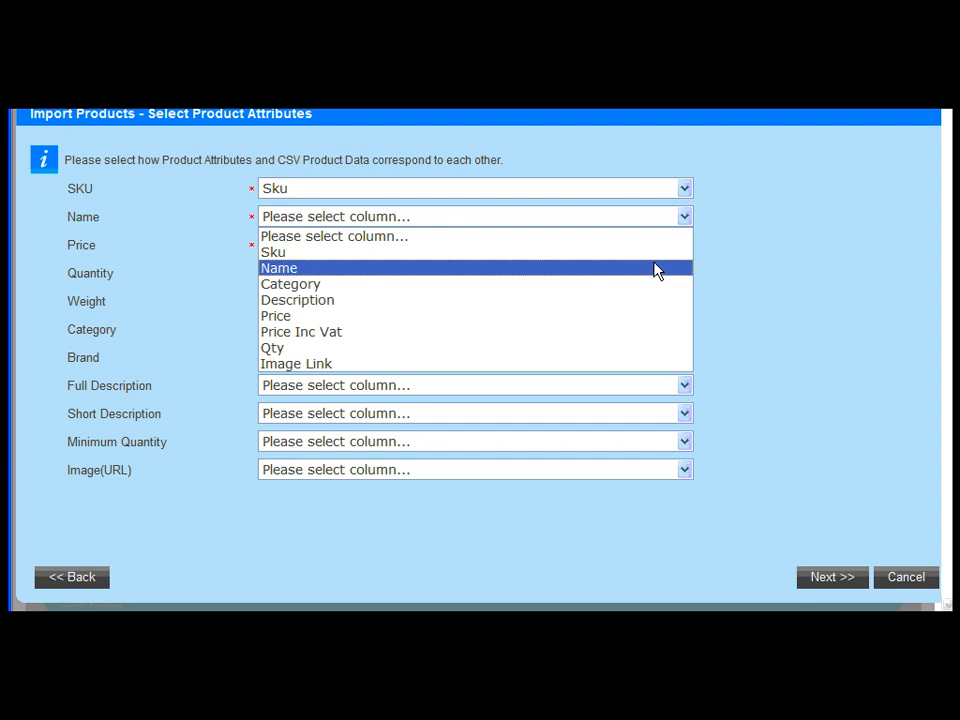
{"action": "left_click", "coordinate": [278, 267]}
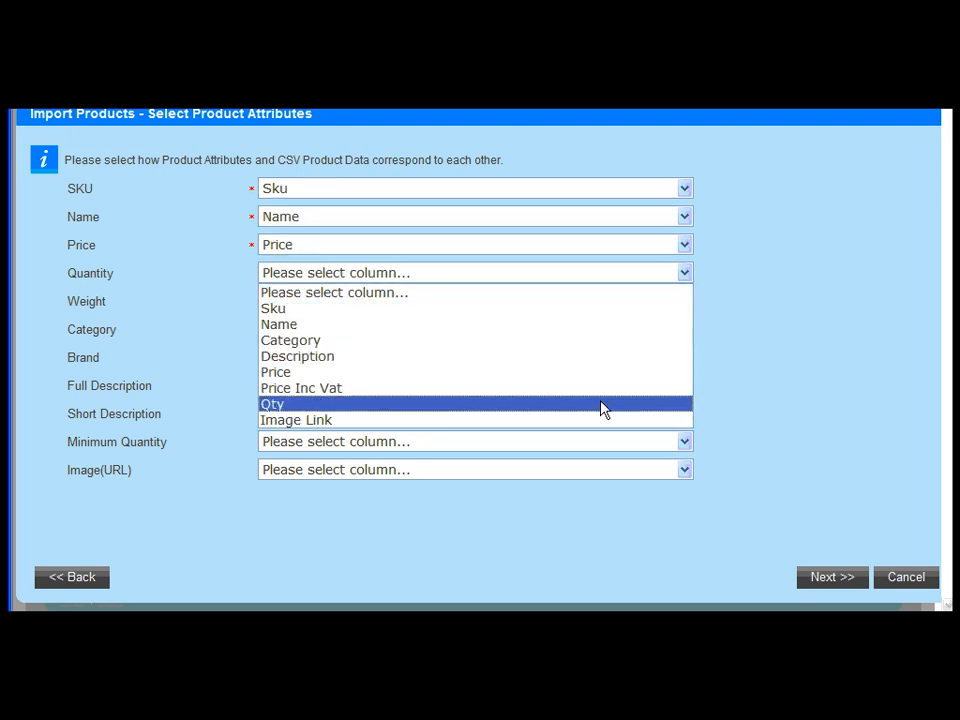
{"action": "left_click", "coordinate": [684, 300]}
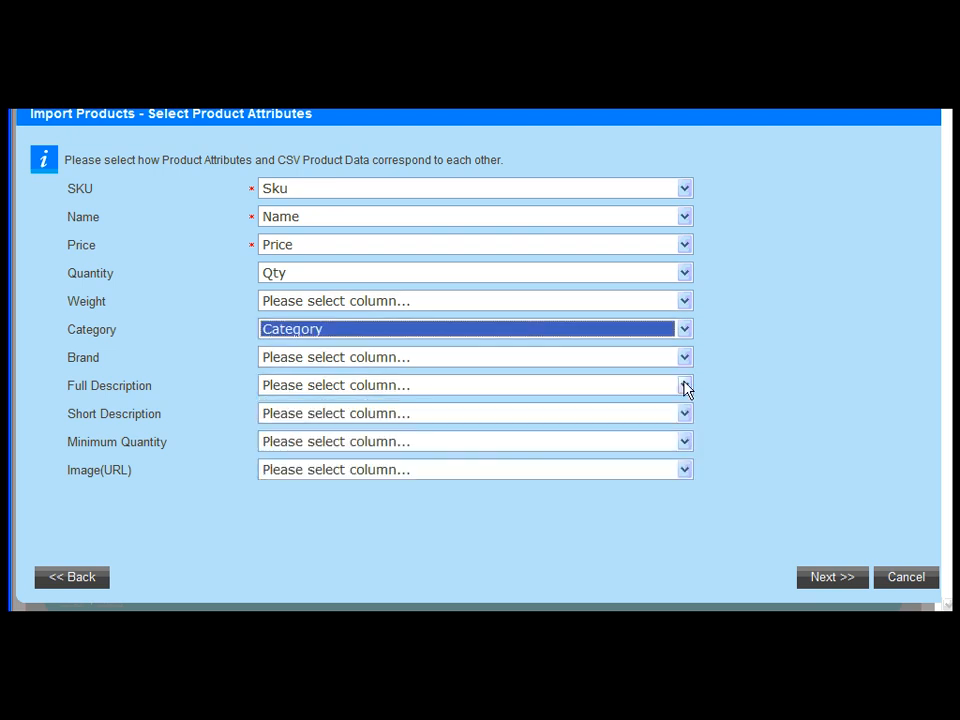
{"action": "left_click", "coordinate": [475, 385]}
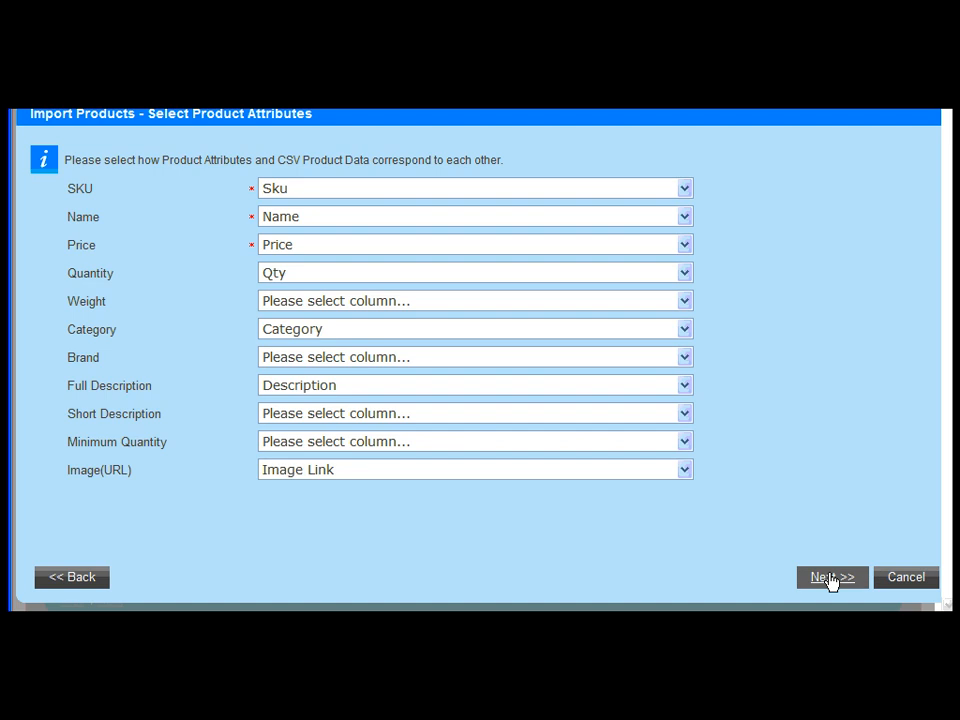
{"action": "left_click", "coordinate": [831, 577]}
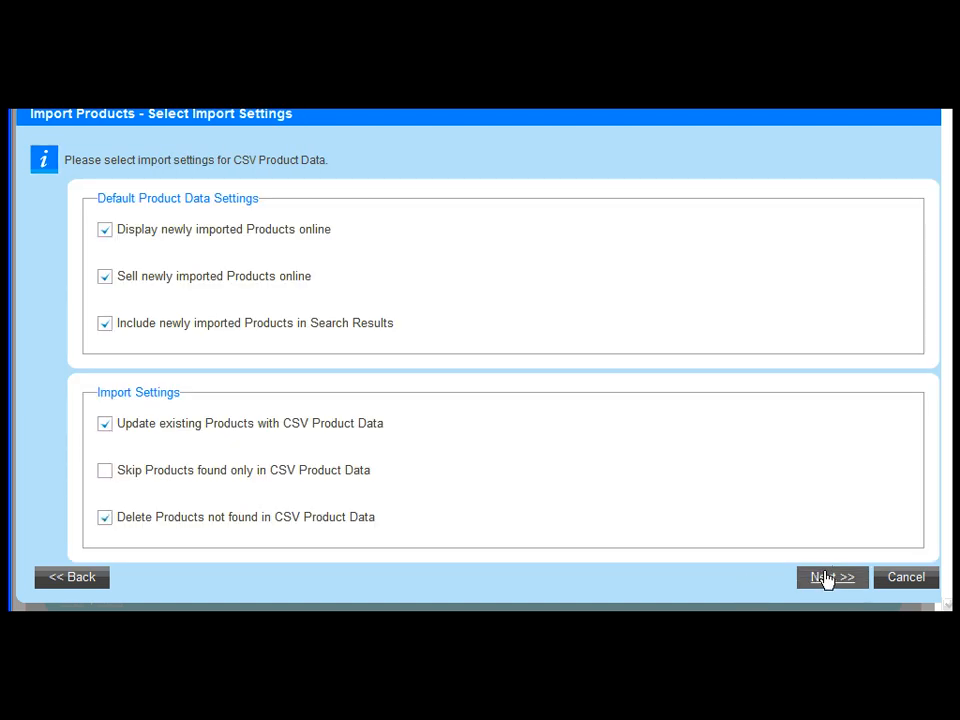
{"action": "left_click", "coordinate": [831, 577]}
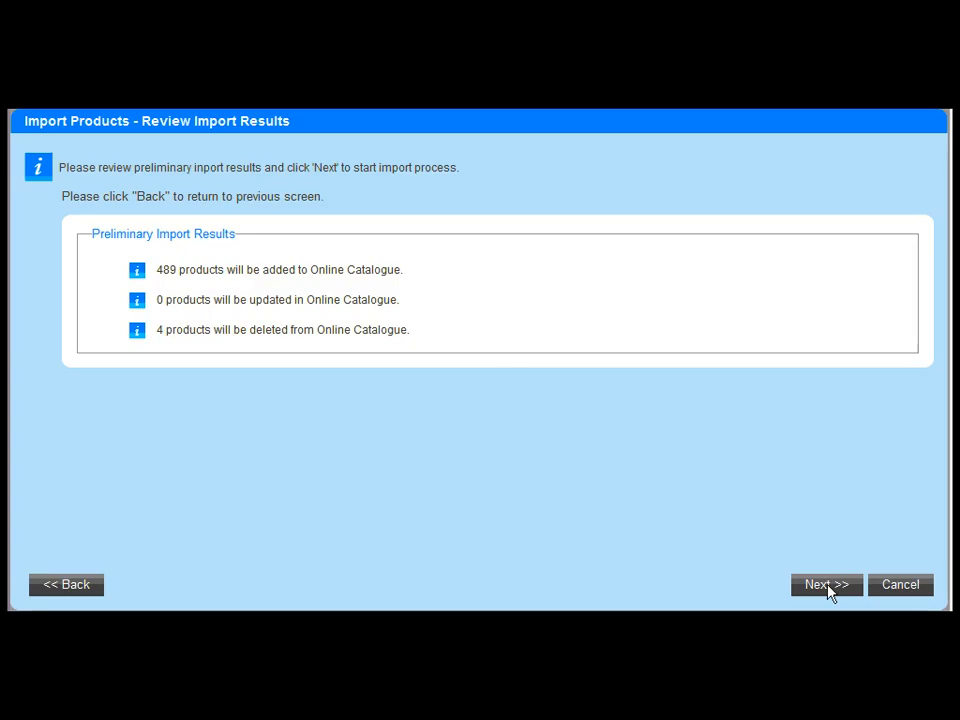
{"action": "left_click", "coordinate": [825, 584]}
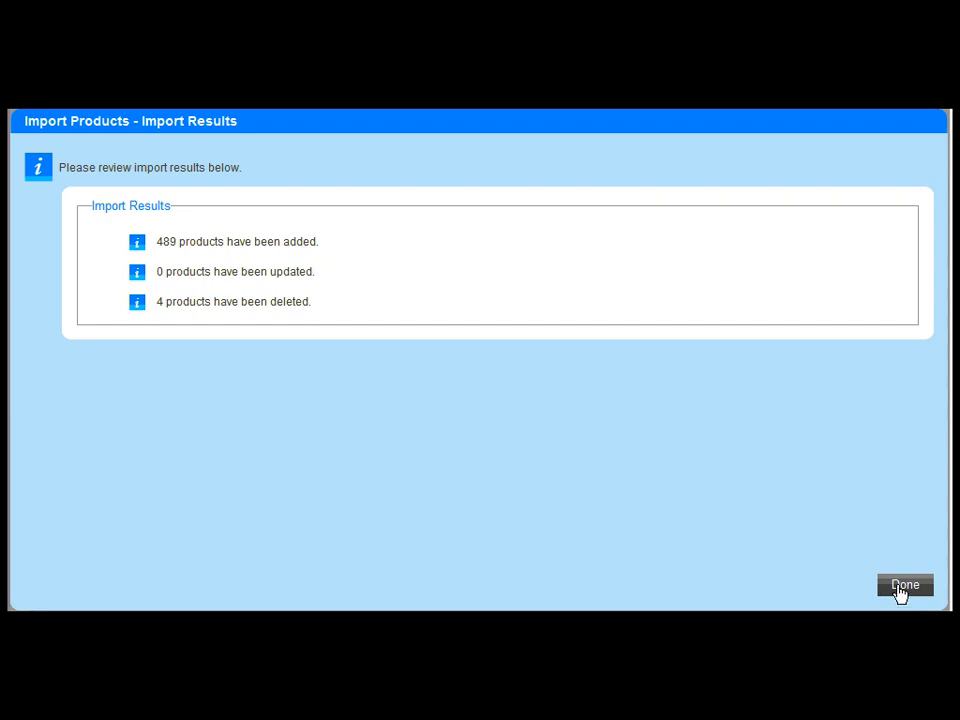
{"action": "left_click", "coordinate": [903, 584]}
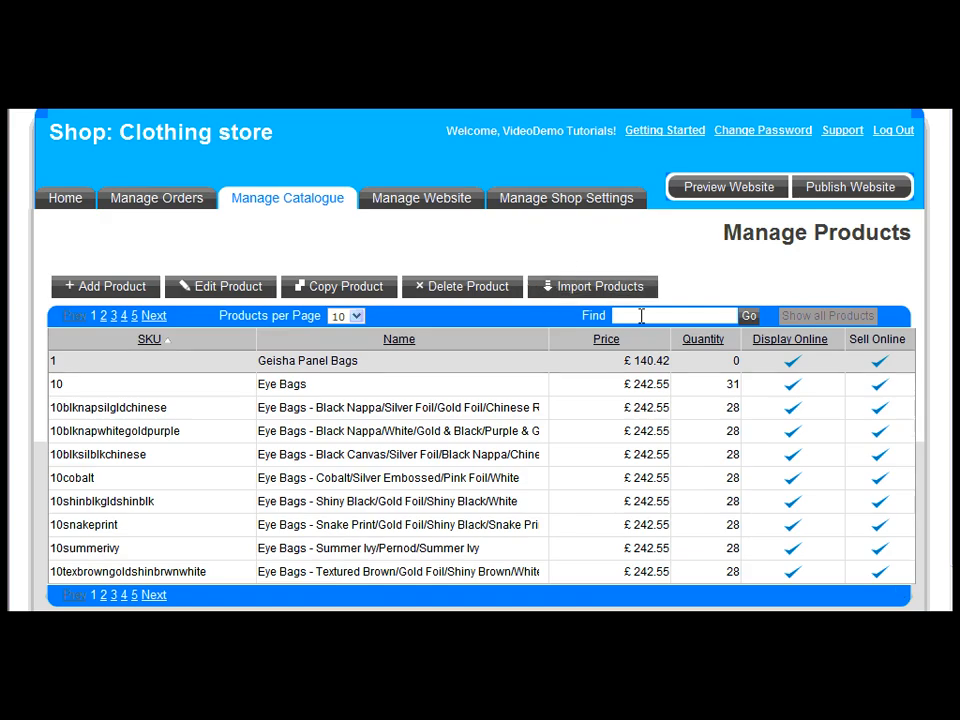
Search for 'long cardigan' and open Long Cardigan for editing.
{"action": "type", "text": "long cardigan"}
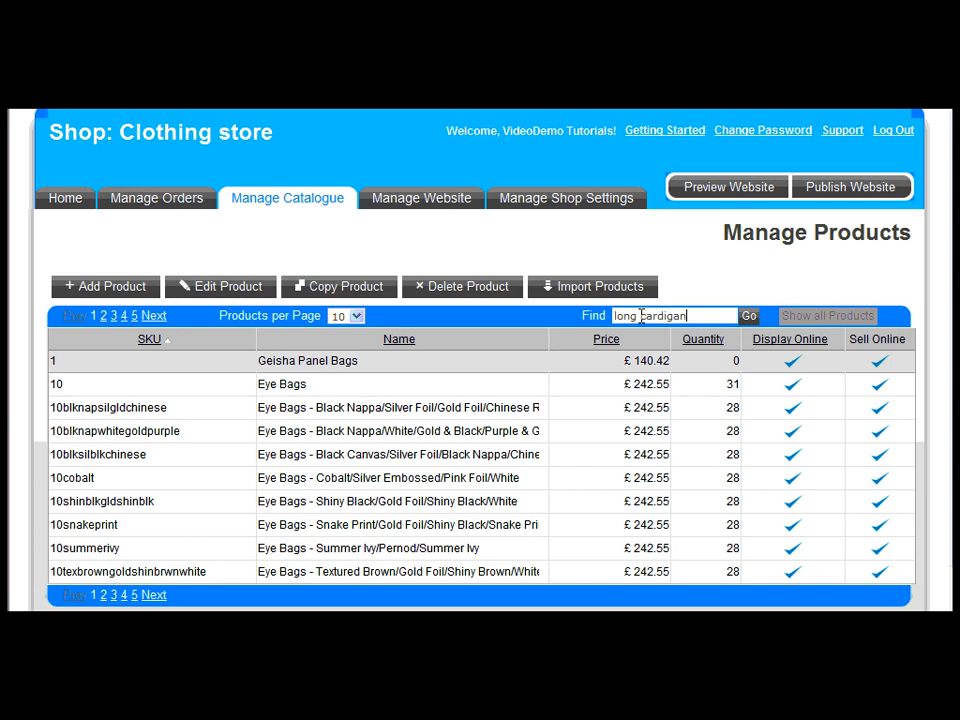
{"action": "left_click", "coordinate": [749, 316]}
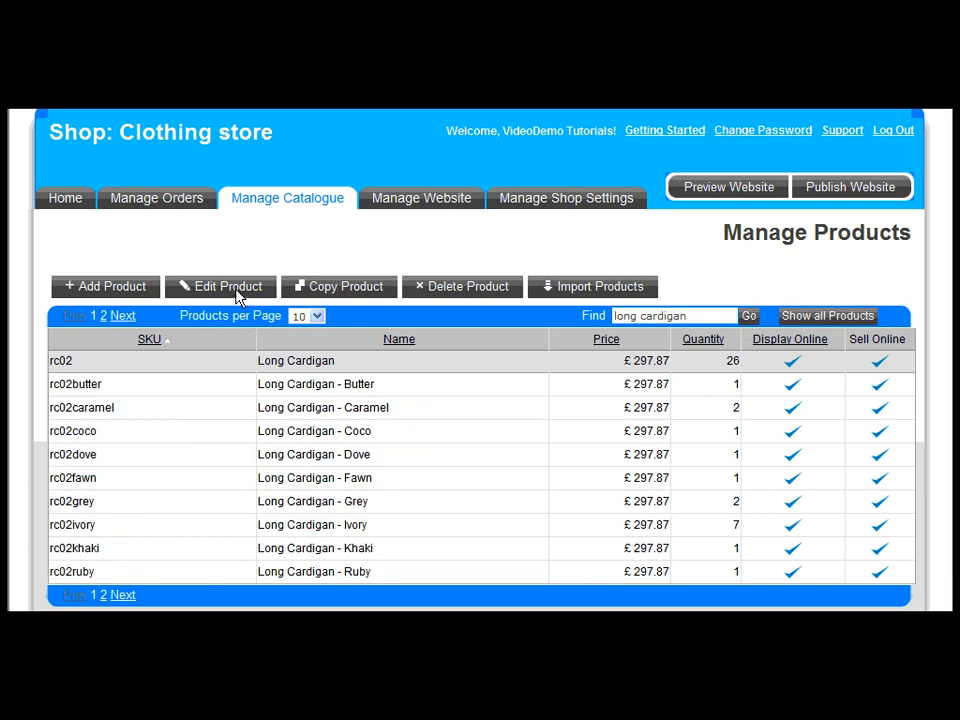
{"action": "left_click", "coordinate": [220, 286]}
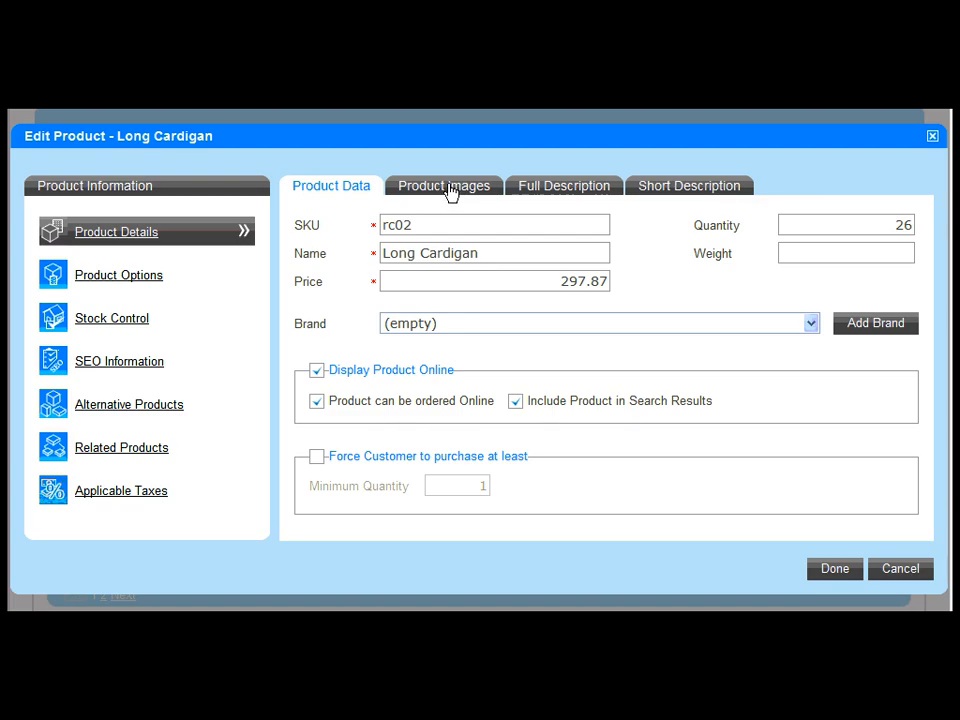
Upload LongCardiganFrontView.jpg into the Long Cardigan's second image slot.
{"action": "left_click", "coordinate": [443, 185]}
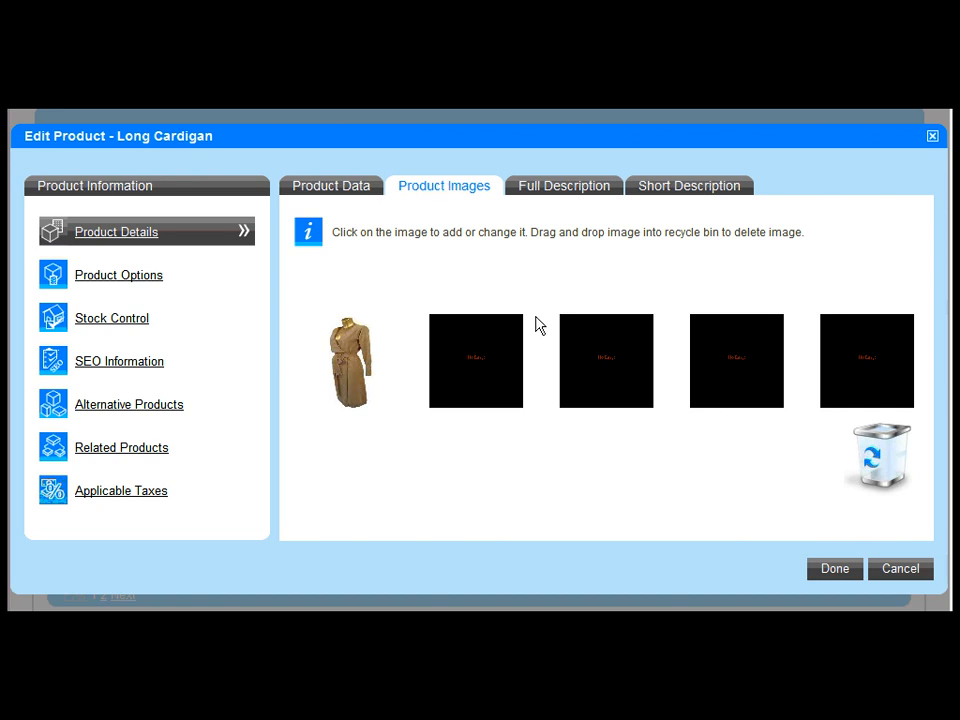
{"action": "left_click", "coordinate": [475, 360]}
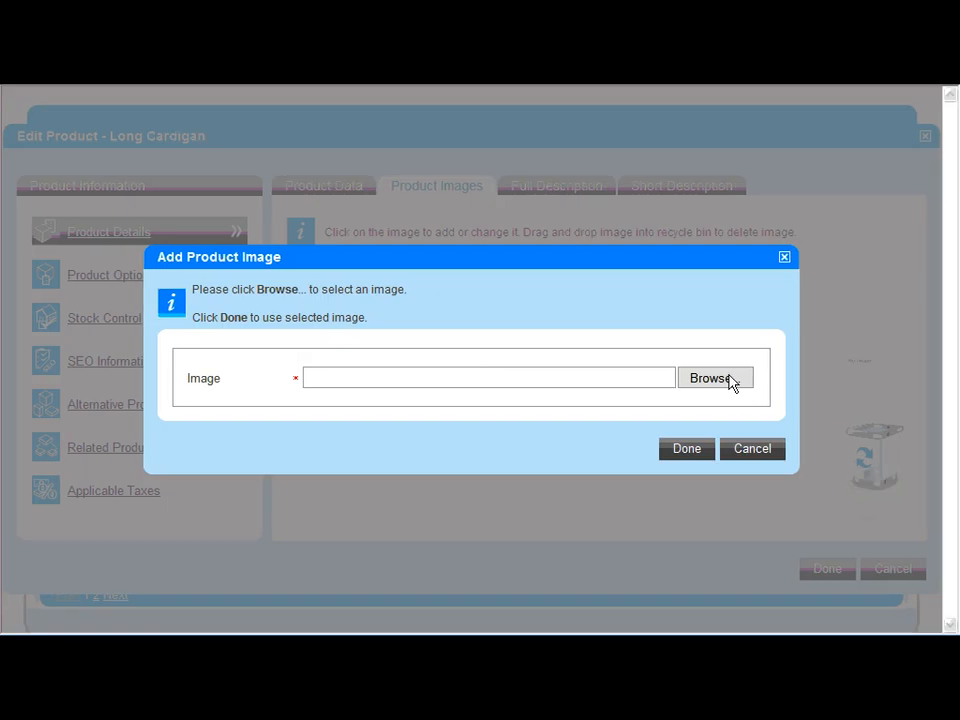
{"action": "left_click", "coordinate": [715, 378]}
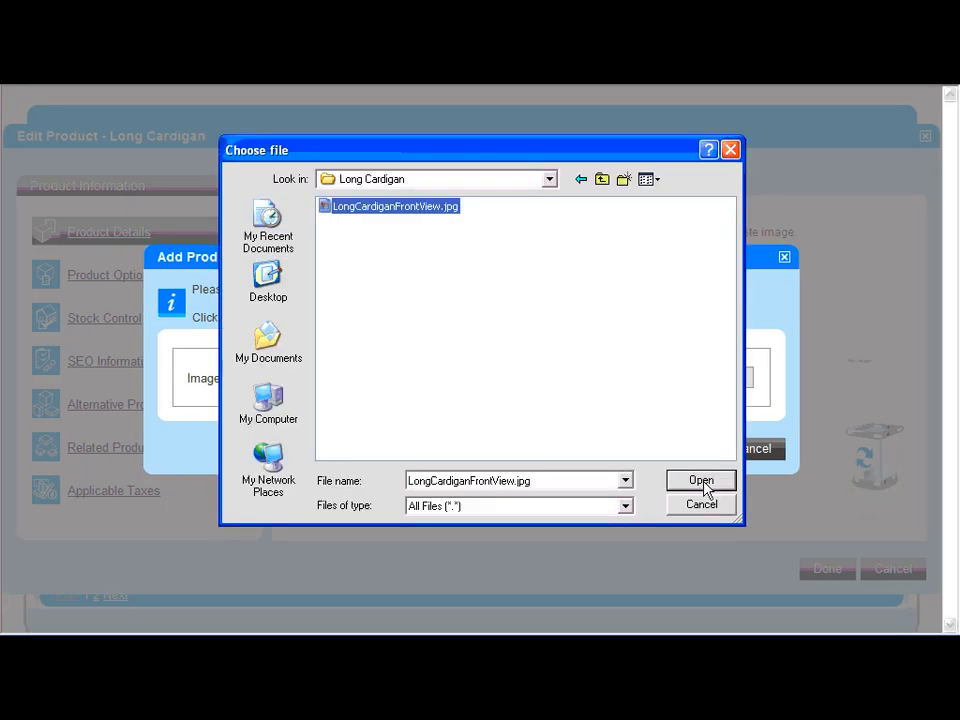
{"action": "left_click", "coordinate": [701, 480]}
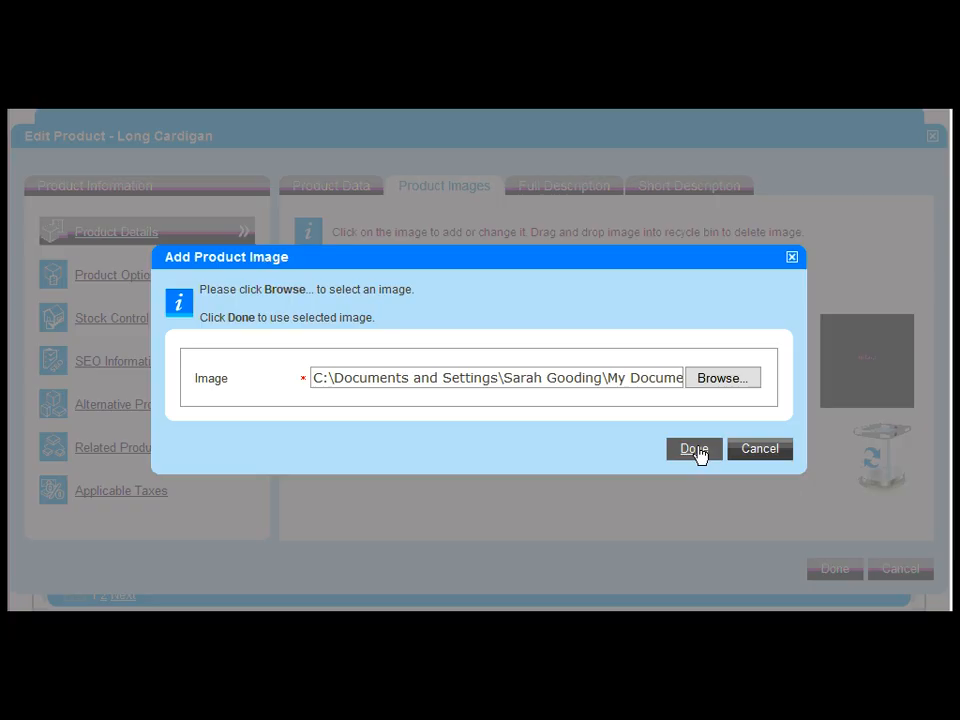
{"action": "left_click", "coordinate": [693, 448]}
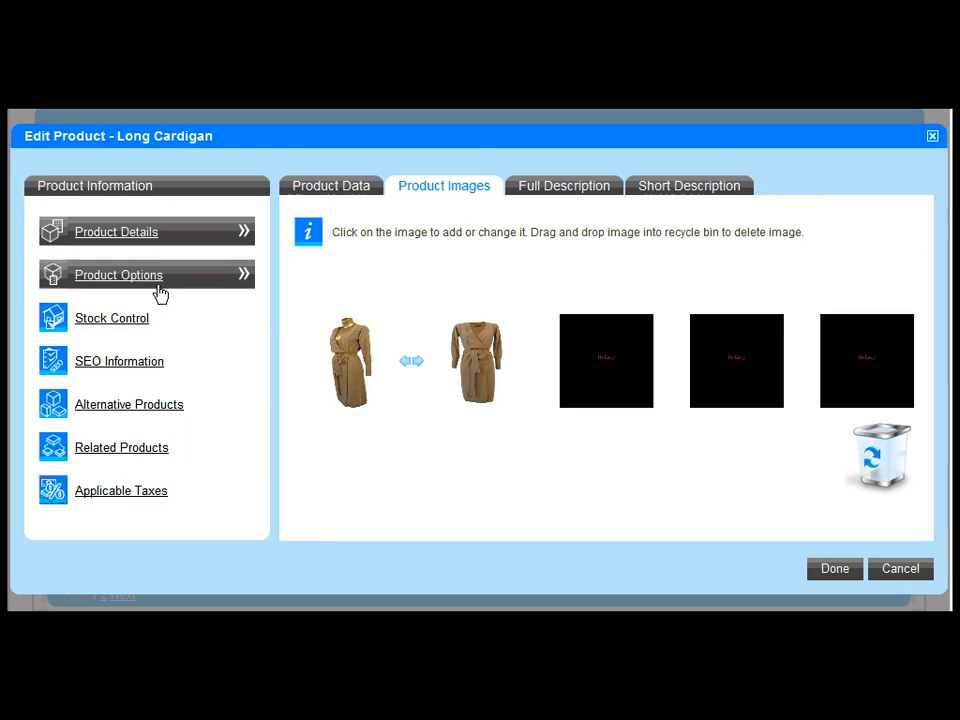
{"action": "left_click", "coordinate": [118, 274]}
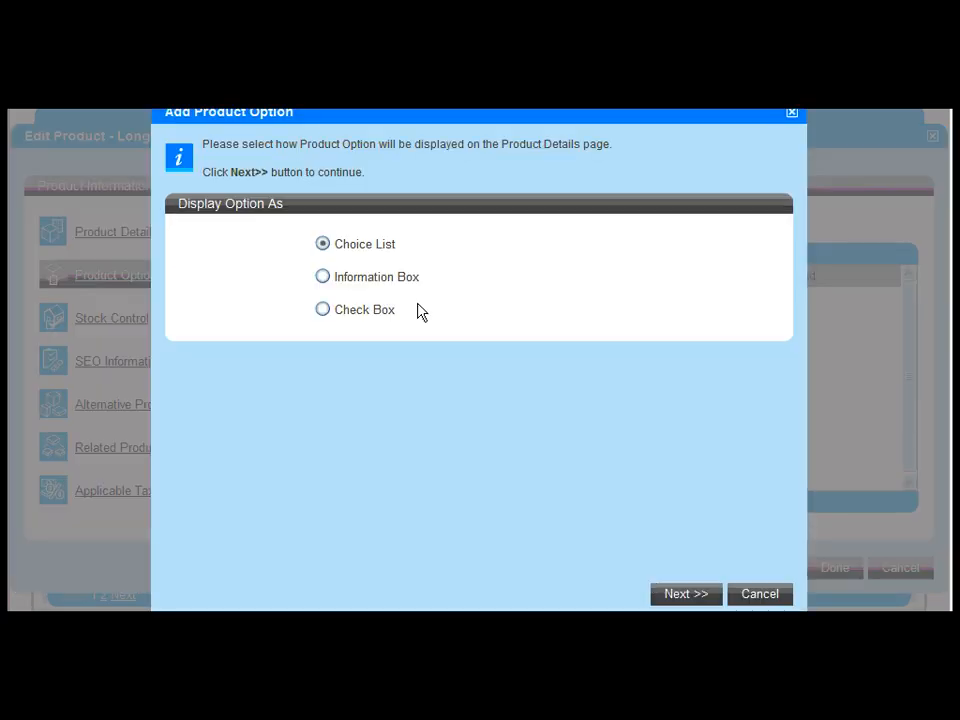
Add a required Size choice list with Small, Medium and Large, quantity 10 each.
{"action": "left_click", "coordinate": [685, 593]}
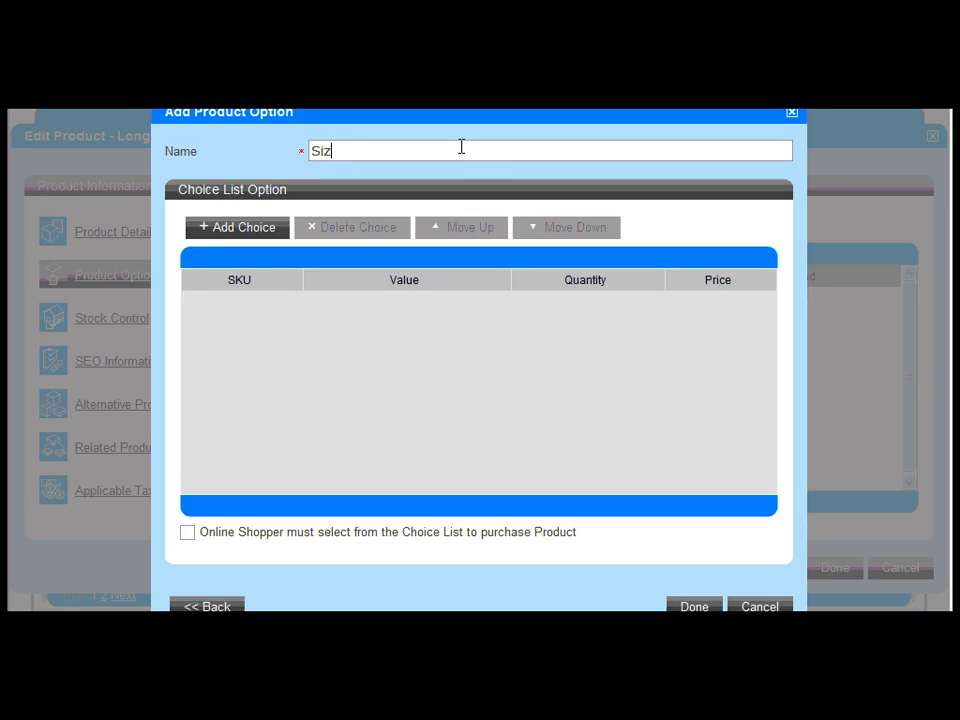
{"action": "type", "text": "e"}
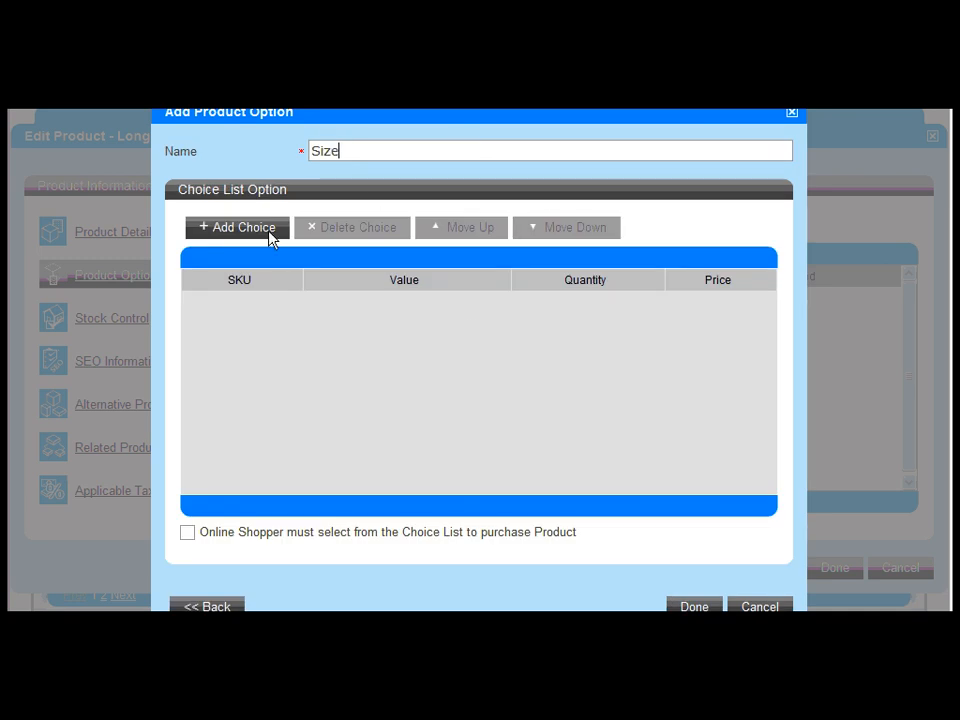
{"action": "left_click", "coordinate": [237, 227]}
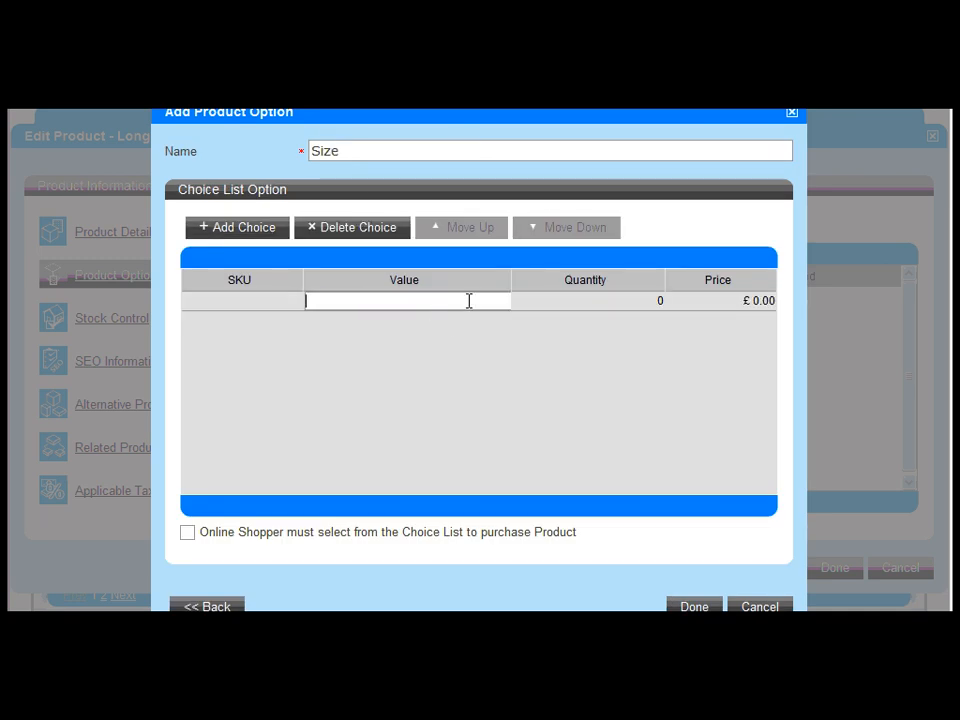
{"action": "type", "text": "Small"}
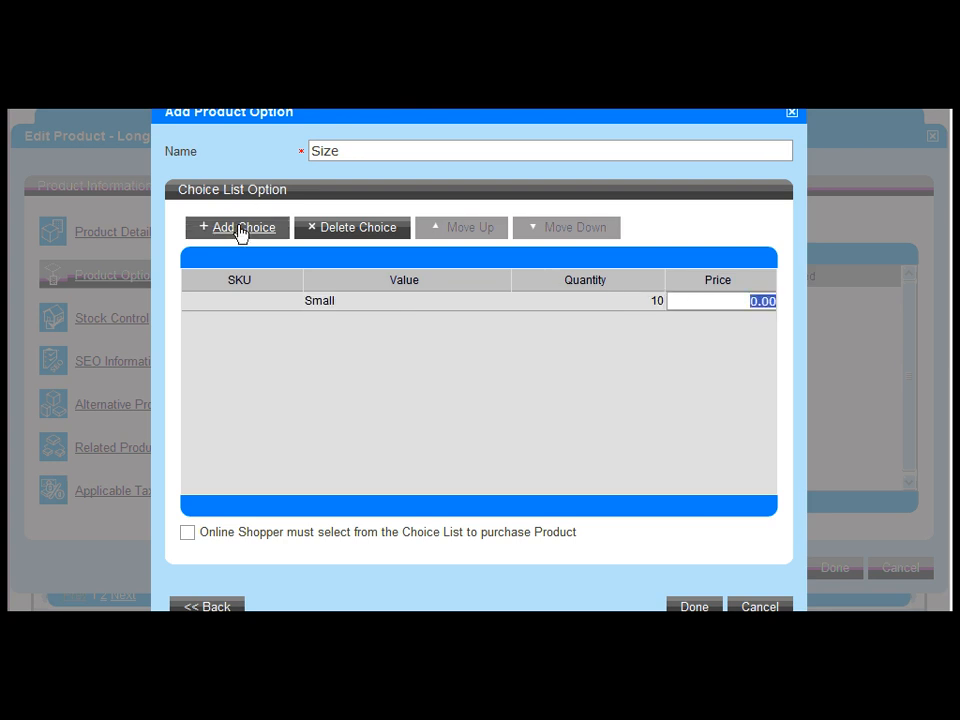
{"action": "left_click", "coordinate": [237, 227]}
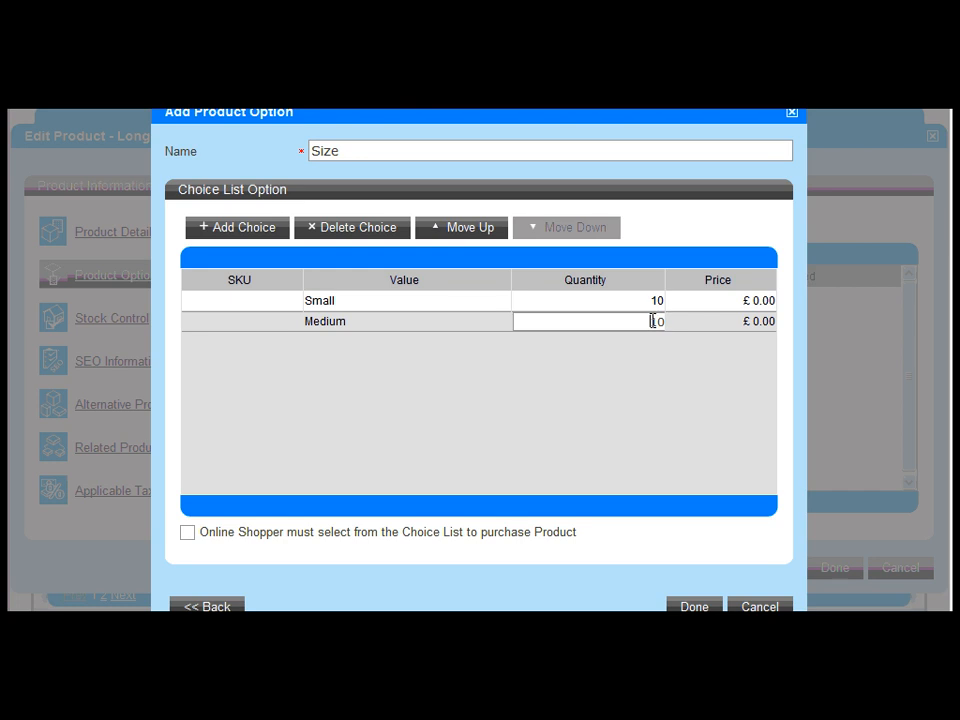
{"action": "left_click", "coordinate": [237, 227]}
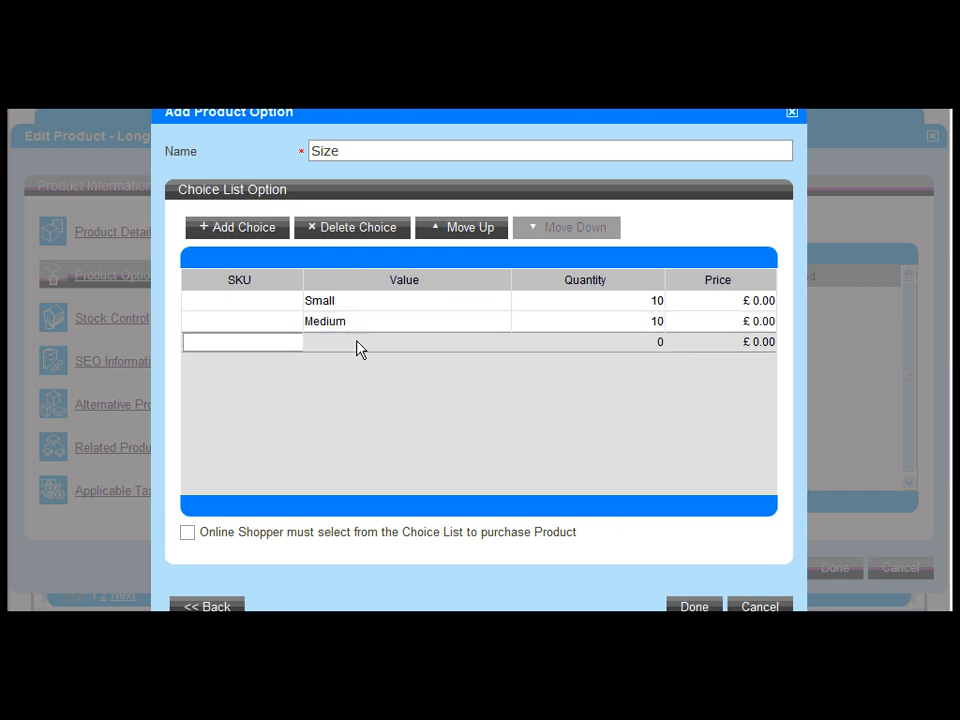
{"action": "type", "text": "Large"}
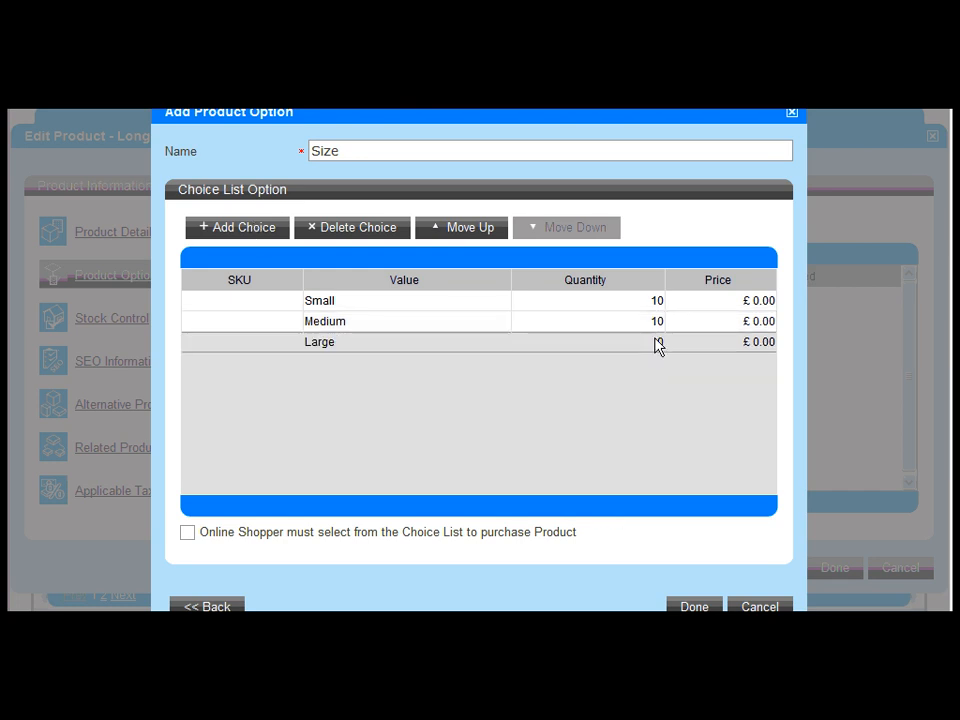
{"action": "type", "text": "10"}
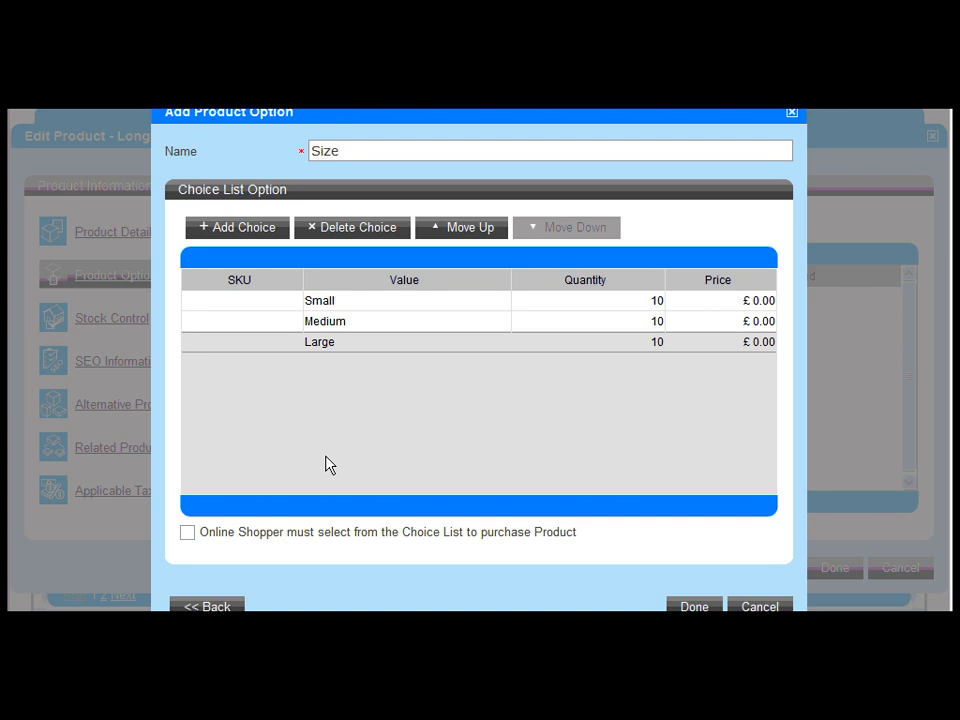
{"action": "left_click", "coordinate": [693, 607]}
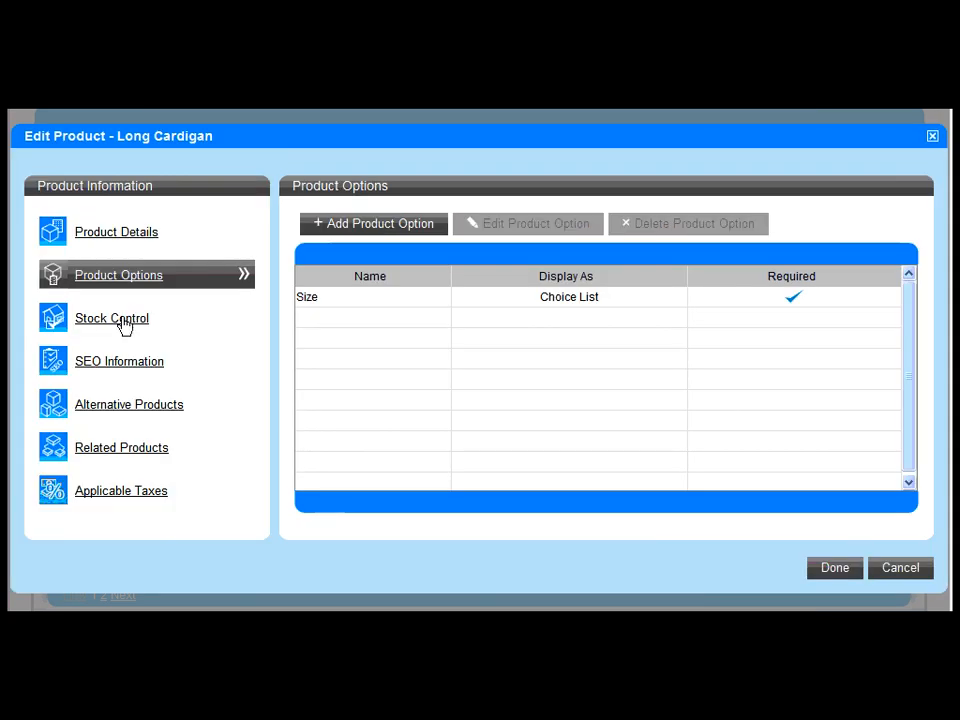
{"action": "left_click", "coordinate": [112, 318]}
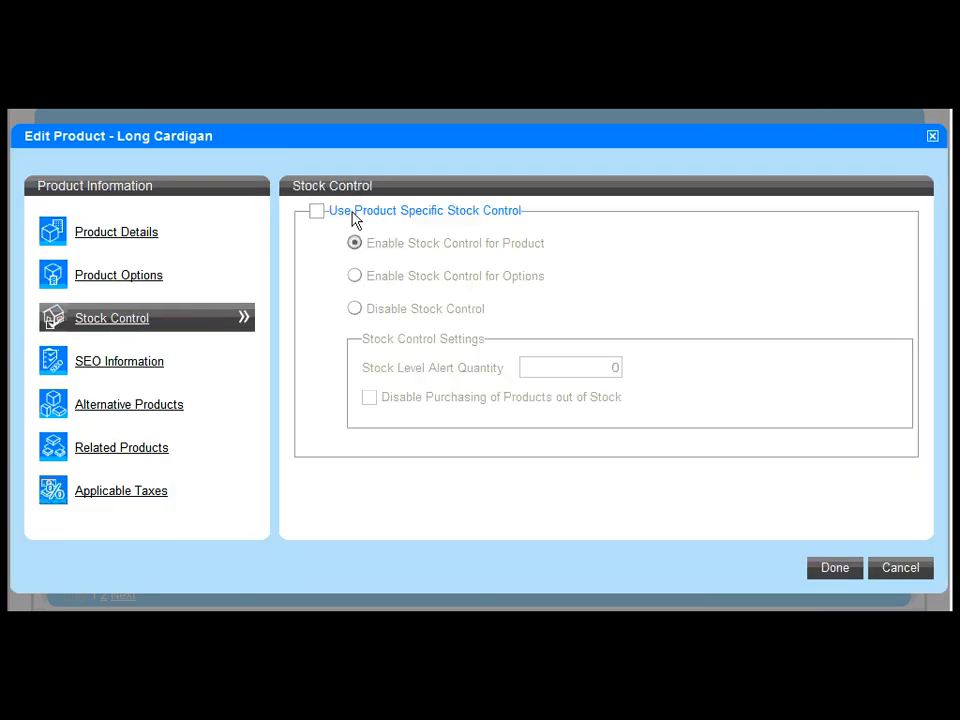
Enable product-specific stock control for options with a stock level alert of 2.
{"action": "left_click", "coordinate": [317, 211]}
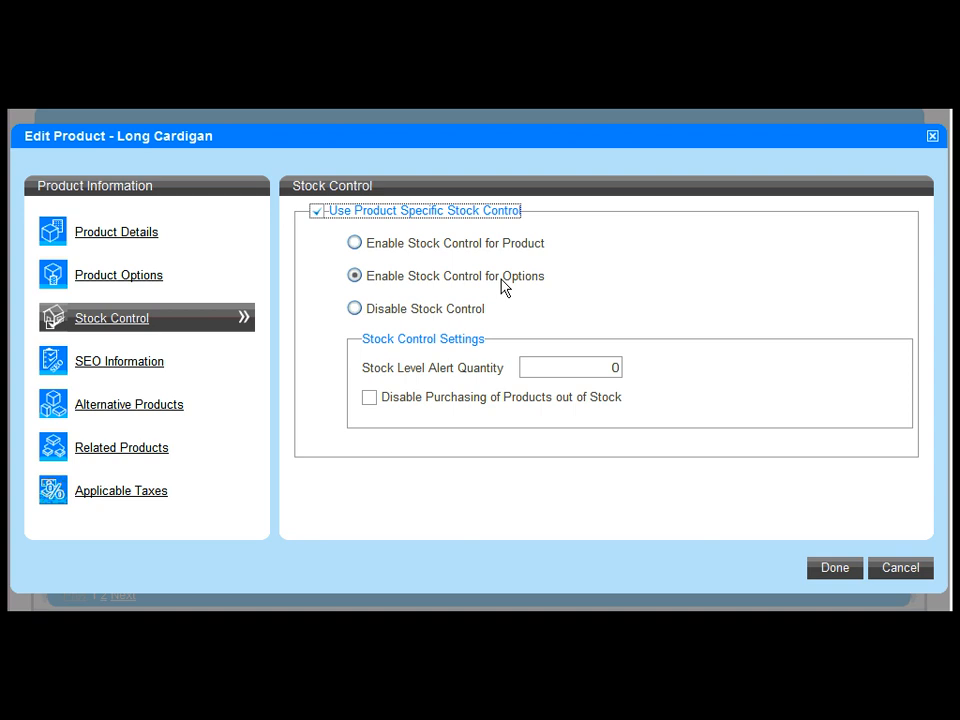
{"action": "mouse_move", "coordinate": [618, 388]}
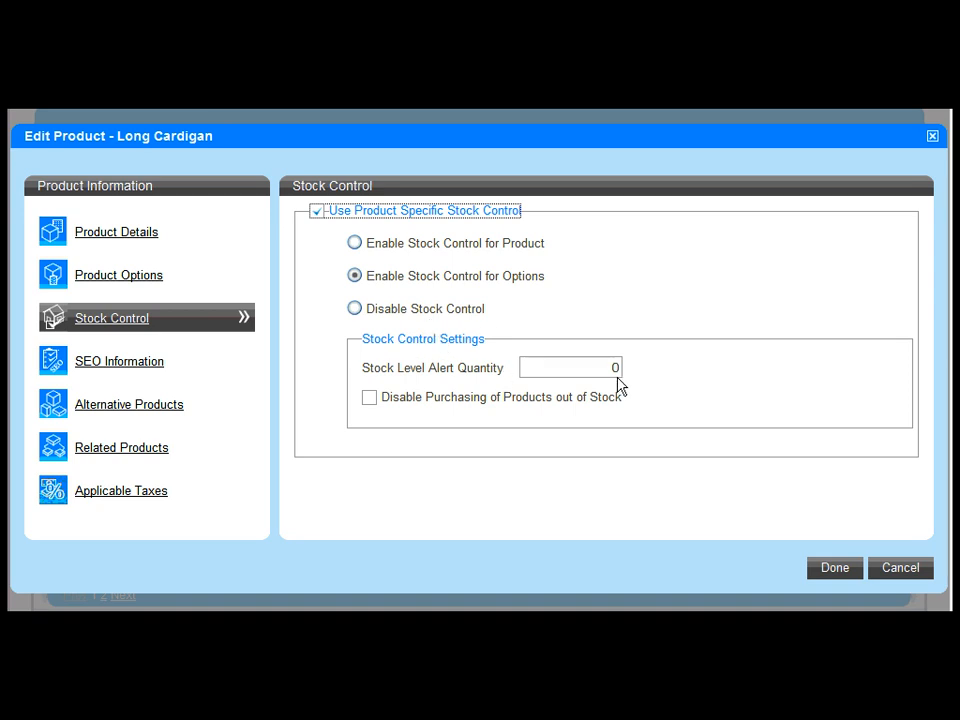
{"action": "type", "text": "2"}
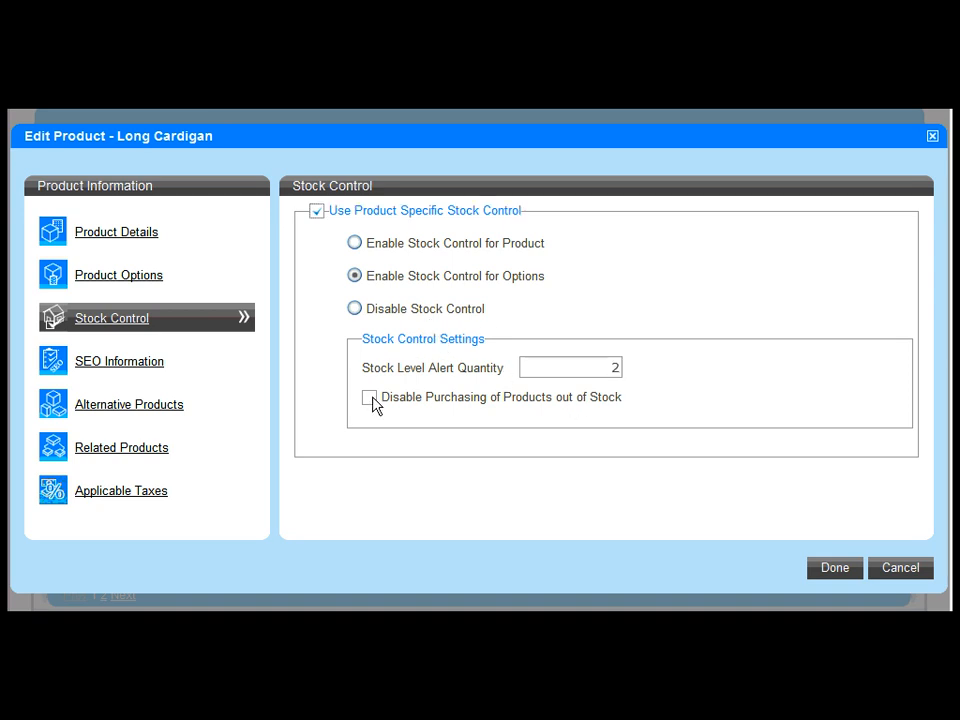
{"action": "left_click", "coordinate": [119, 361]}
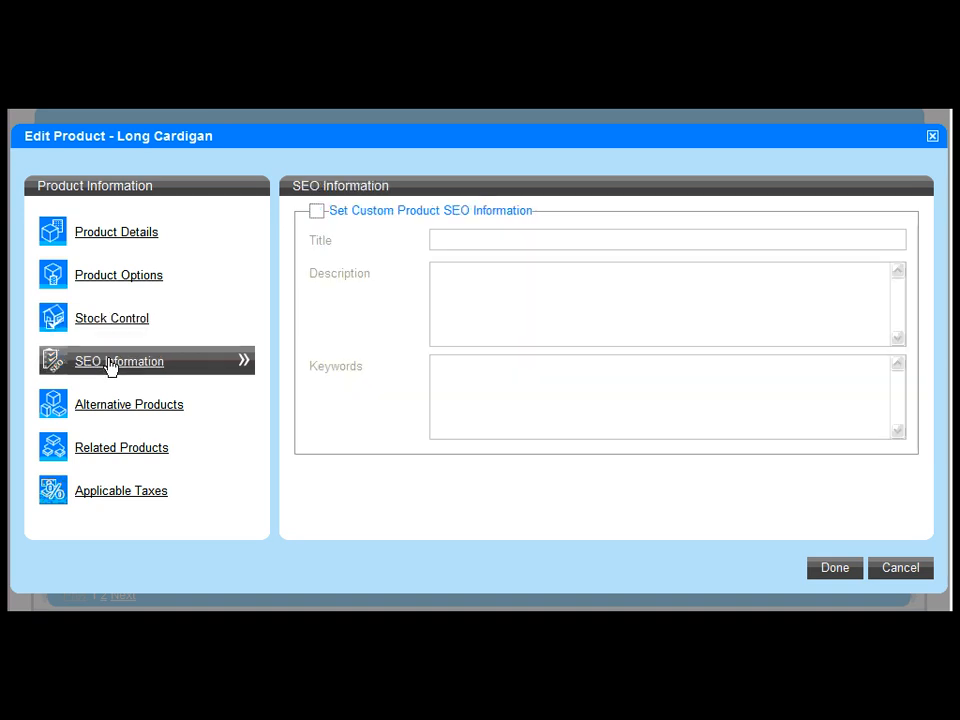
{"action": "mouse_move", "coordinate": [112, 414]}
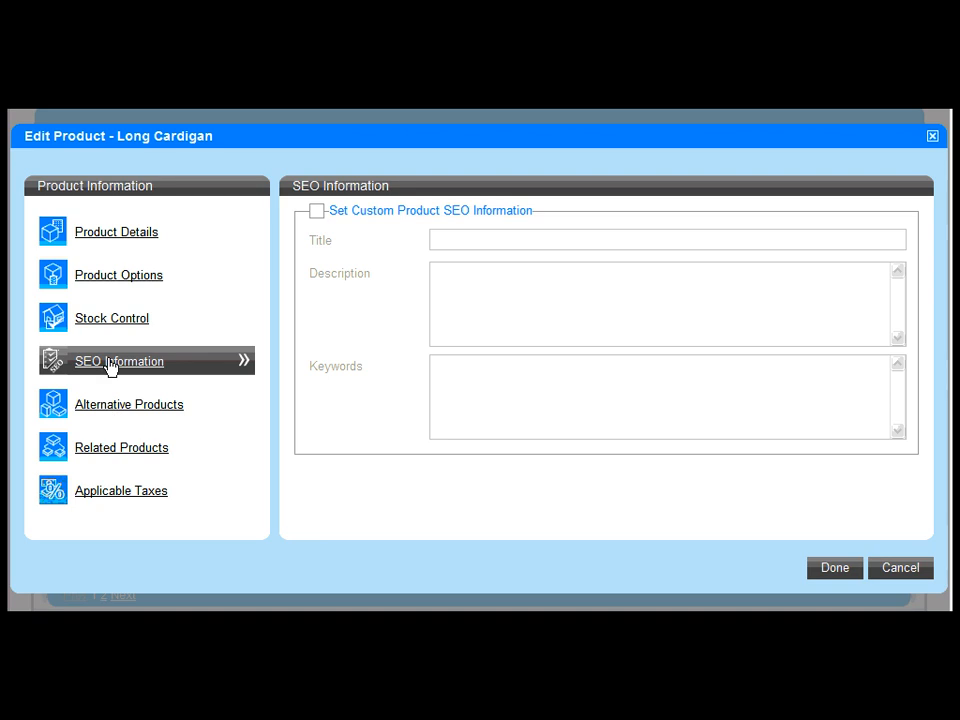
Leave the SEO Information unchanged and open the Alternative Products list.
{"action": "left_click", "coordinate": [129, 404]}
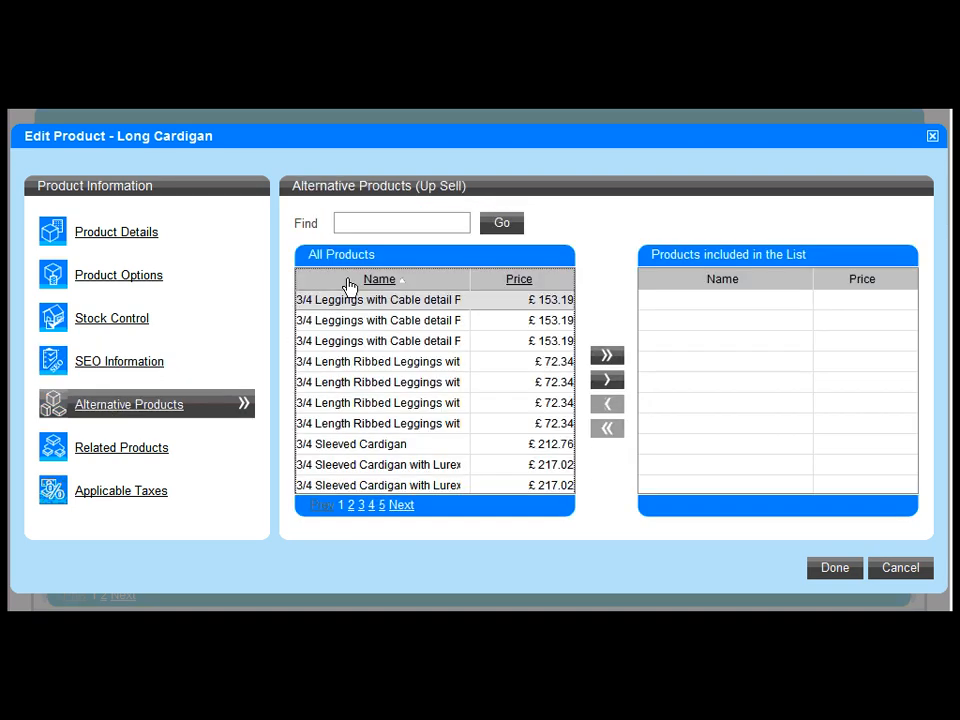
Add Long Cardigan Butter, Caramel and Coco as alternative up-sell products.
{"action": "type", "text": "Long Cardiga"}
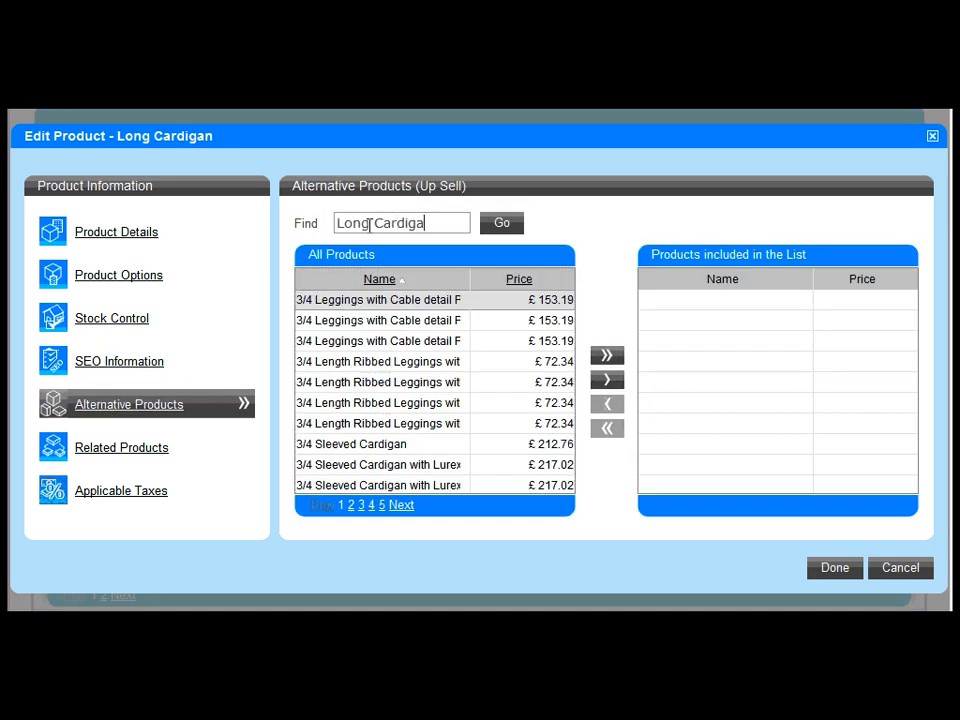
{"action": "left_click", "coordinate": [501, 222]}
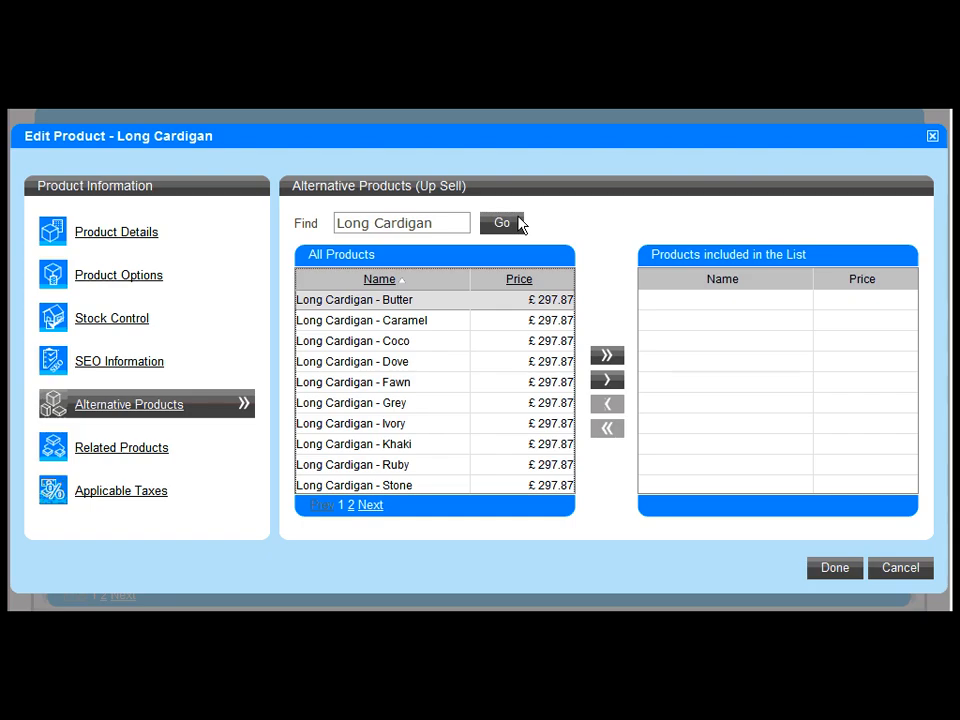
{"action": "mouse_move", "coordinate": [607, 380]}
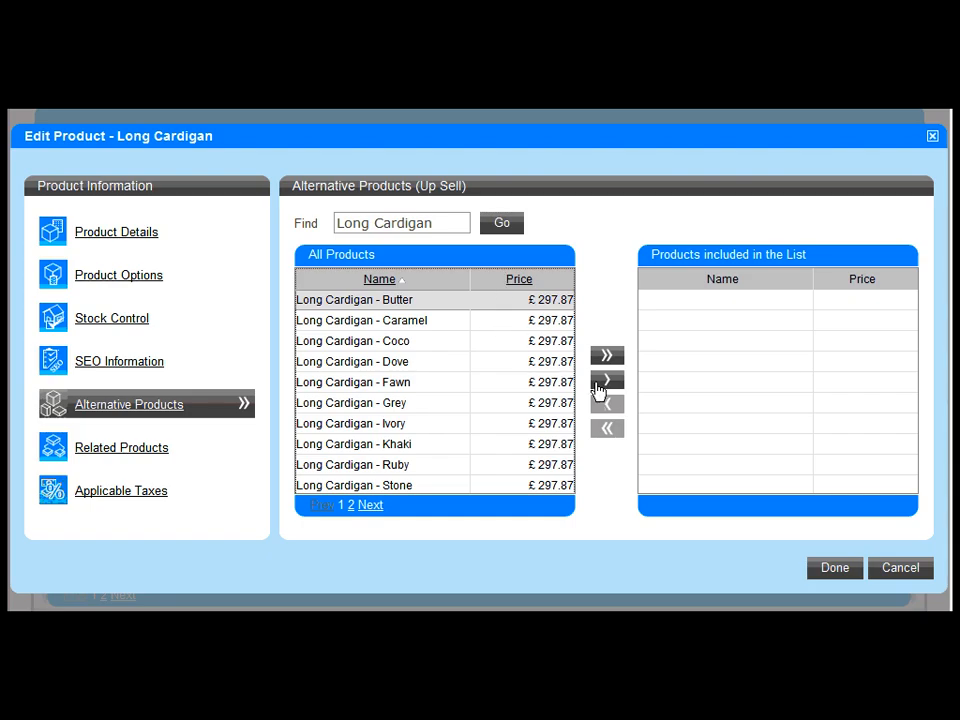
{"action": "left_click", "coordinate": [607, 381]}
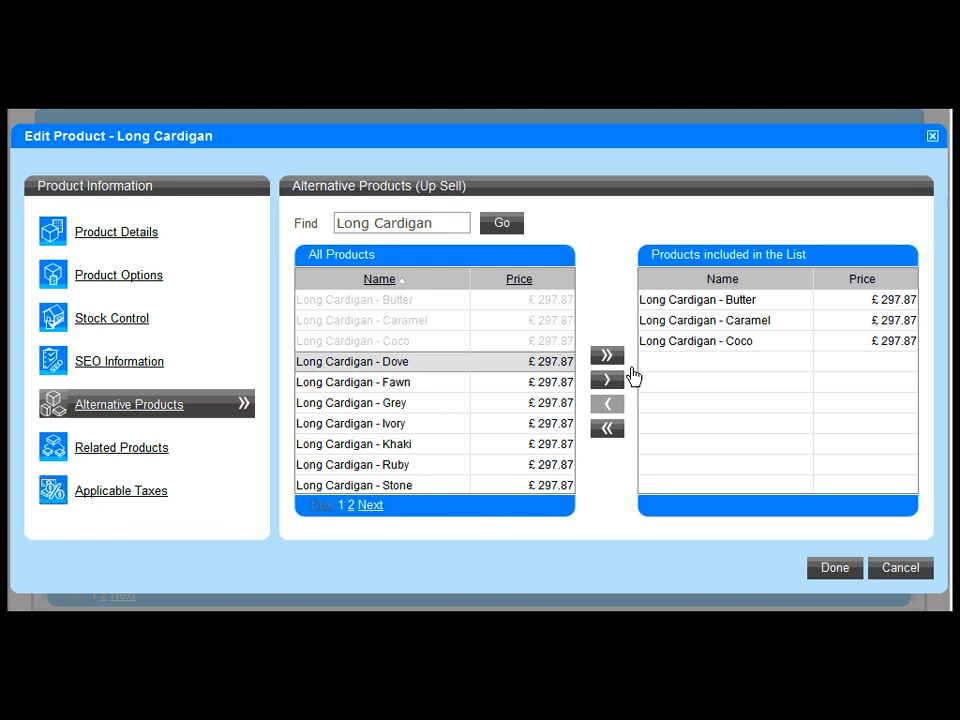
{"action": "left_click", "coordinate": [121, 447]}
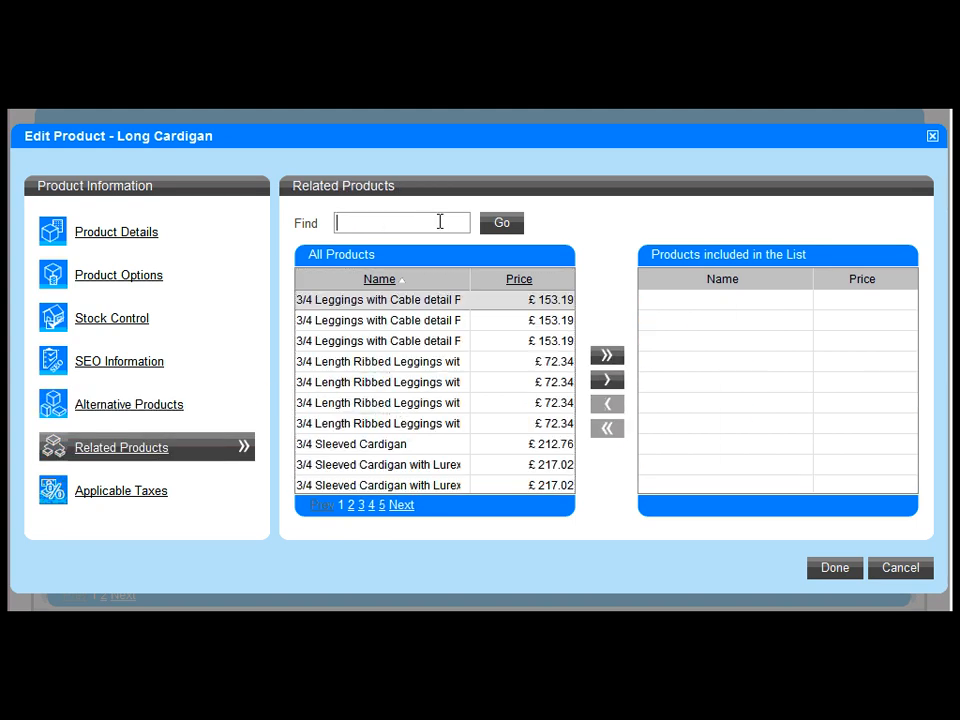
Add Eye Bags - Textured Brown/Gold as a related product, verify VAT, and save.
{"action": "type", "text": "bag"}
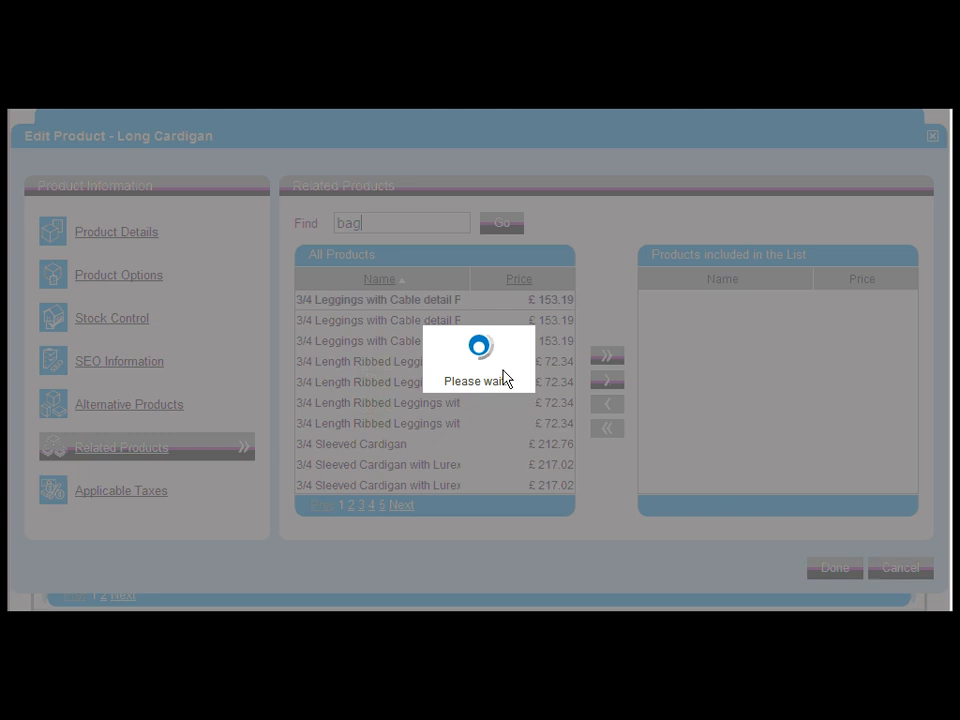
{"action": "left_click", "coordinate": [501, 222]}
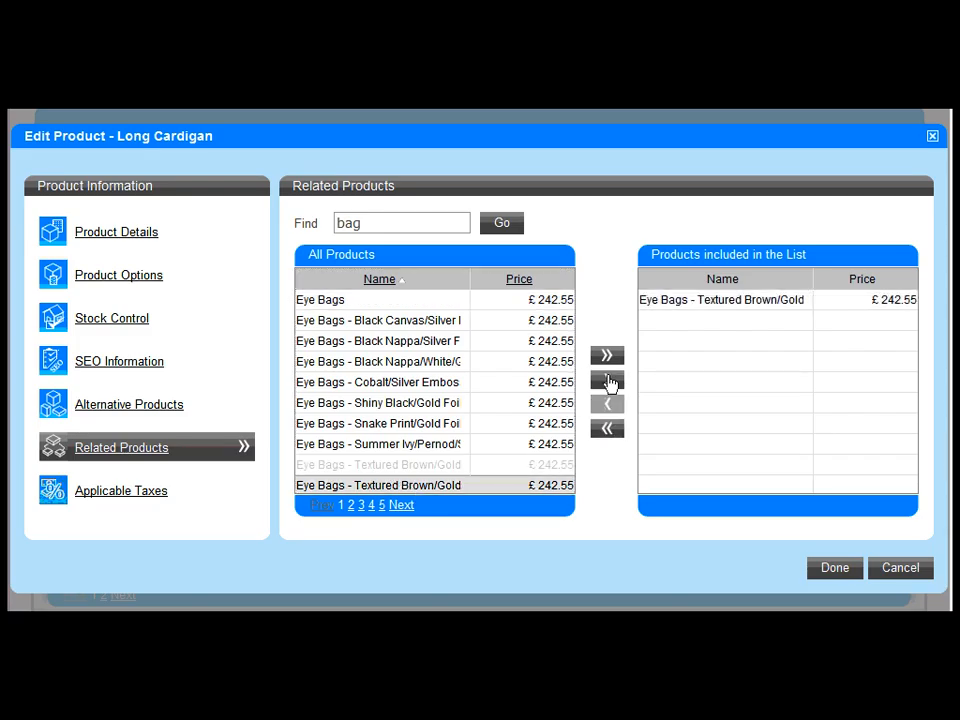
{"action": "left_click", "coordinate": [121, 490]}
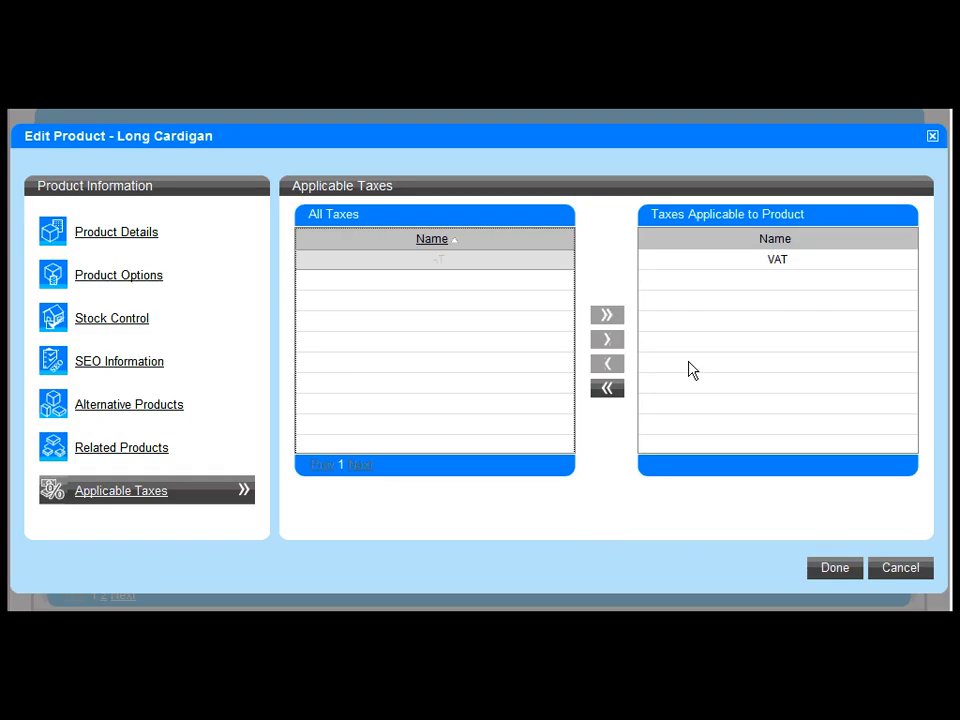
{"action": "mouse_move", "coordinate": [607, 389]}
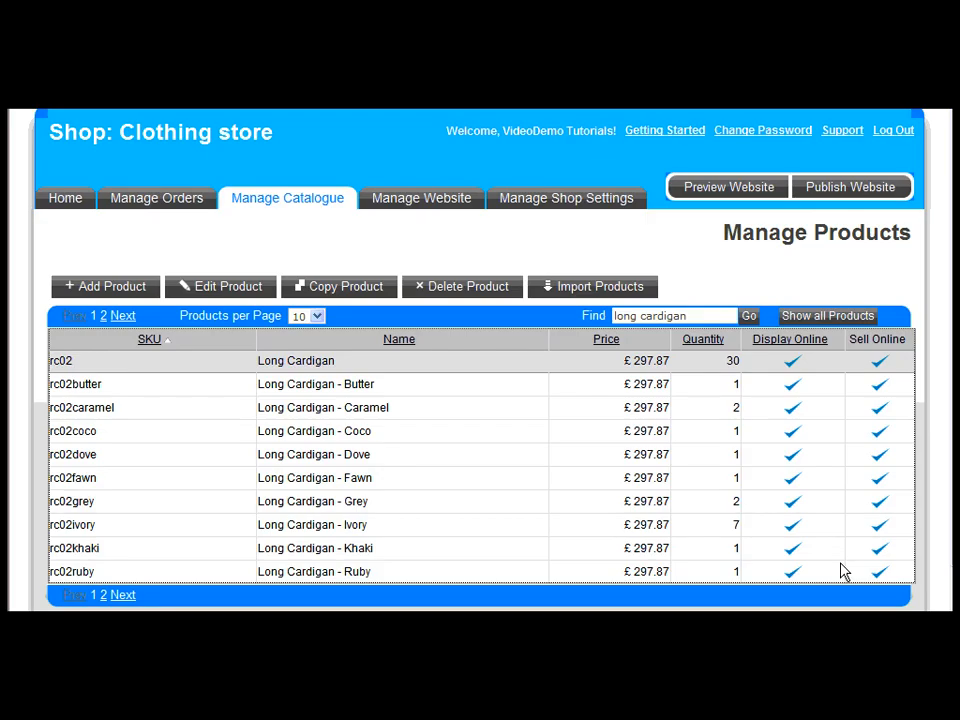
{"action": "left_click", "coordinate": [828, 315]}
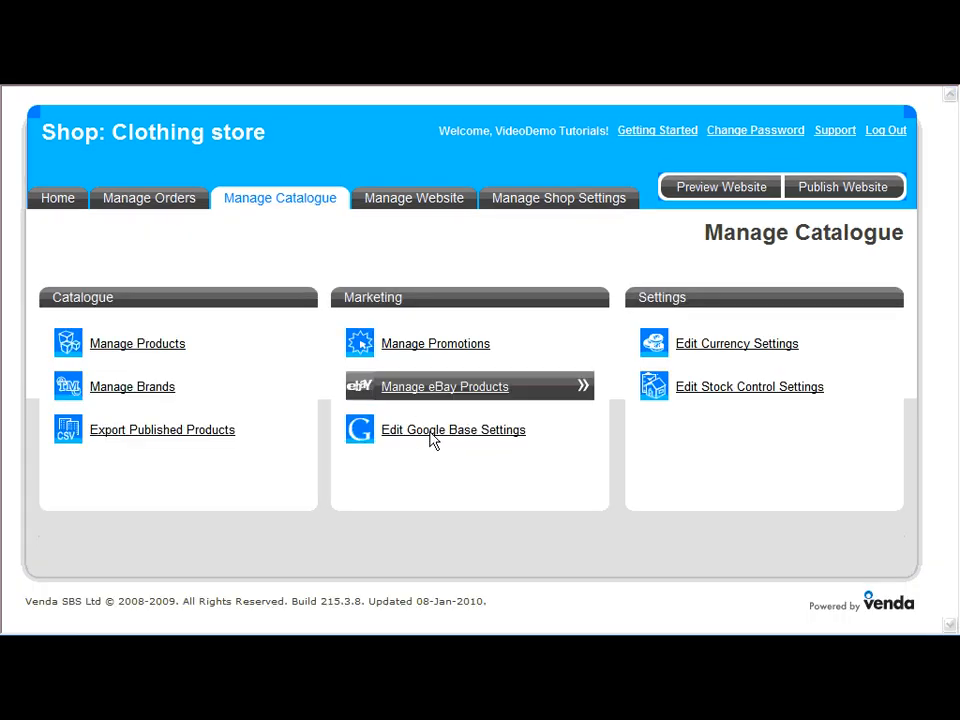
{"action": "mouse_move", "coordinate": [450, 429]}
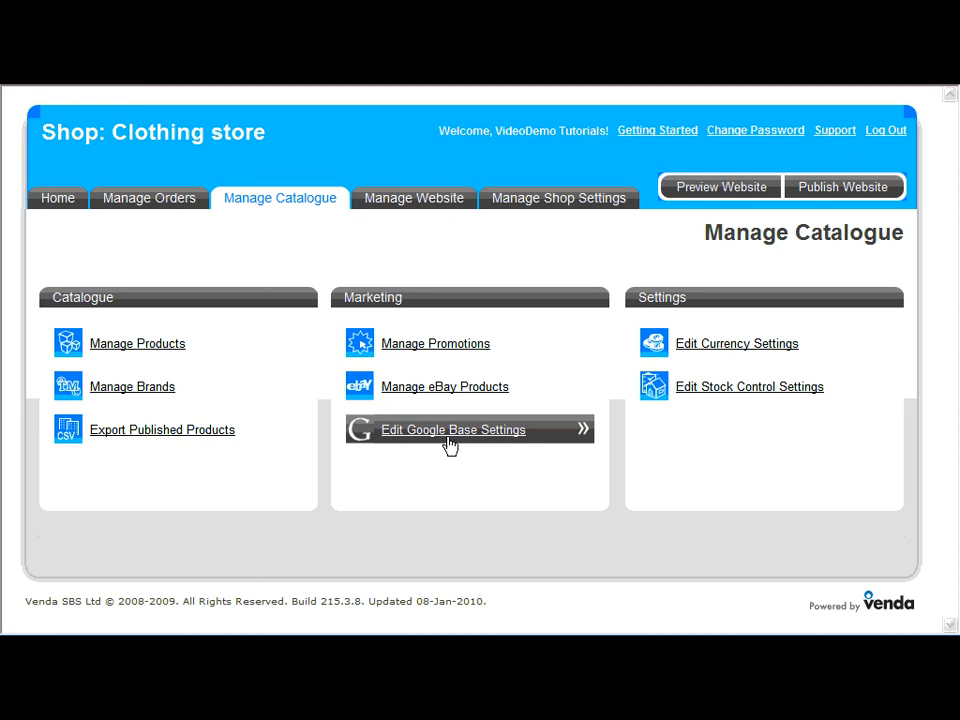
Review the Google Base publishing settings and close that dialog.
{"action": "left_click", "coordinate": [453, 429]}
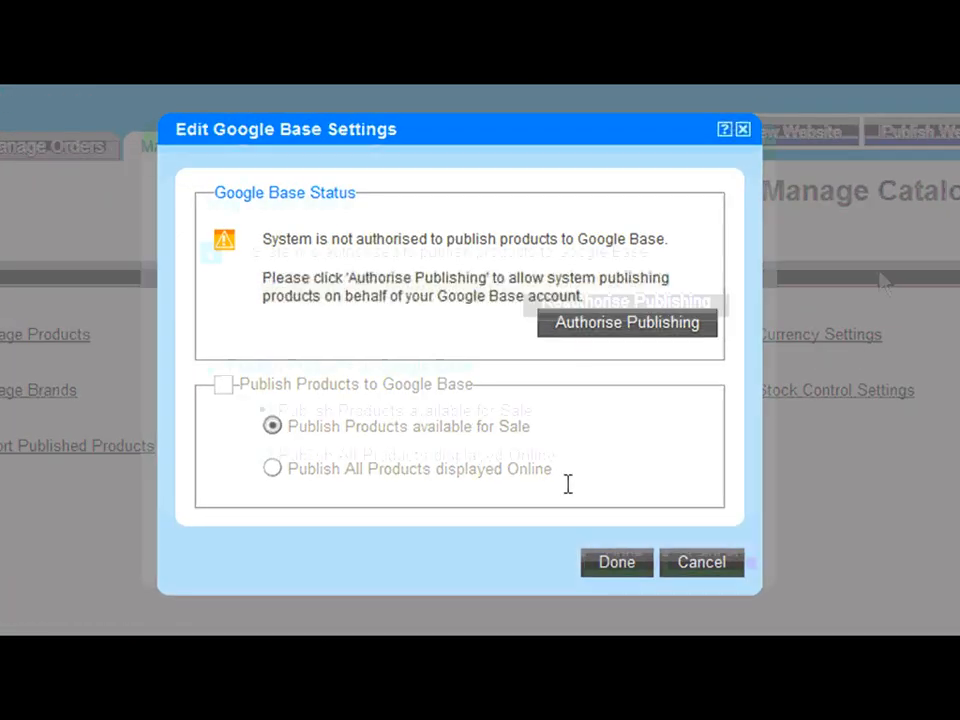
{"action": "left_click", "coordinate": [626, 322]}
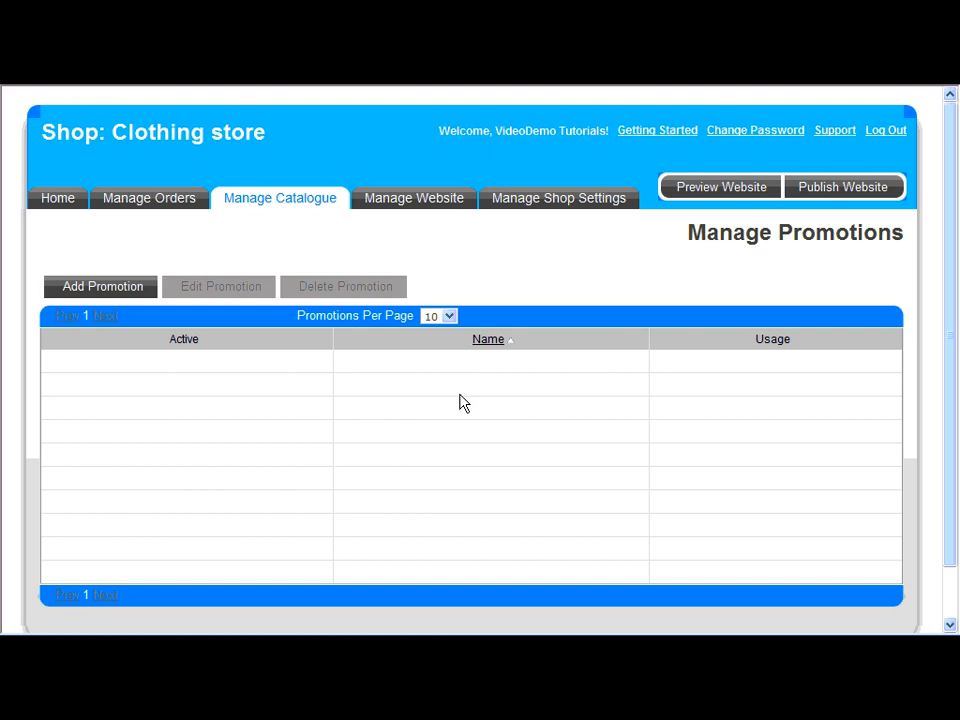
Create promotion SALE2010 giving 10% off all products, then return to Manage Catalogue.
{"action": "left_click", "coordinate": [101, 286]}
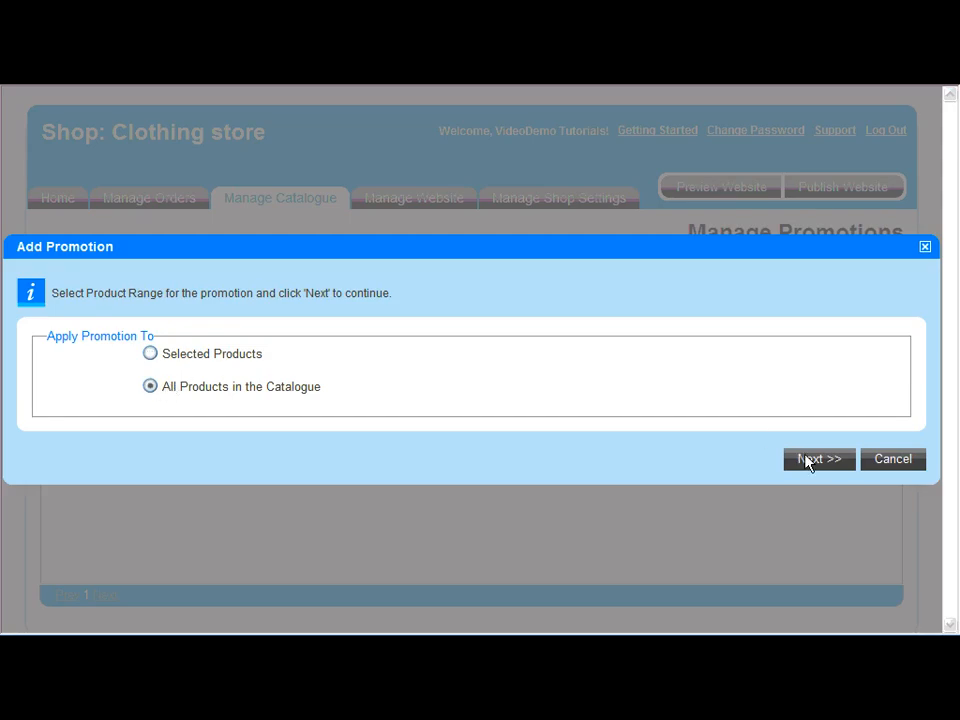
{"action": "left_click", "coordinate": [818, 459]}
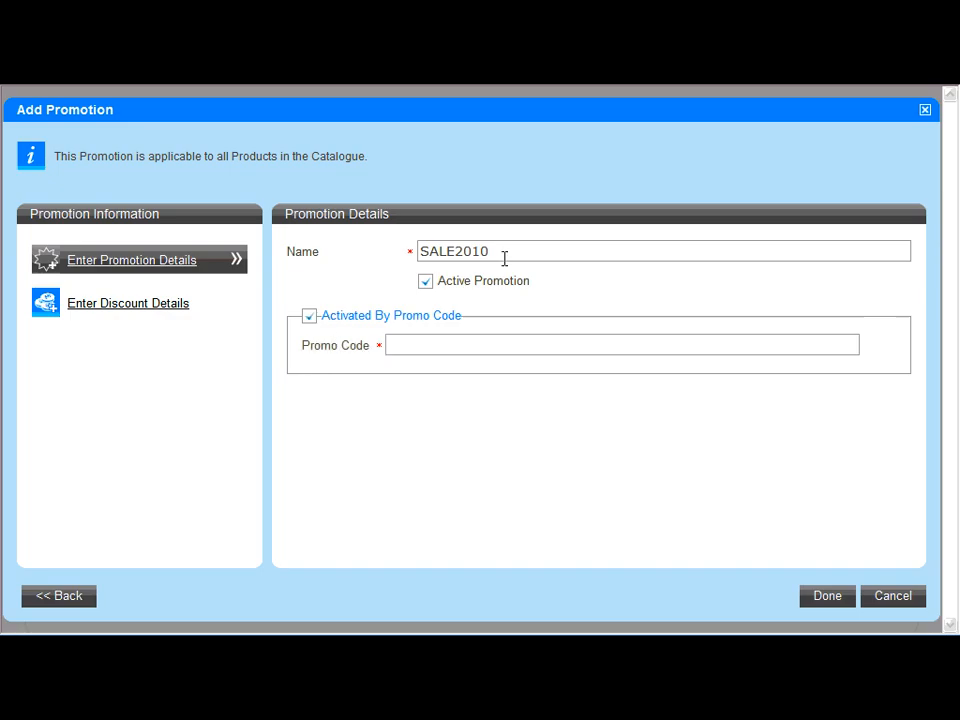
{"action": "left_click", "coordinate": [128, 303]}
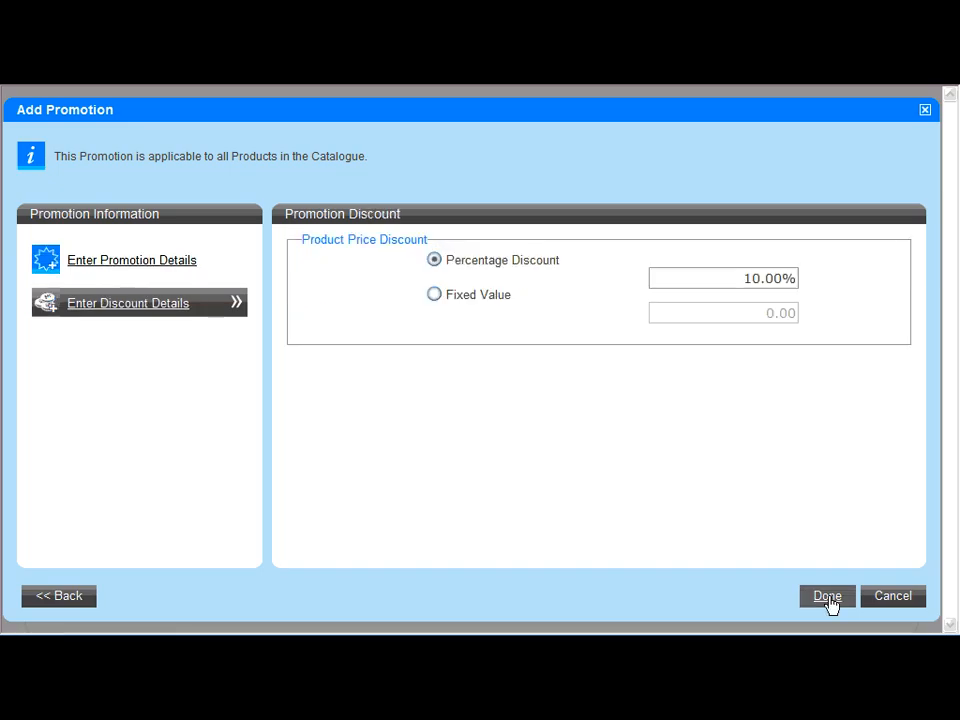
{"action": "left_click", "coordinate": [827, 596]}
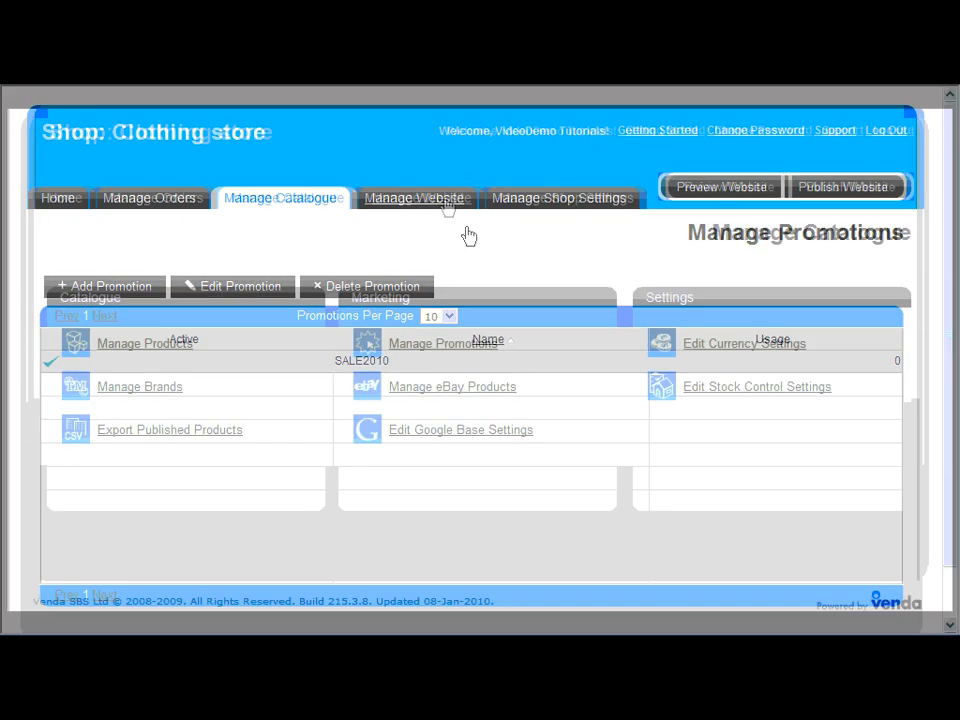
{"action": "left_click", "coordinate": [287, 197]}
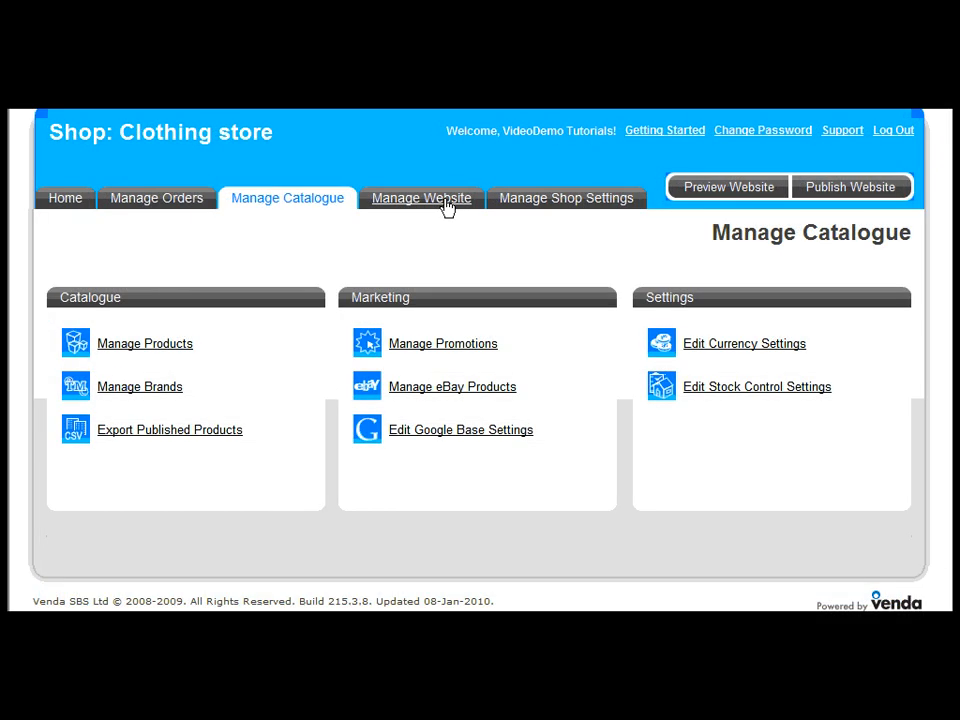
Apply the Artistic template from the gallery's second page, accepting all confirmations.
{"action": "left_click", "coordinate": [421, 197]}
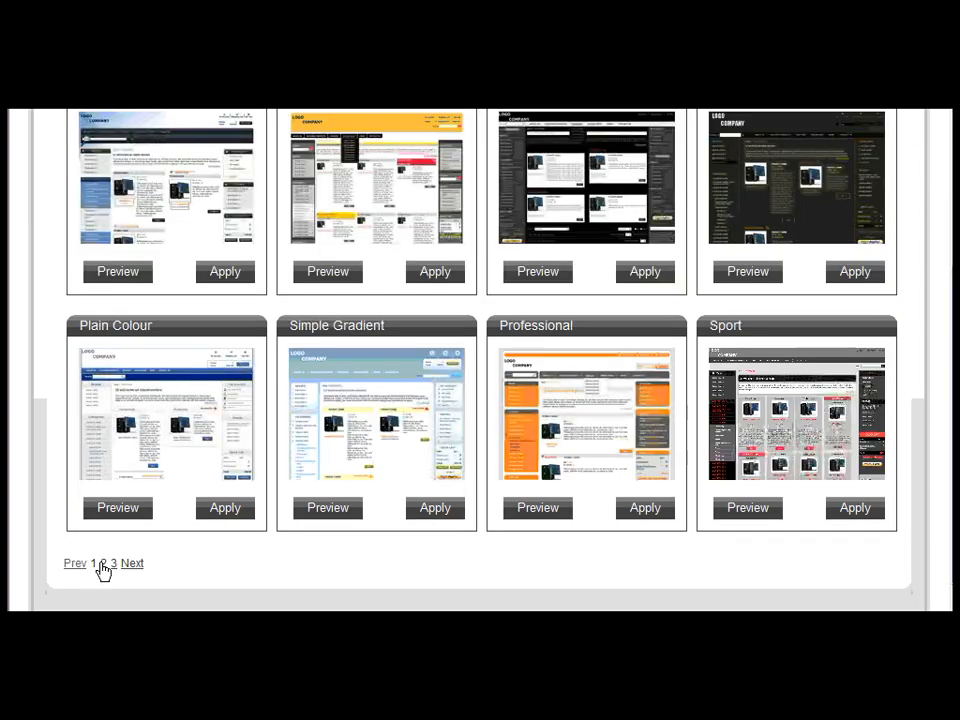
{"action": "left_click", "coordinate": [92, 562]}
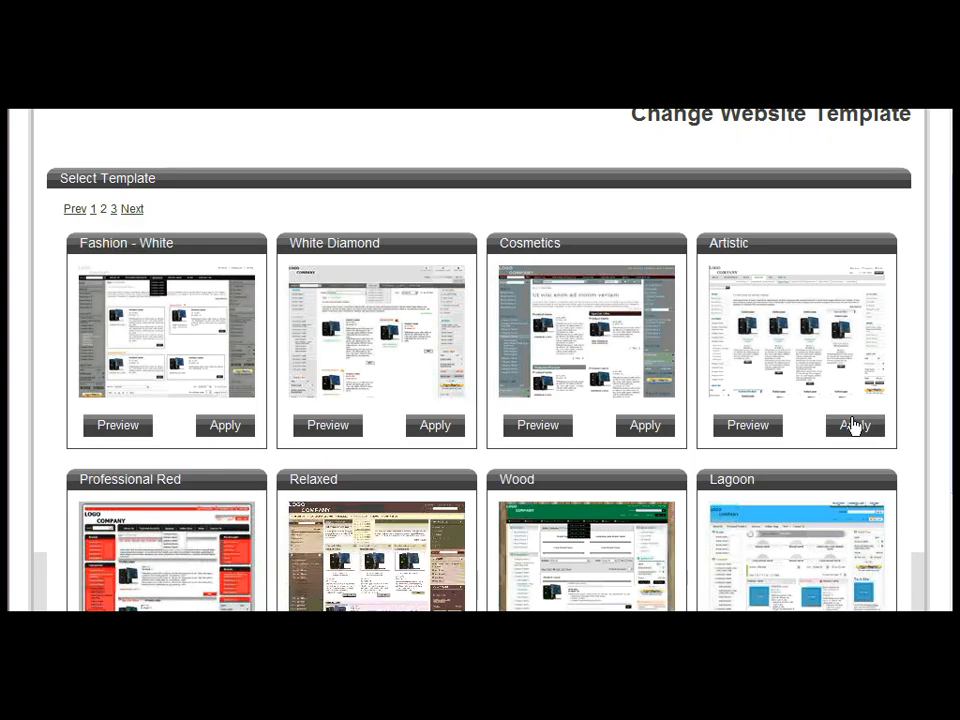
{"action": "left_click", "coordinate": [854, 425]}
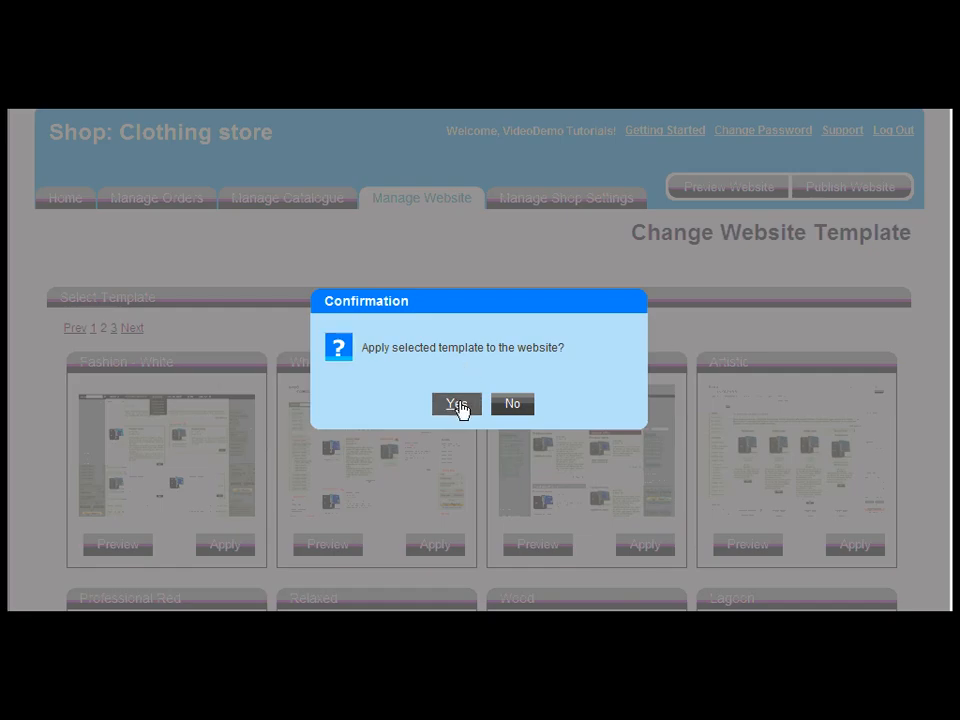
{"action": "left_click", "coordinate": [456, 404]}
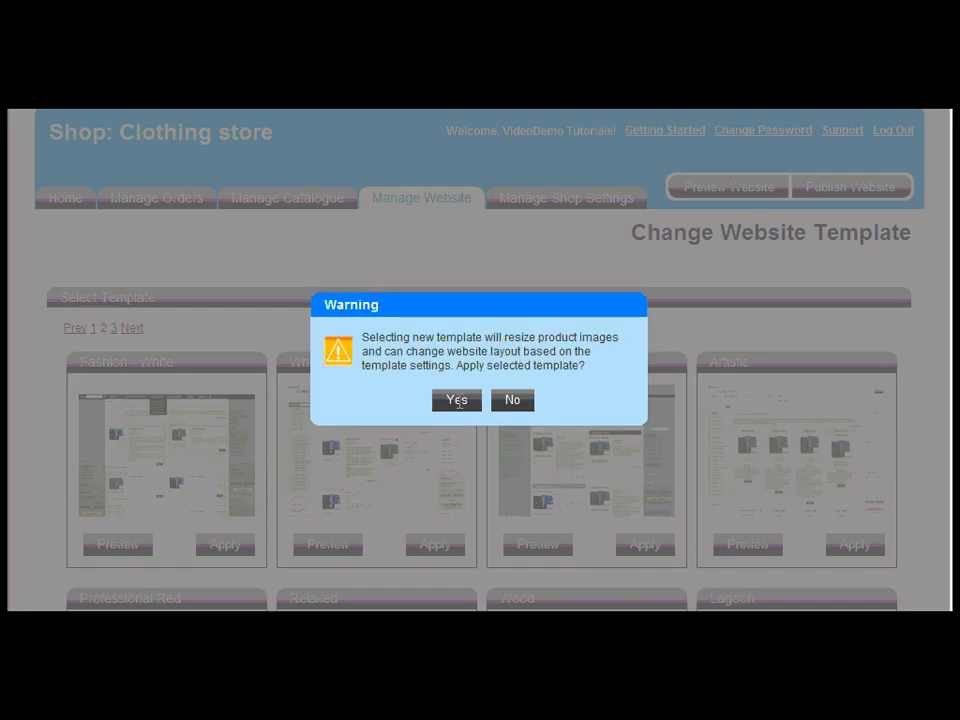
{"action": "left_click", "coordinate": [456, 400]}
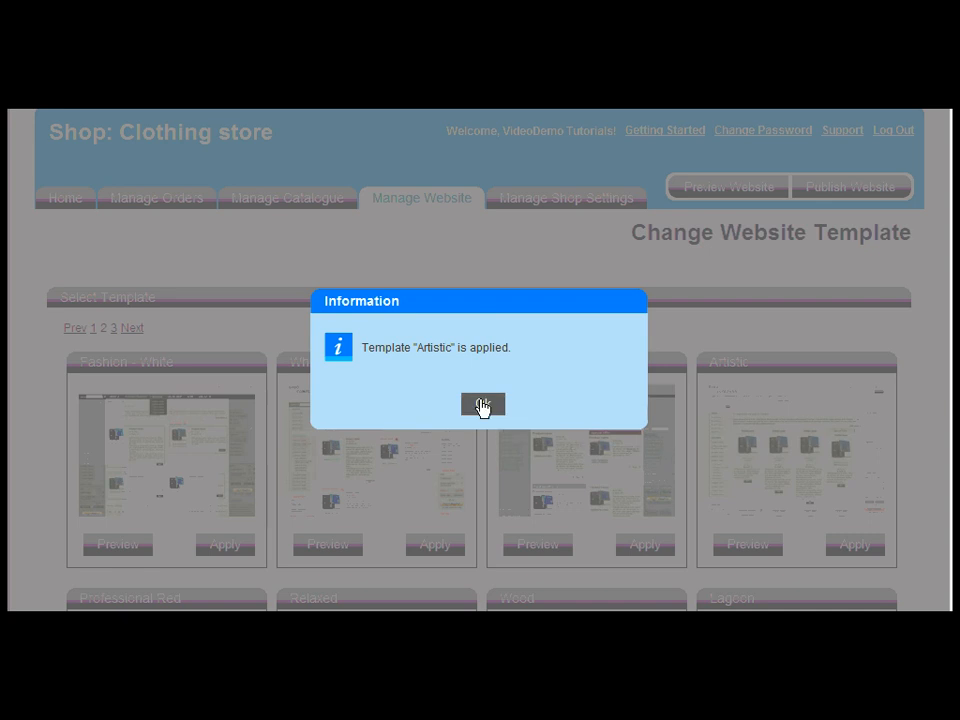
{"action": "left_click", "coordinate": [483, 404]}
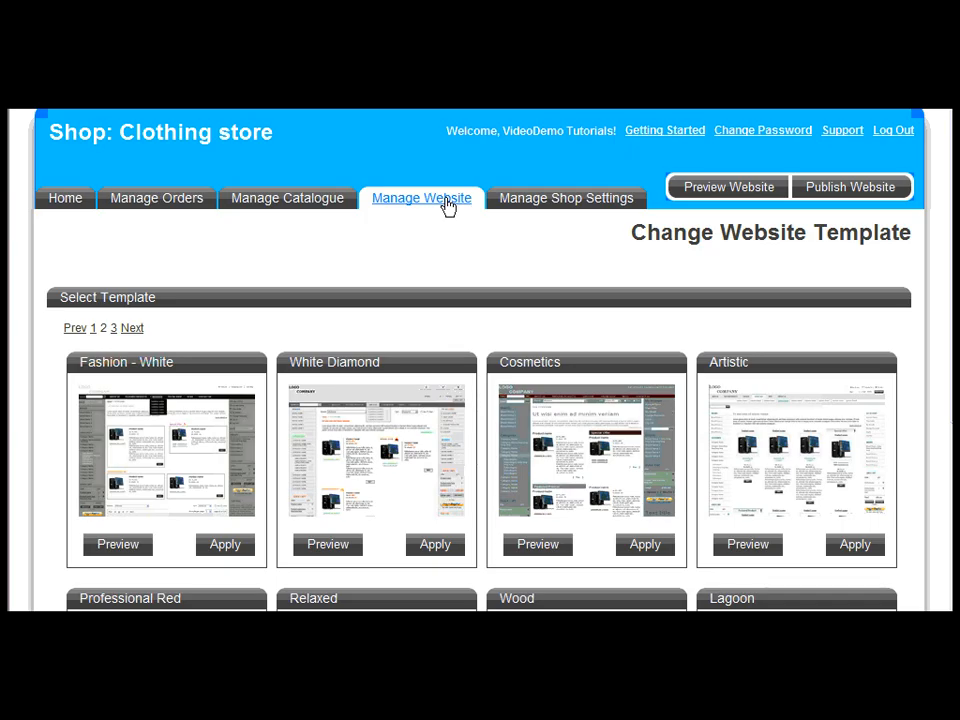
{"action": "left_click", "coordinate": [421, 197]}
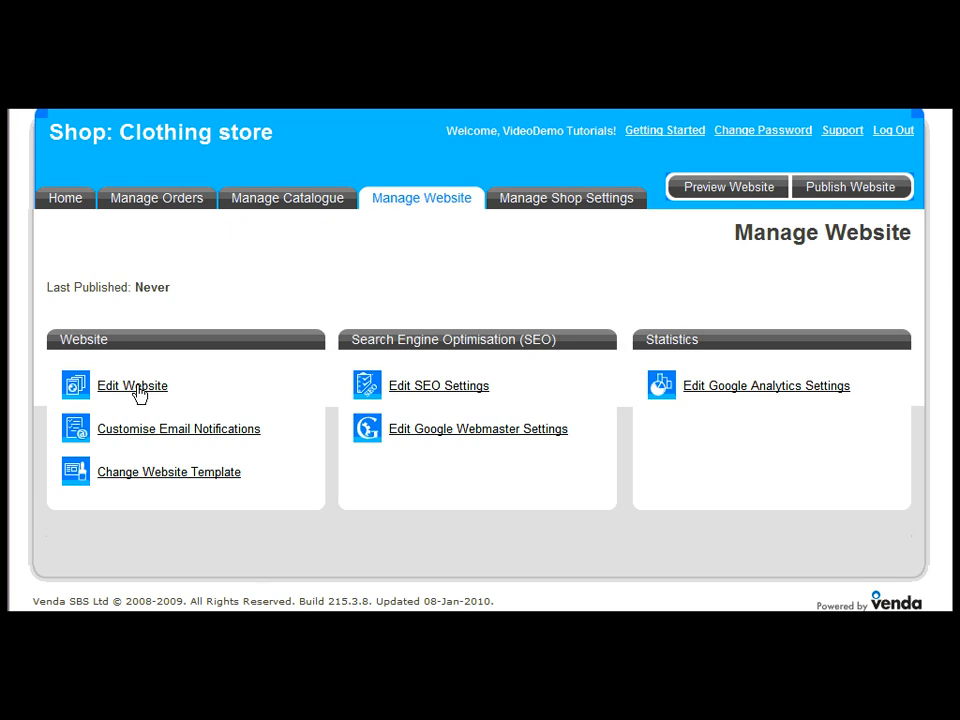
{"action": "left_click", "coordinate": [132, 386]}
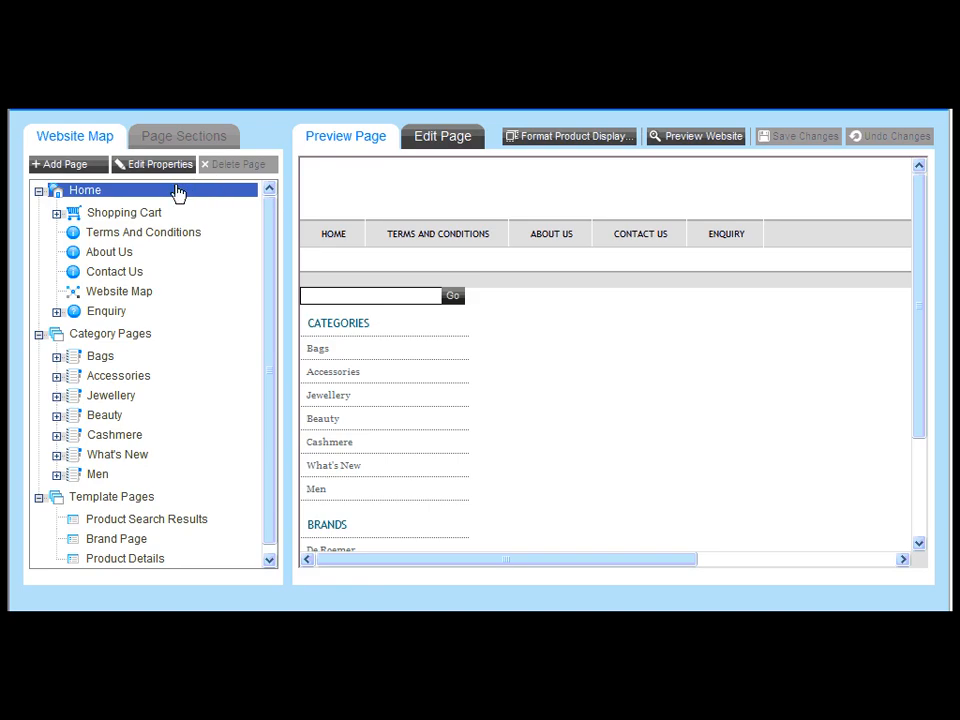
{"action": "mouse_move", "coordinate": [143, 217]}
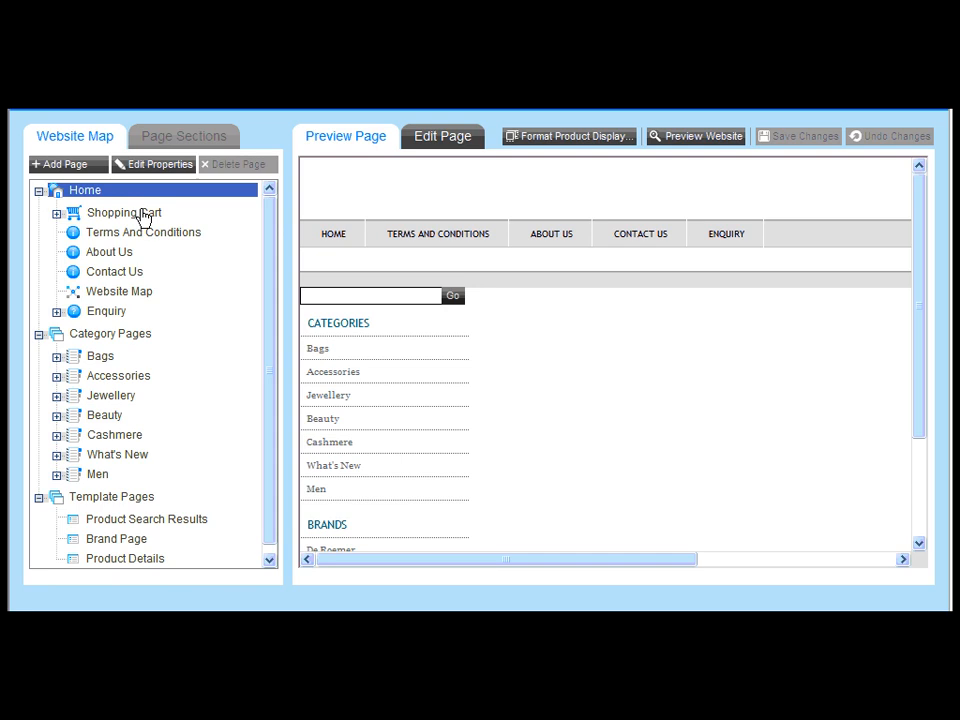
{"action": "mouse_move", "coordinate": [107, 533]}
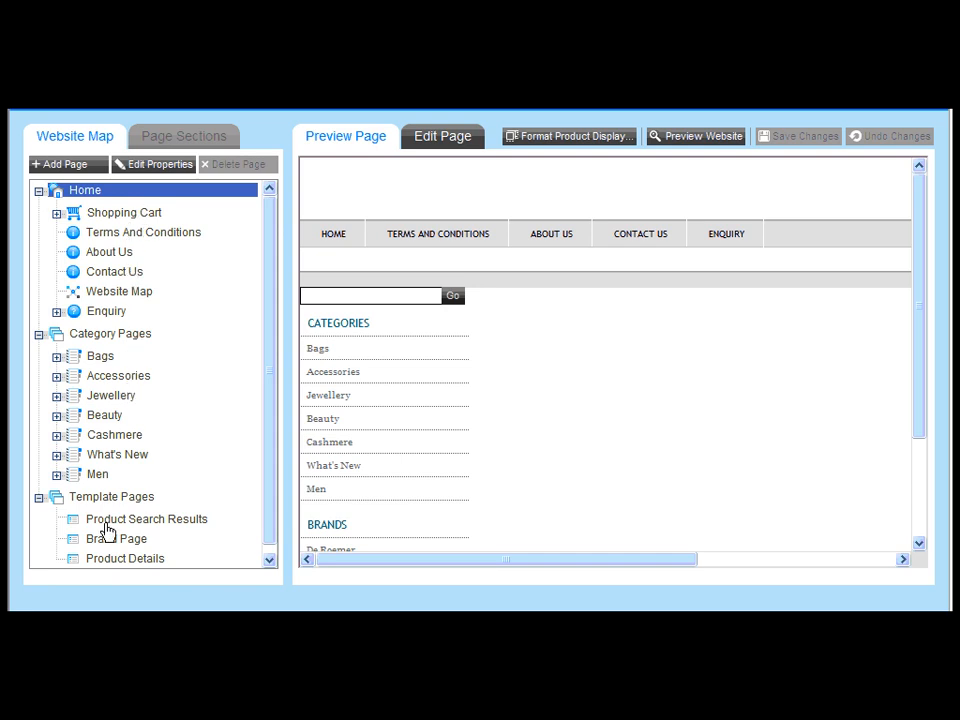
{"action": "mouse_move", "coordinate": [72, 168]}
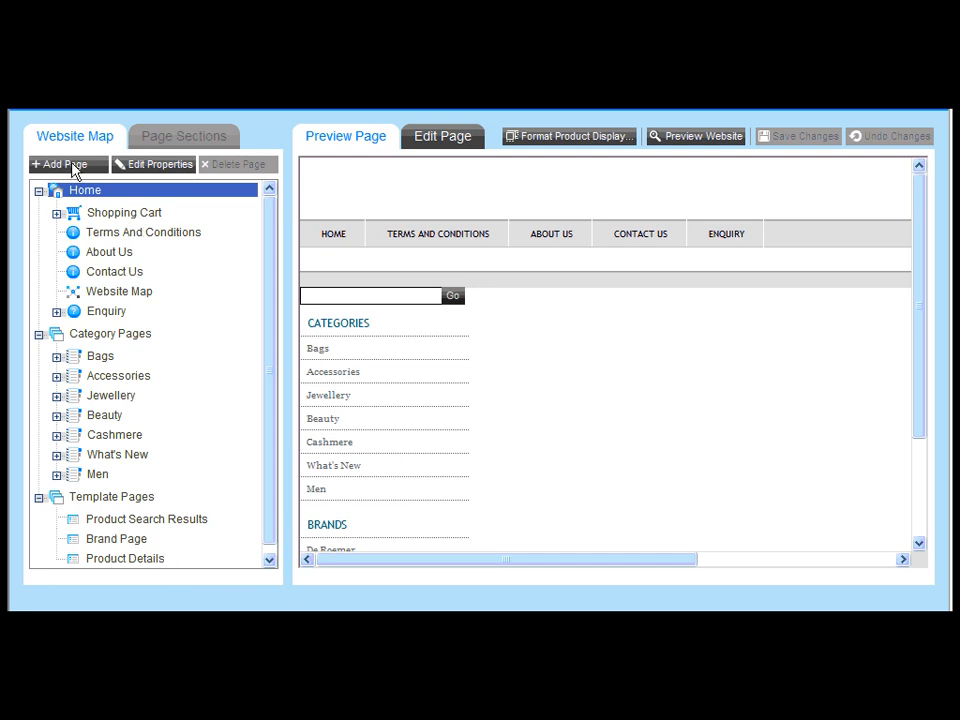
{"action": "left_click", "coordinate": [67, 164]}
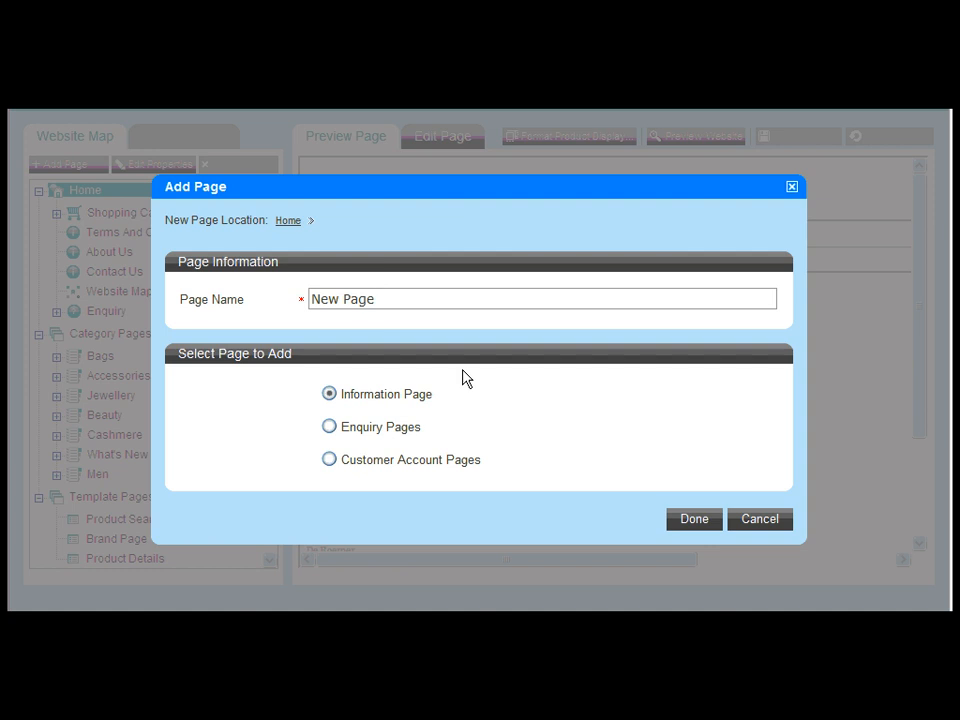
{"action": "left_click", "coordinate": [759, 518]}
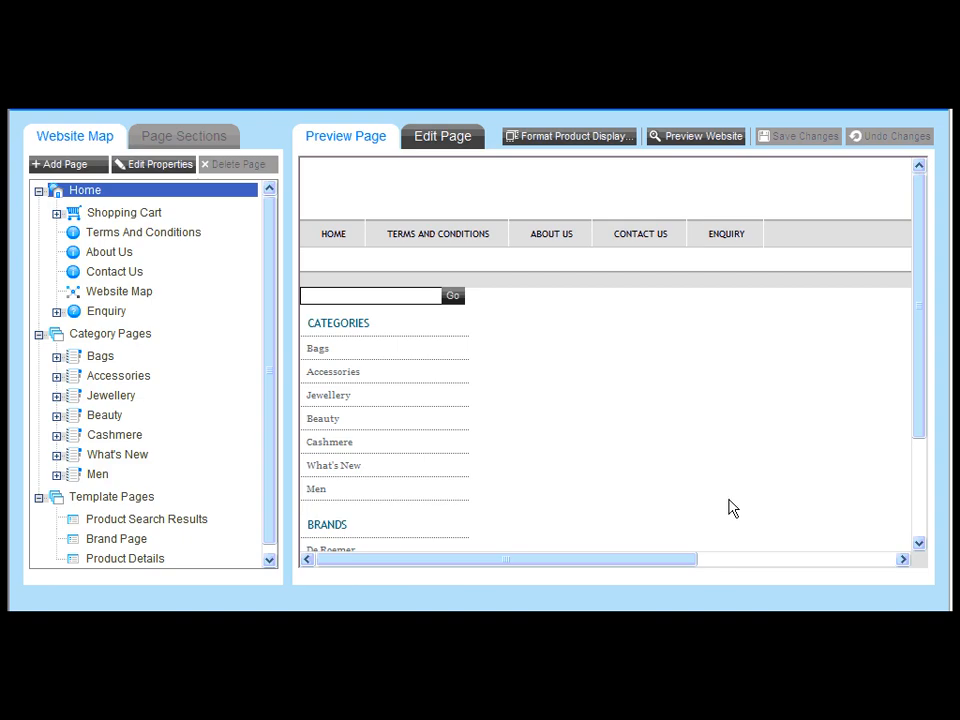
{"action": "left_click", "coordinate": [110, 333]}
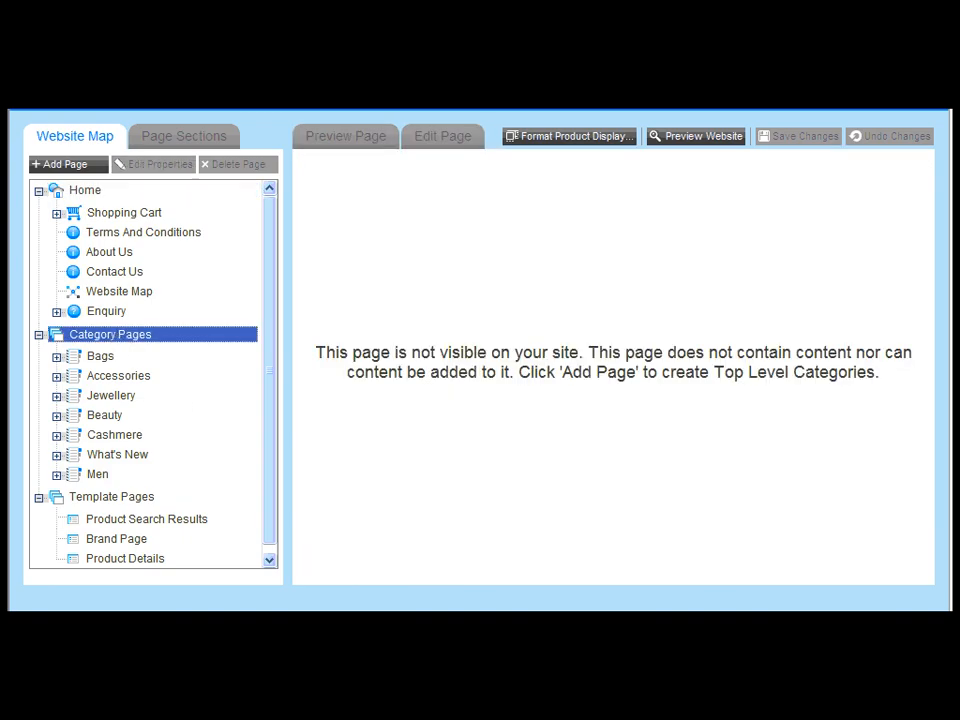
{"action": "mouse_move", "coordinate": [540, 321]}
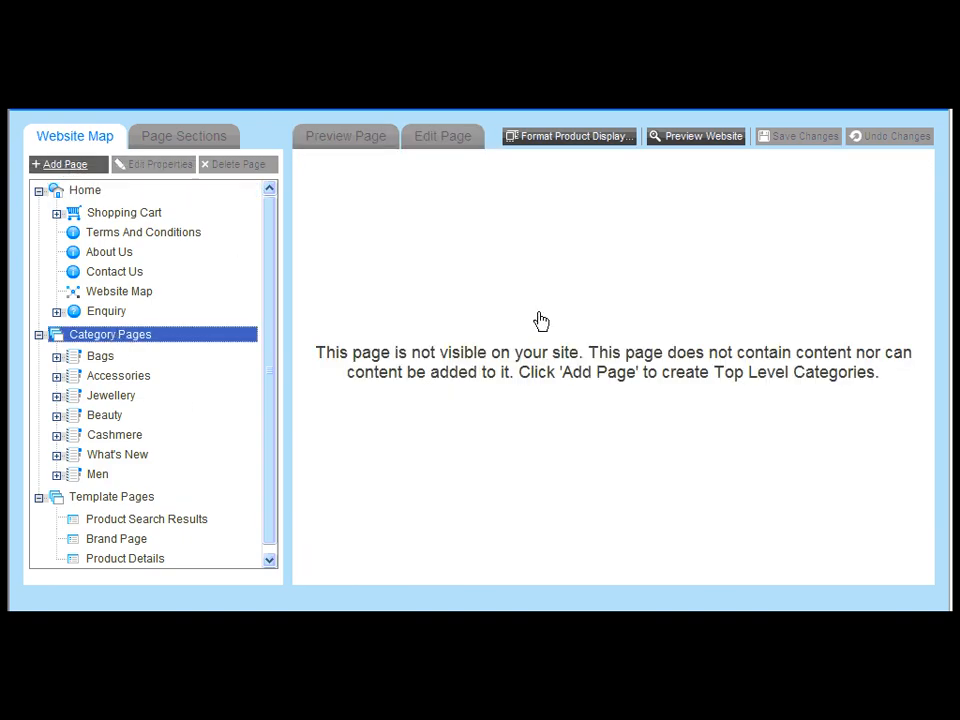
{"action": "left_click", "coordinate": [67, 164]}
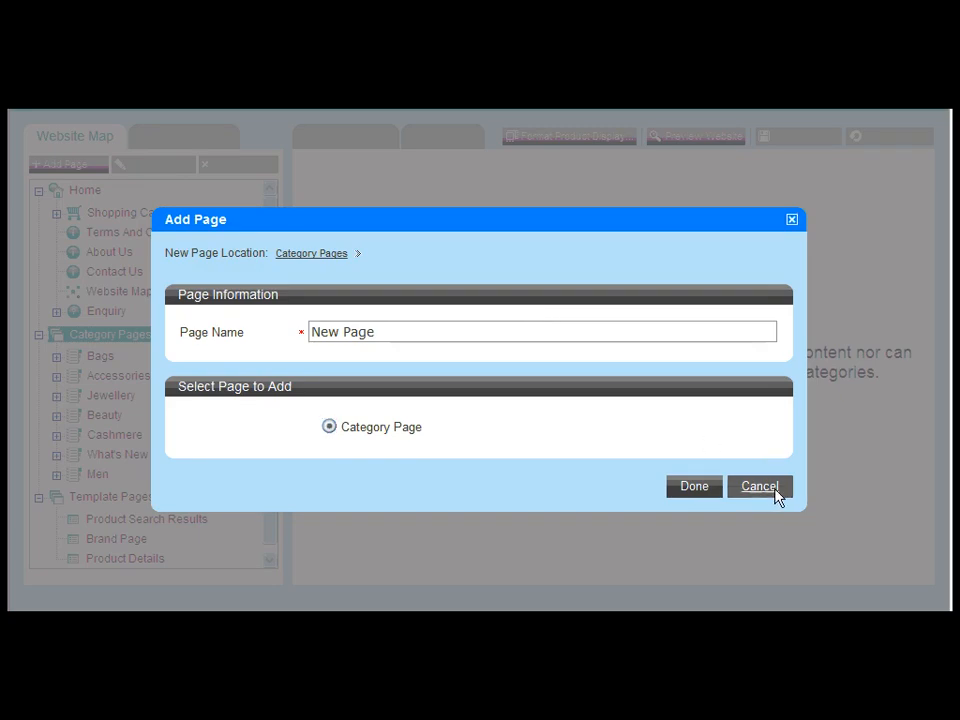
{"action": "left_click", "coordinate": [759, 486]}
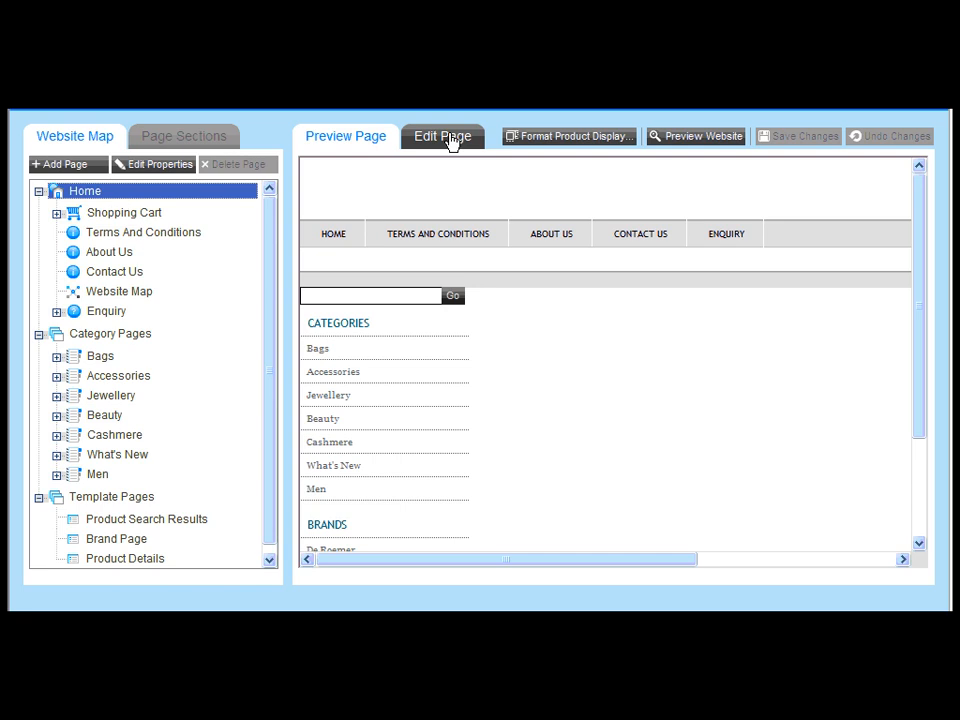
Show the Home page's Edit Page layout and scroll through its sections.
{"action": "left_click", "coordinate": [442, 136]}
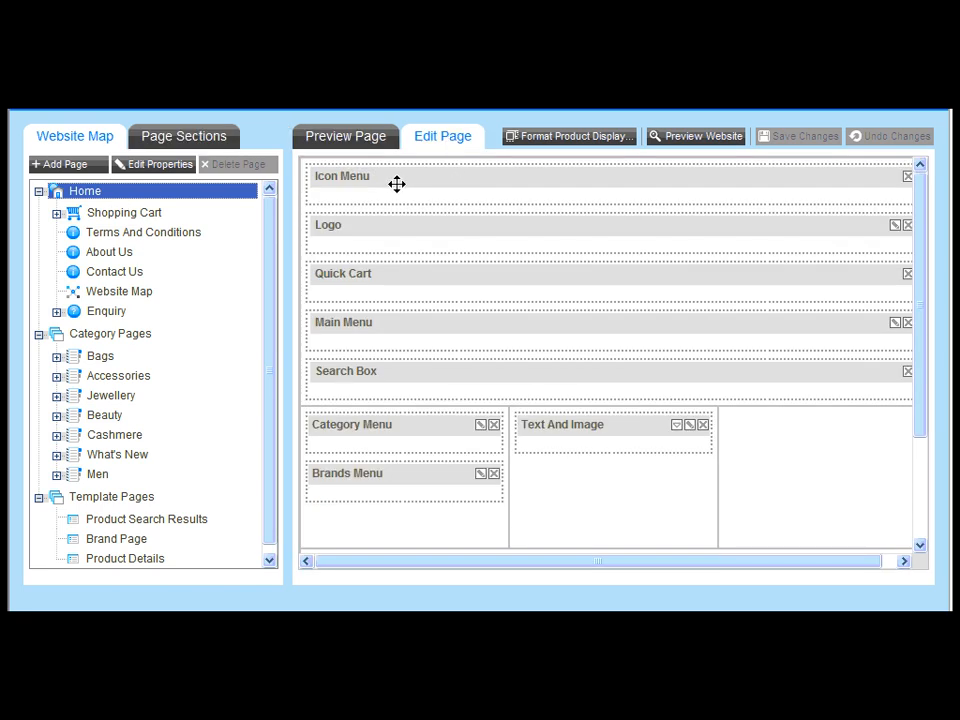
{"action": "mouse_move", "coordinate": [360, 332]}
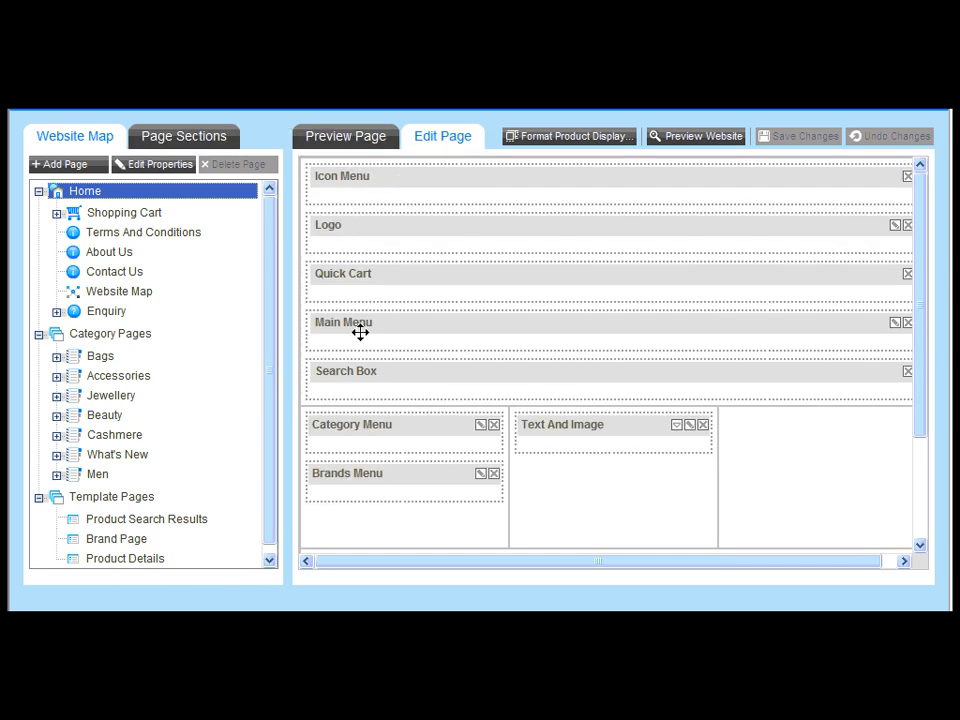
{"action": "mouse_move", "coordinate": [362, 398]}
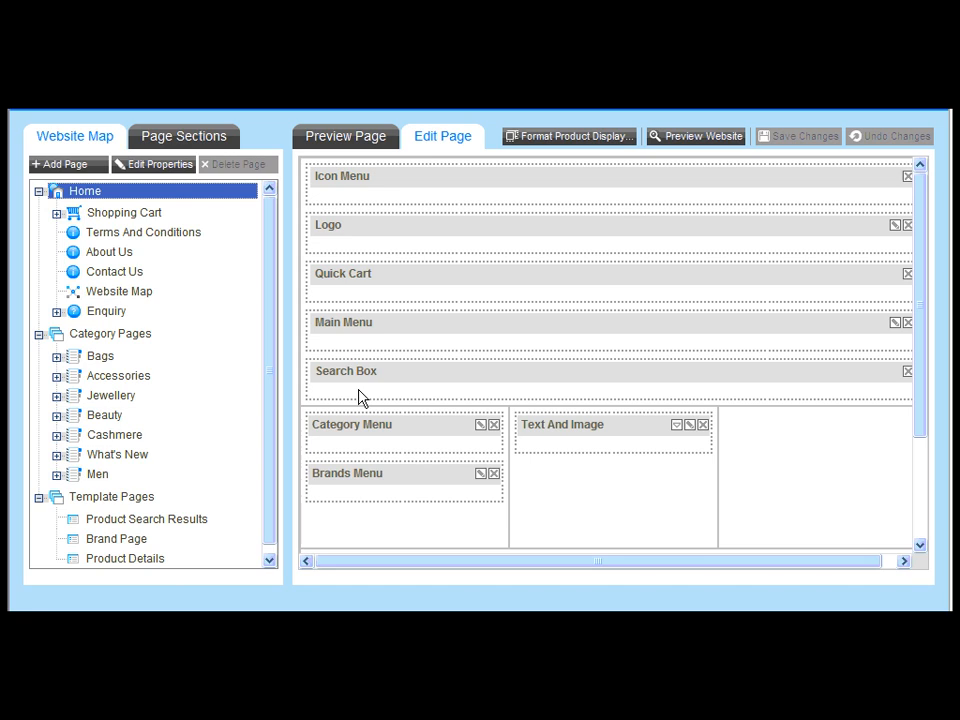
{"action": "scroll", "scroll_direction": "down", "scroll_amount": 3}
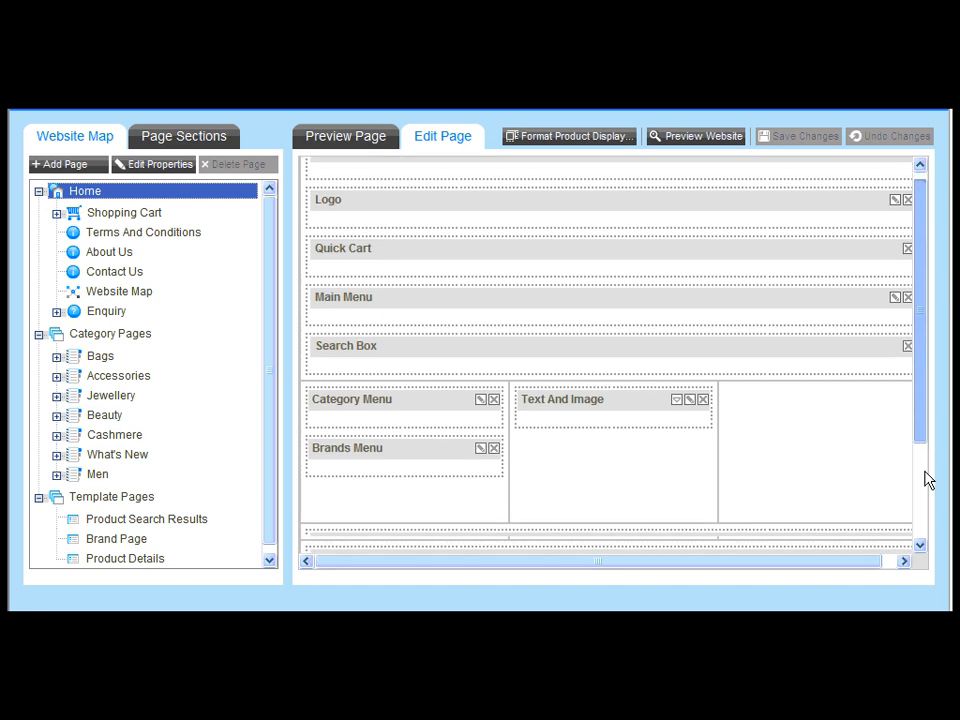
{"action": "scroll", "scroll_direction": "down", "scroll_amount": 3}
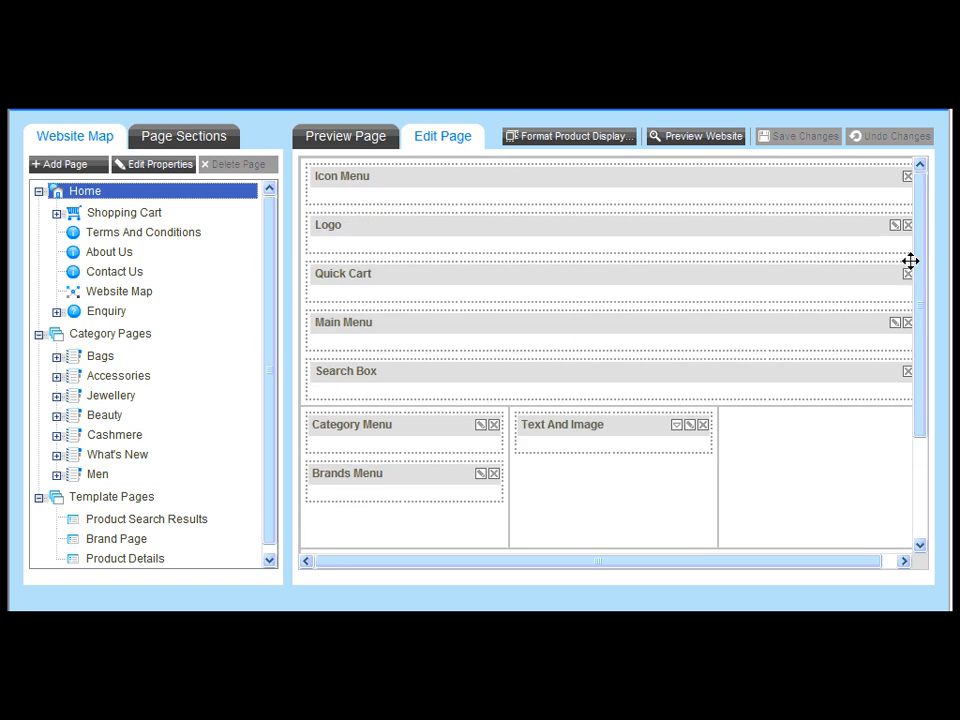
{"action": "mouse_move", "coordinate": [892, 230]}
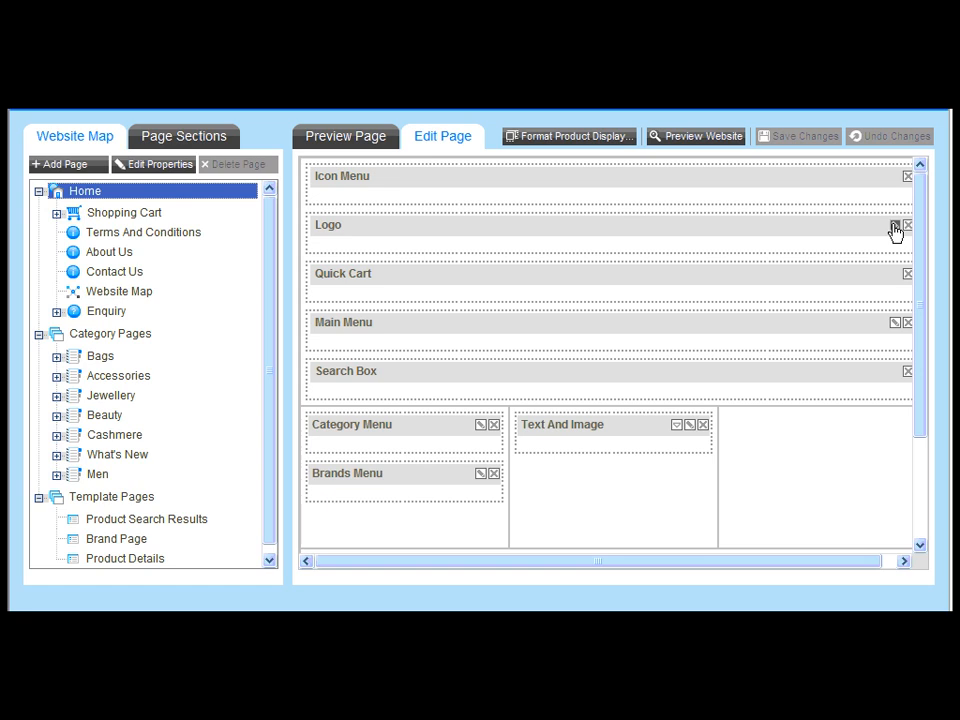
Insert the tcso-logo-final.jpg image into the Home page's Logo section.
{"action": "left_click", "coordinate": [897, 225]}
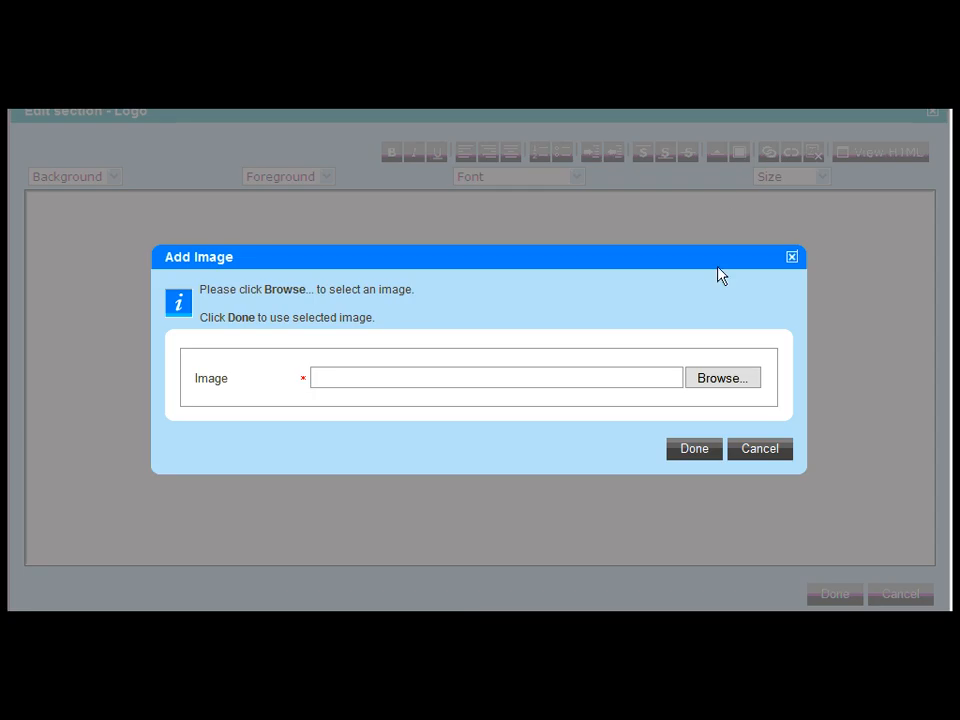
{"action": "left_click", "coordinate": [722, 378]}
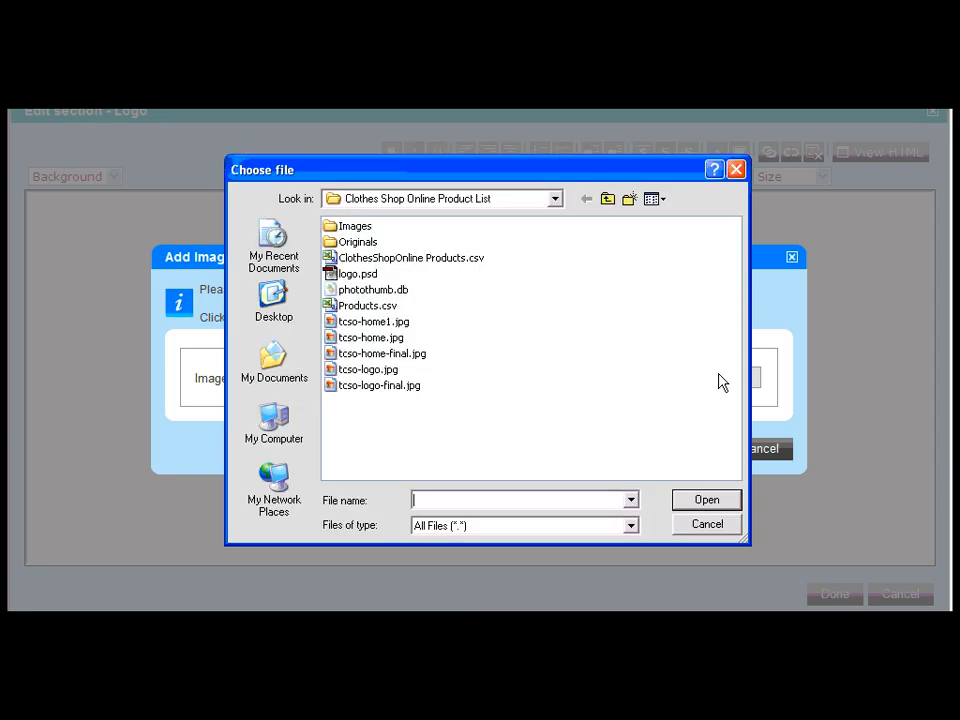
{"action": "left_click", "coordinate": [380, 385]}
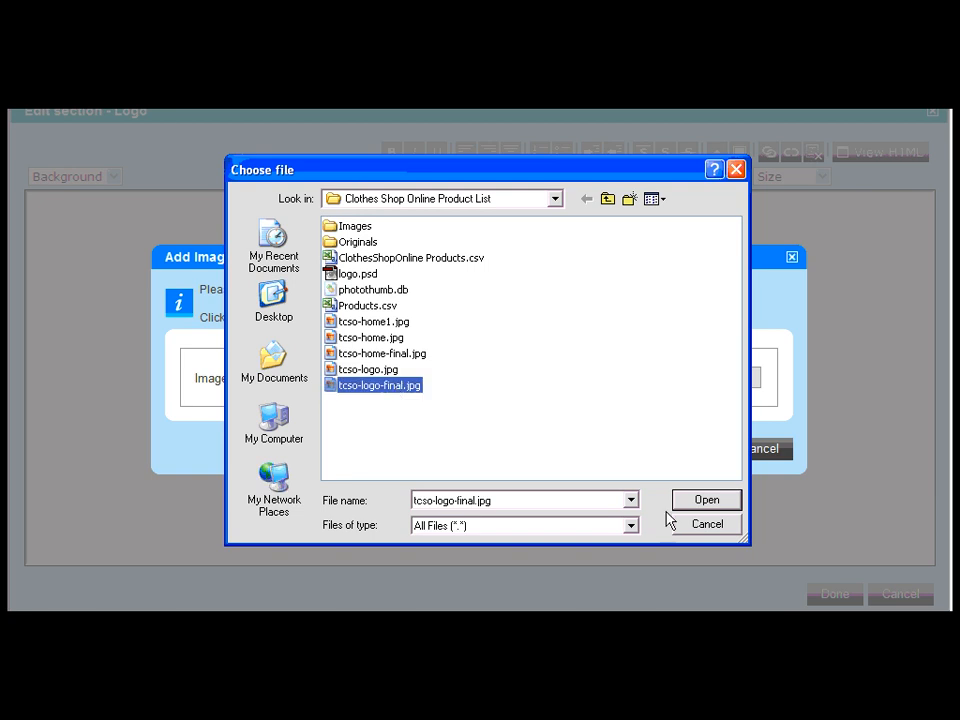
{"action": "left_click", "coordinate": [706, 499]}
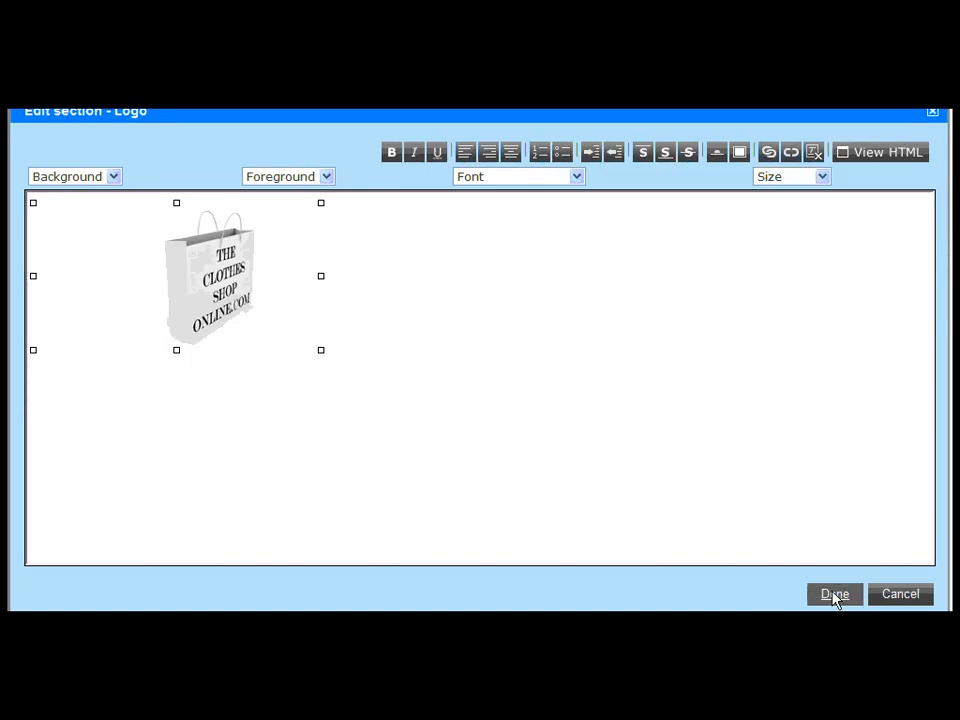
Finish the logo section, add Featured Products to the middle column, and open its editor.
{"action": "left_click", "coordinate": [834, 594]}
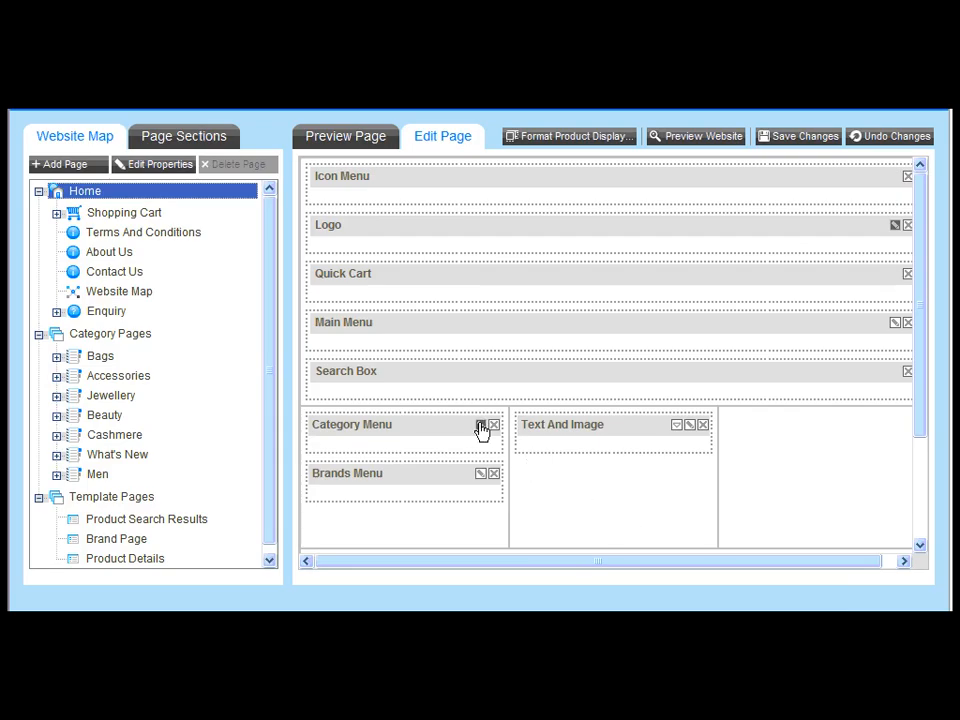
{"action": "left_click", "coordinate": [485, 424]}
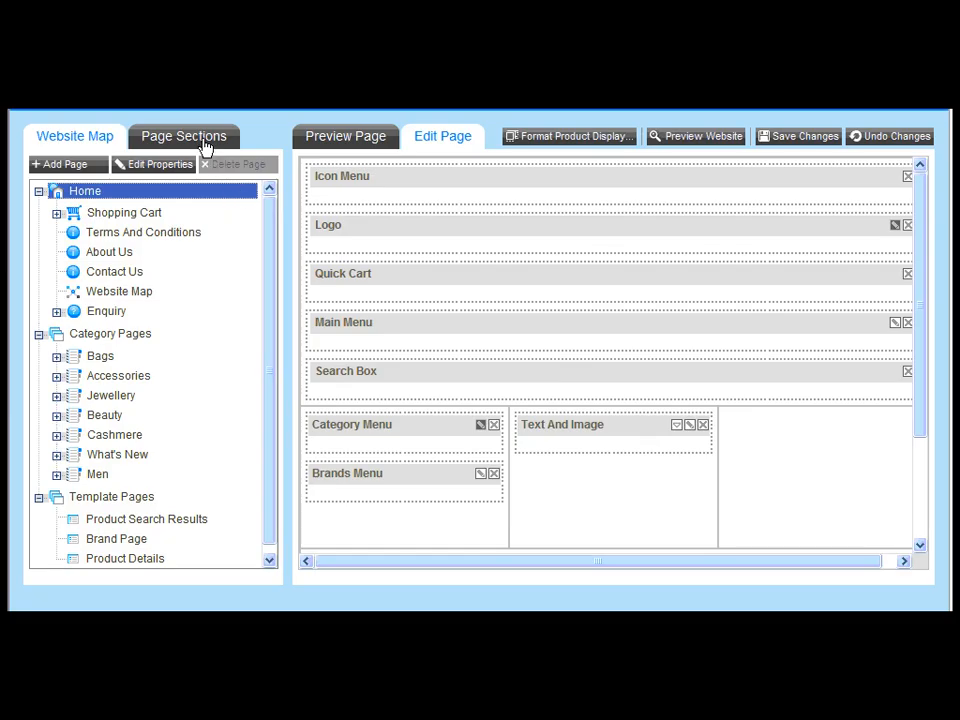
{"action": "left_click", "coordinate": [184, 136]}
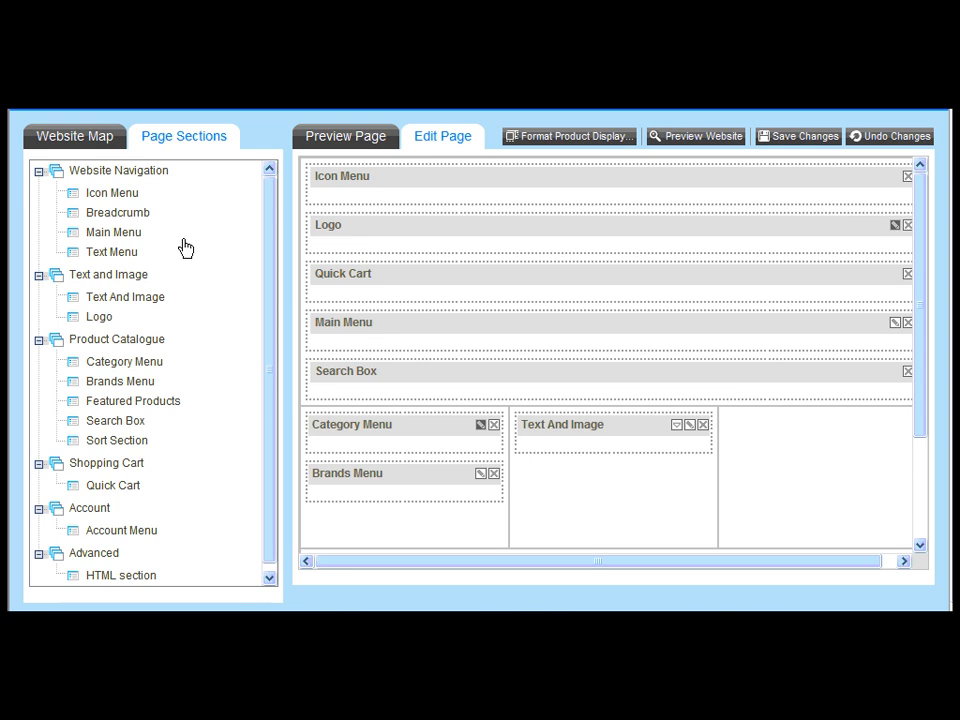
{"action": "left_click", "coordinate": [133, 401]}
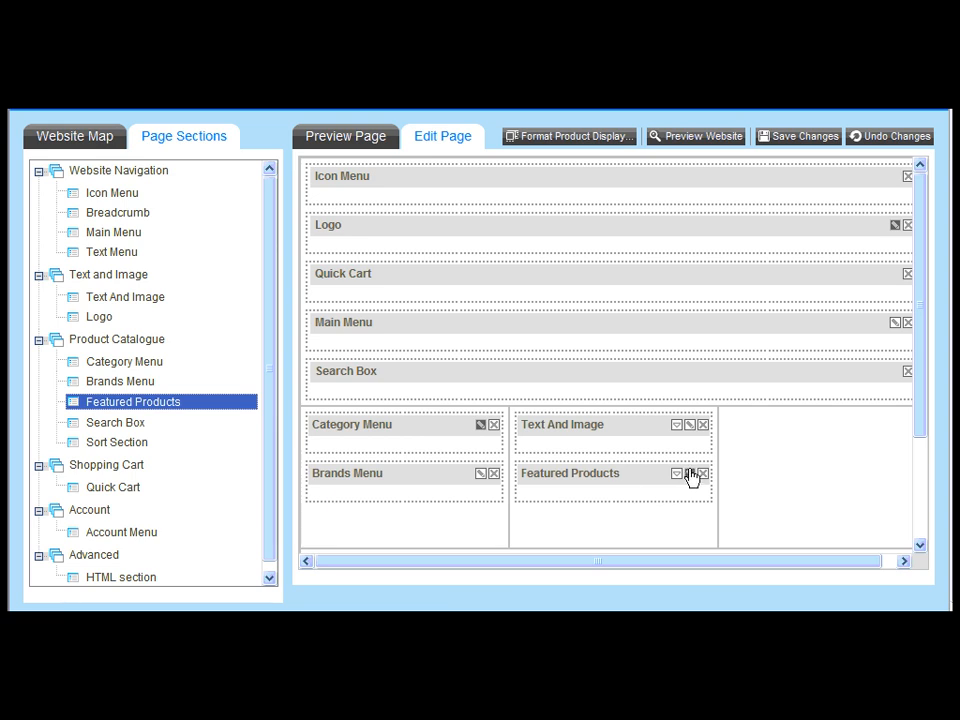
{"action": "left_click", "coordinate": [690, 473]}
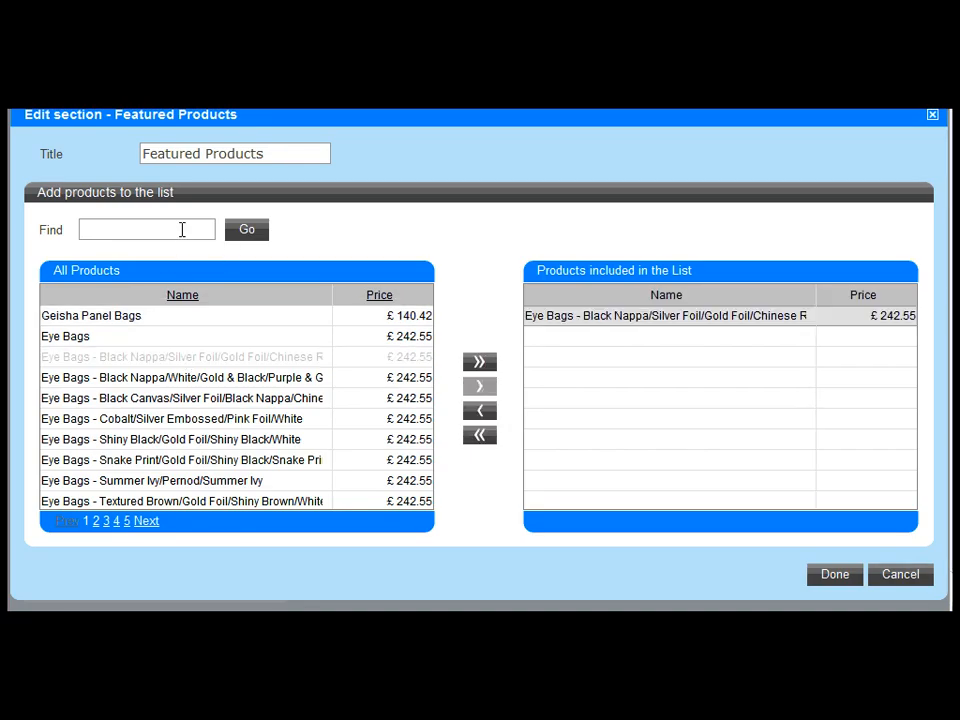
Search the catalogue for 'Long cardigan' and add it to the featured products list.
{"action": "type", "text": "Long cardigan"}
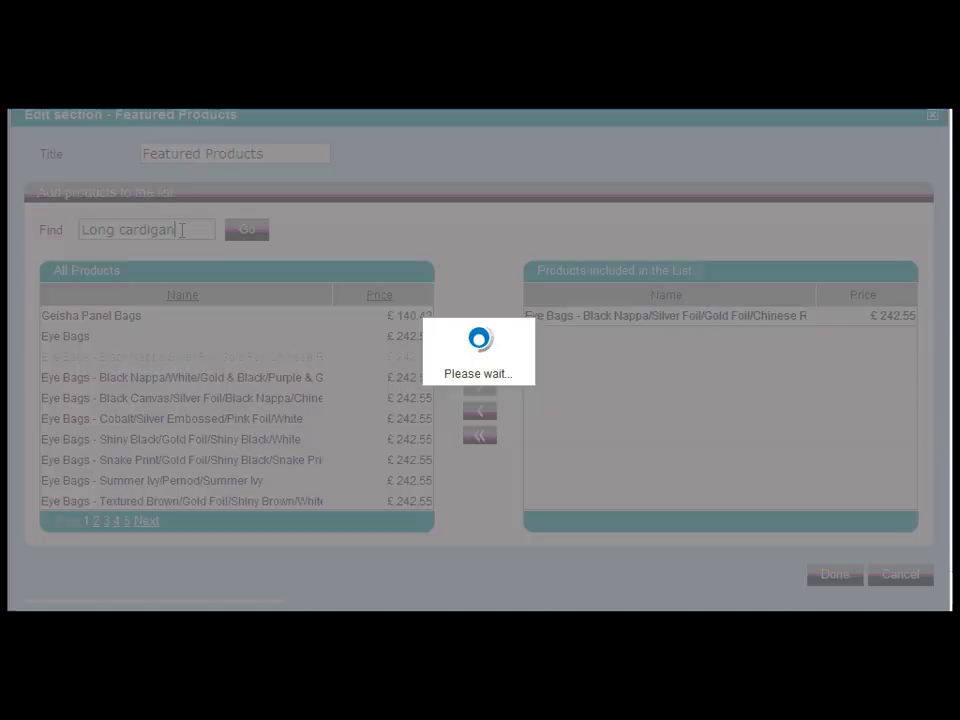
{"action": "left_click", "coordinate": [246, 229]}
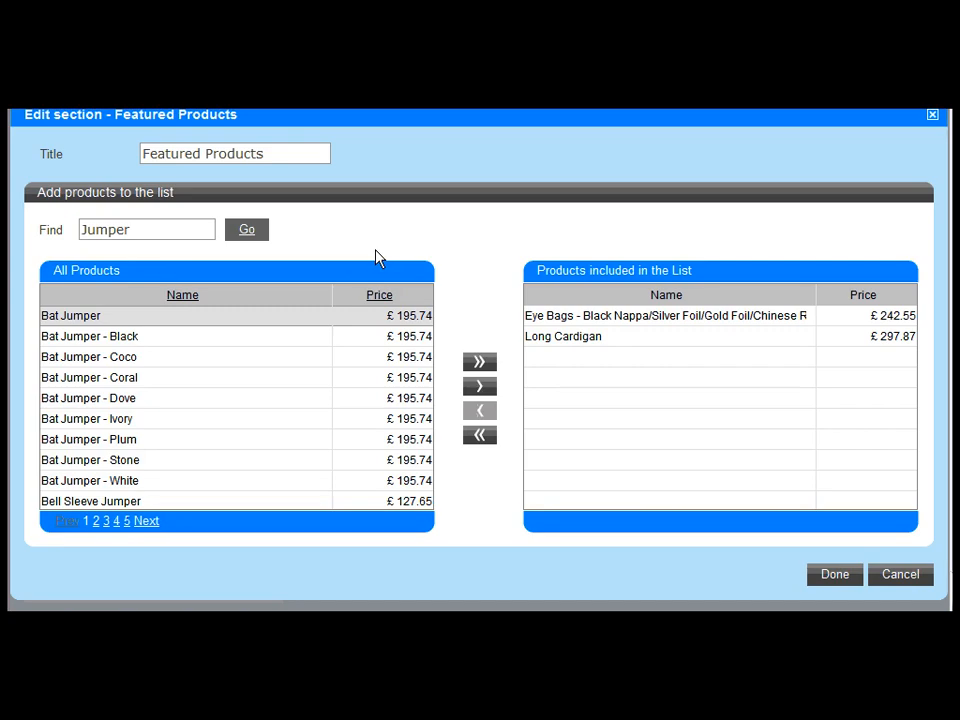
{"action": "mouse_move", "coordinate": [480, 390]}
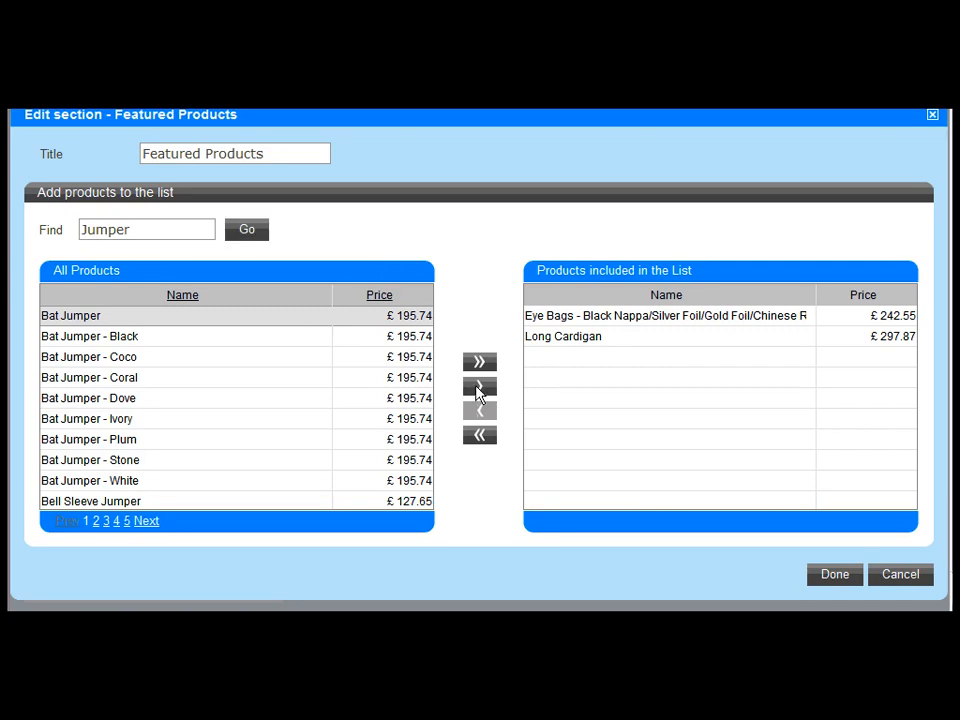
{"action": "left_click", "coordinate": [834, 574]}
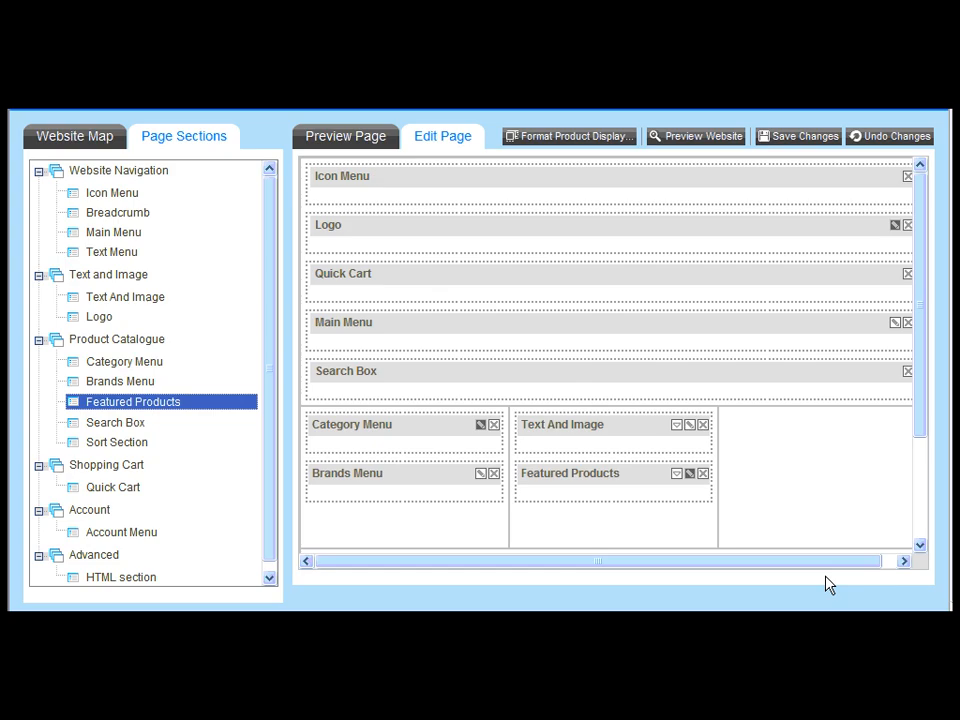
Drop a Text And Image section into the right column and return to Website Map.
{"action": "left_click", "coordinate": [125, 297]}
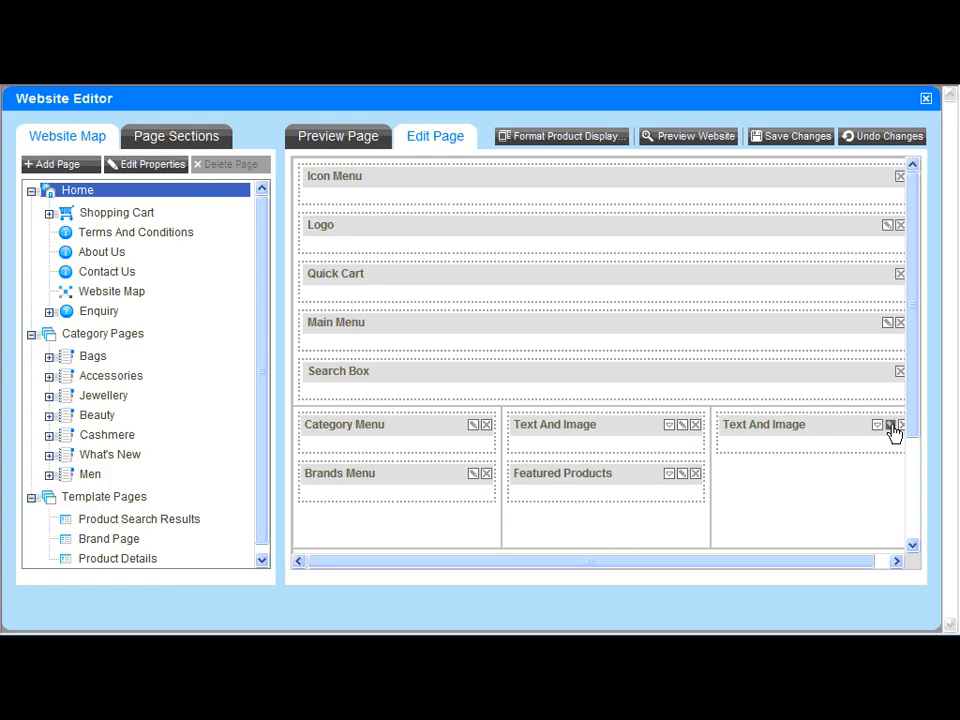
{"action": "left_click", "coordinate": [878, 424]}
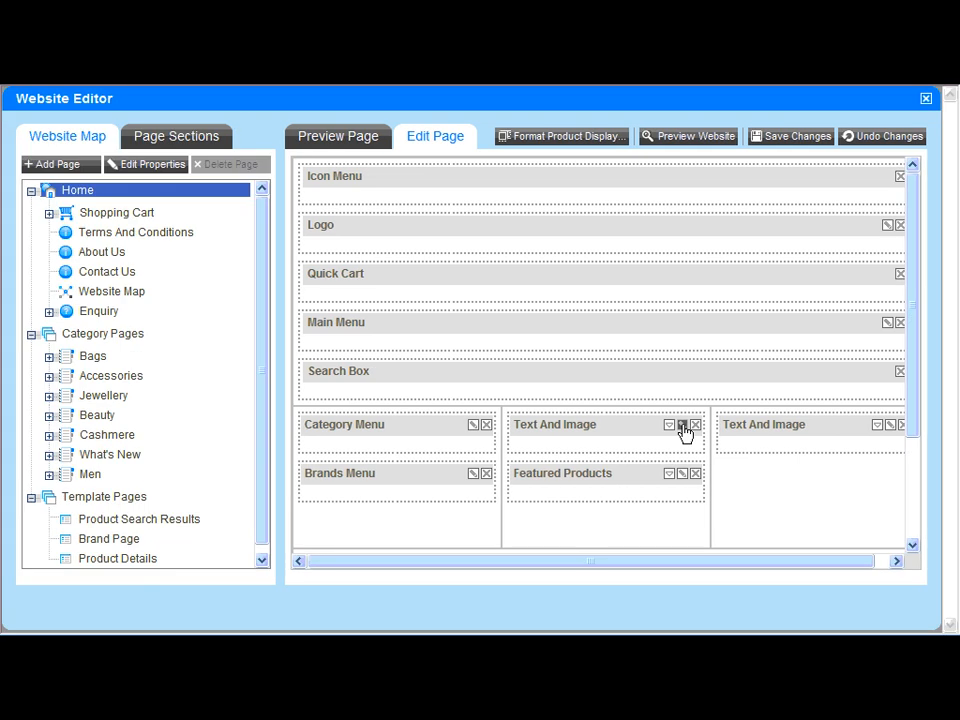
Browse for tcso-home-final.jpg and insert it as the Text And Image section's picture.
{"action": "left_click", "coordinate": [669, 424]}
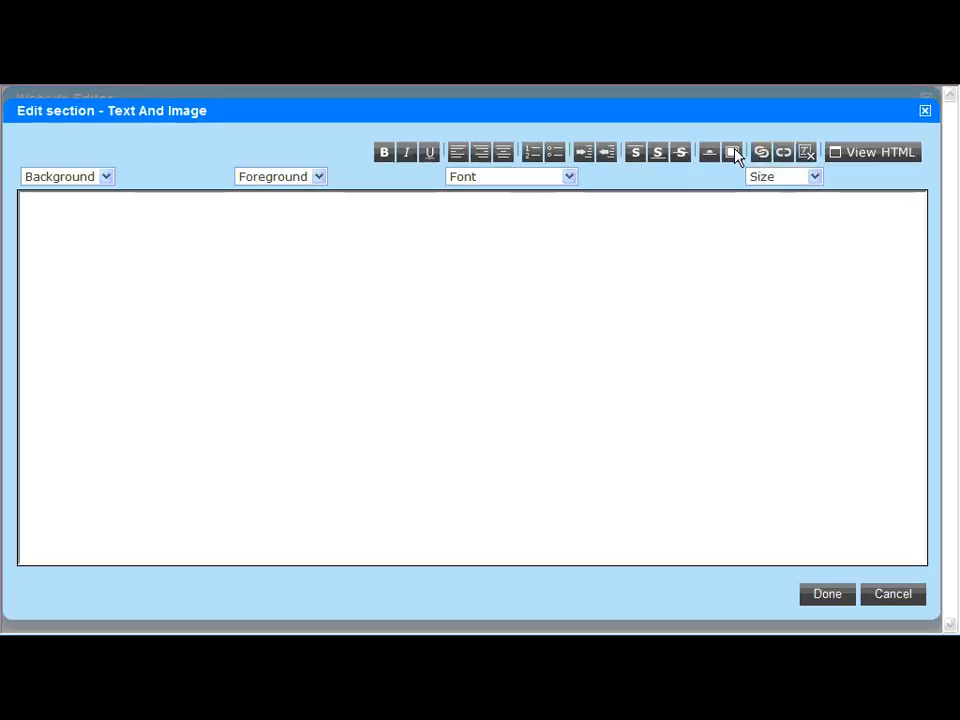
{"action": "left_click", "coordinate": [732, 152]}
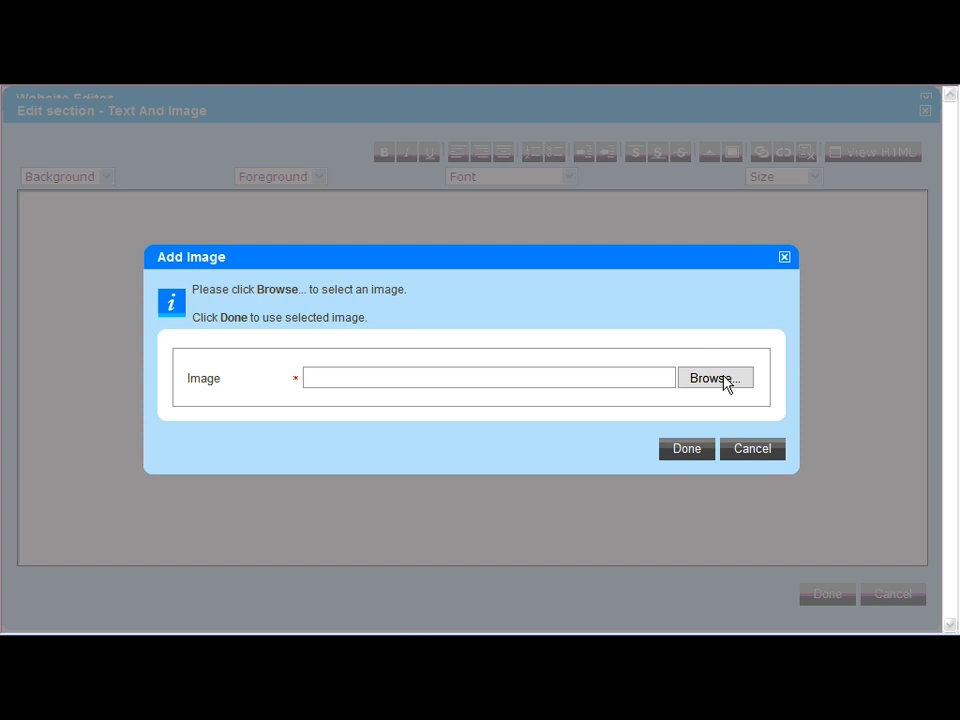
{"action": "left_click", "coordinate": [714, 378]}
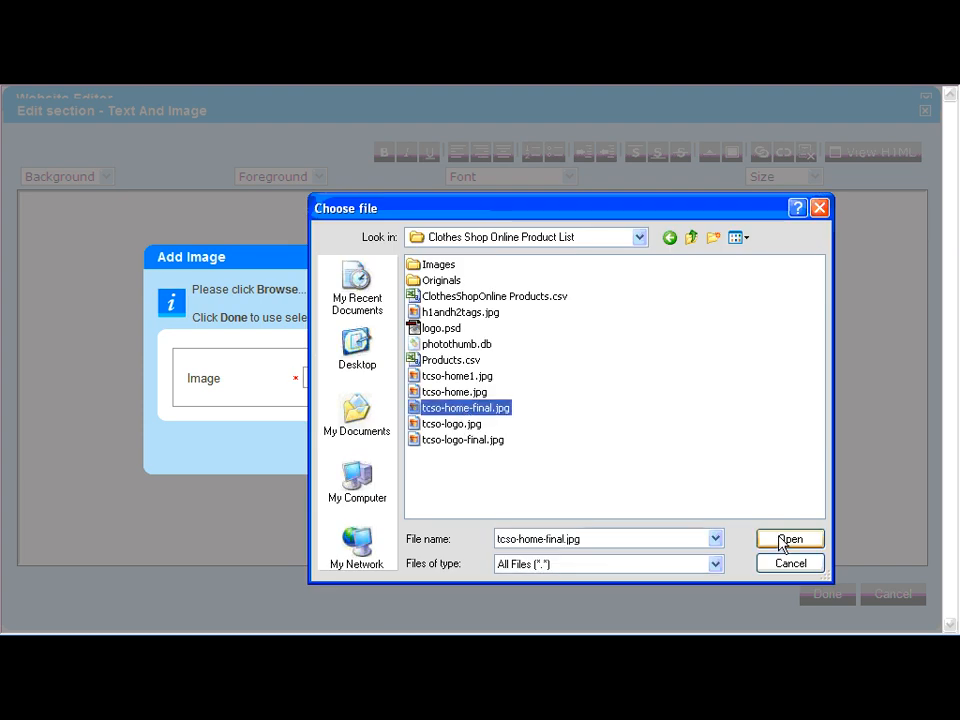
{"action": "left_click", "coordinate": [789, 539]}
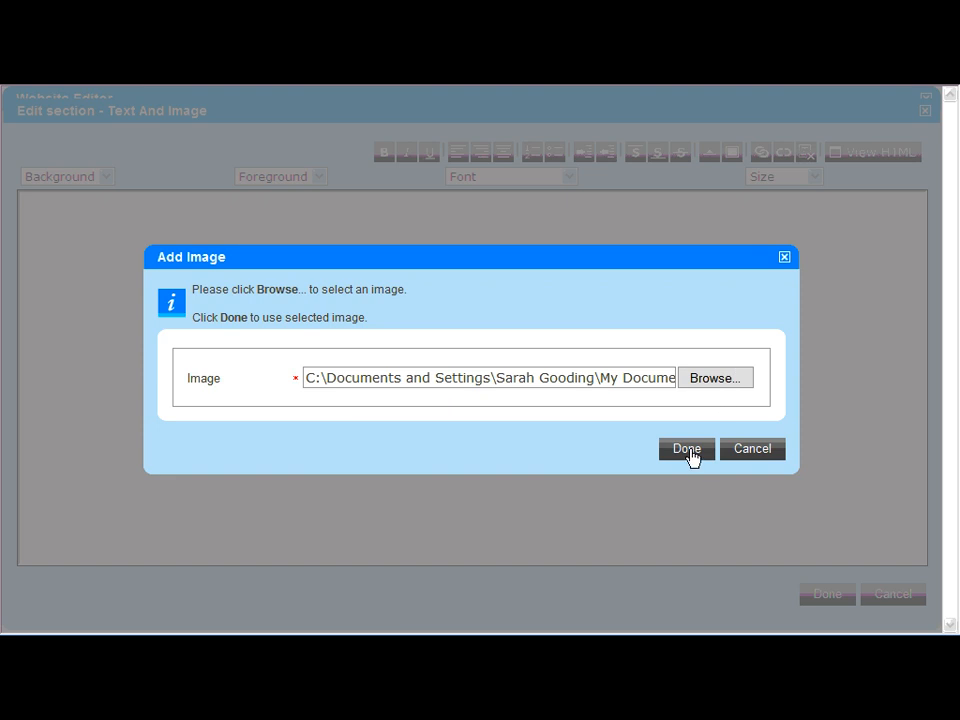
{"action": "left_click", "coordinate": [686, 448]}
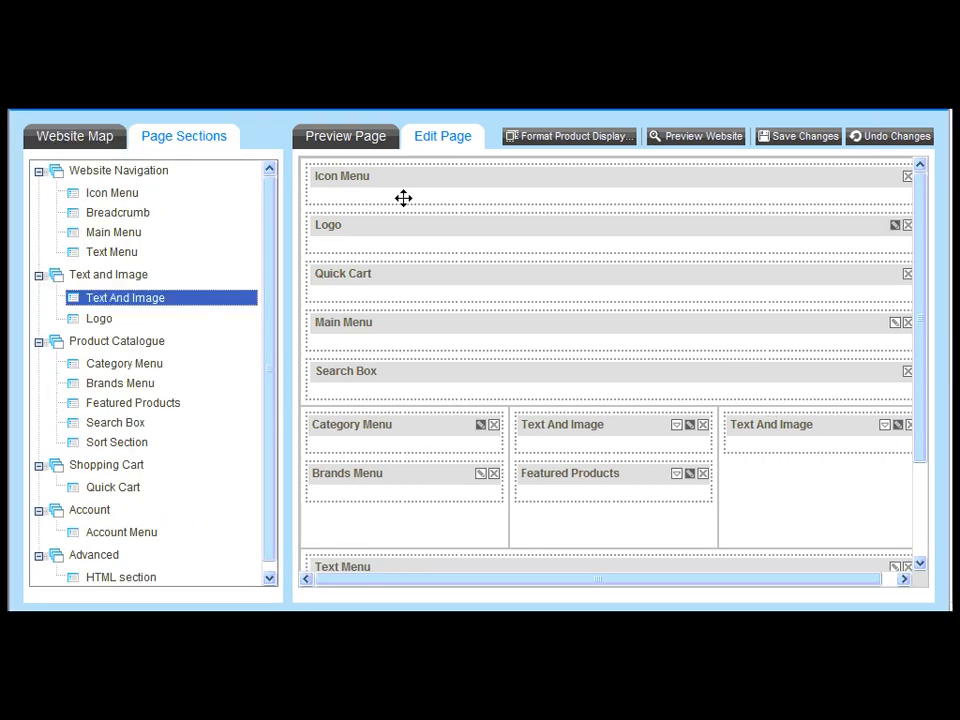
Preview the home page showing the shopping-bag logo, menus and mood image.
{"action": "left_click", "coordinate": [74, 136]}
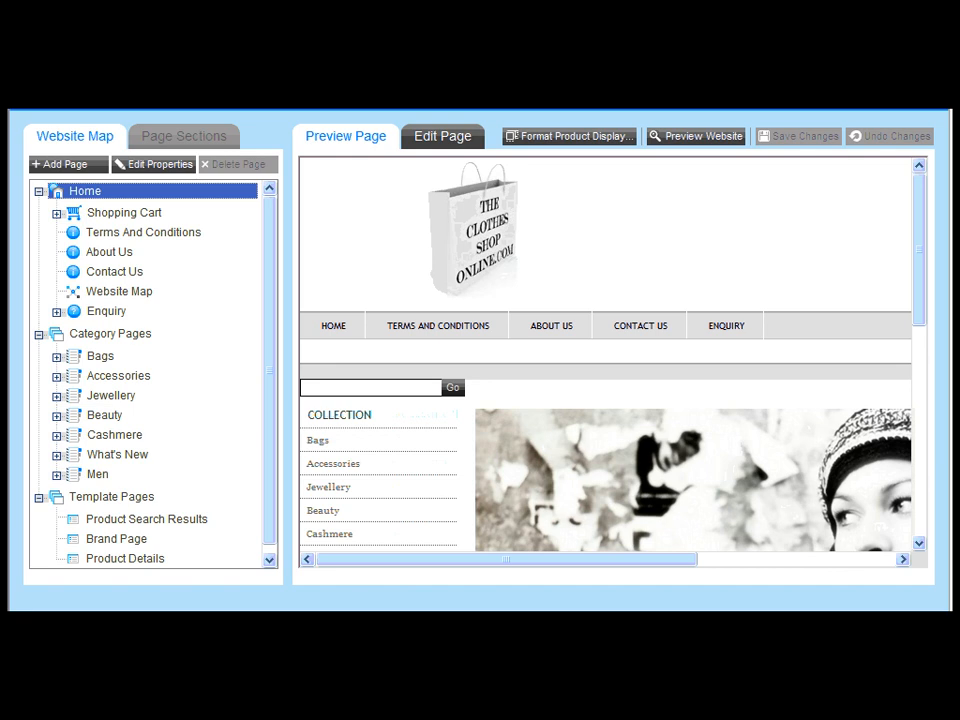
In Format Product Display, show tax-inclusive prices, enable Zoom Image, and apply.
{"action": "left_click", "coordinate": [568, 135]}
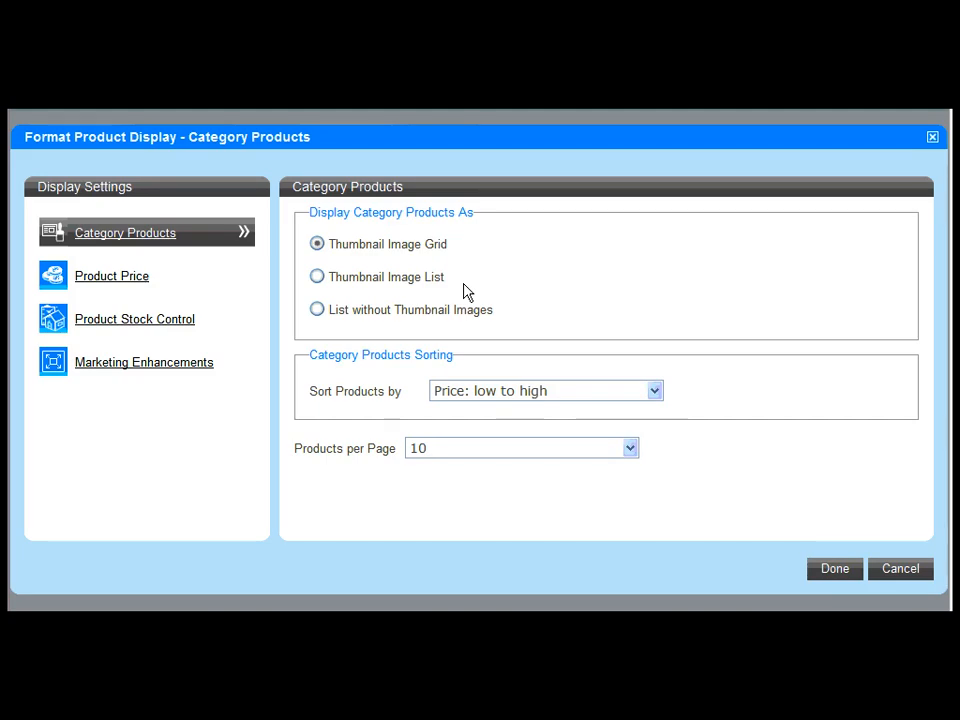
{"action": "mouse_move", "coordinate": [112, 276]}
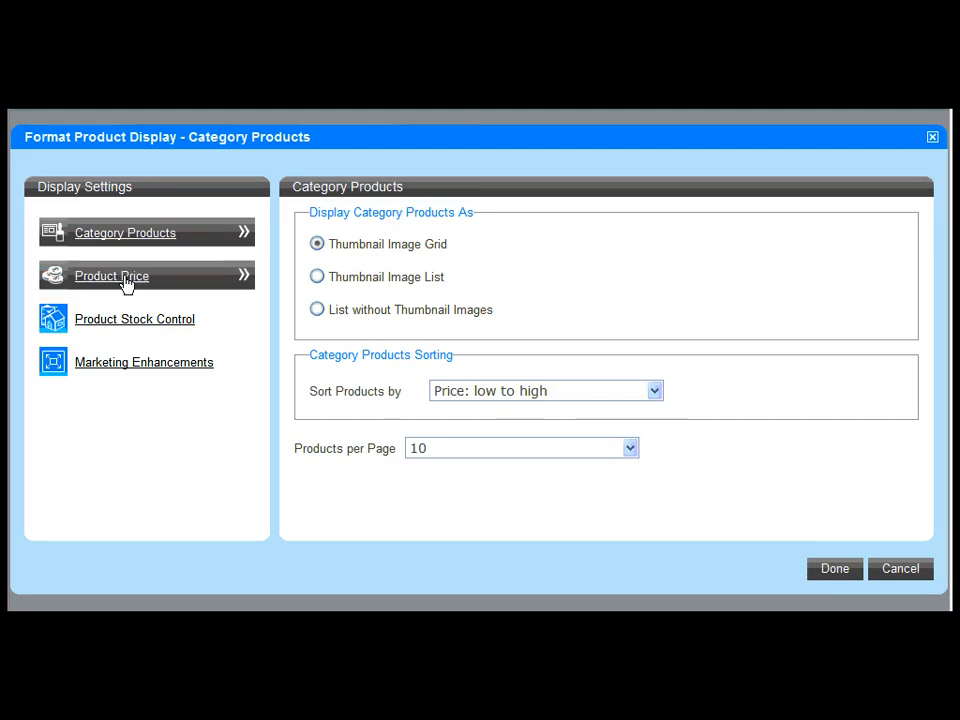
{"action": "left_click", "coordinate": [111, 276]}
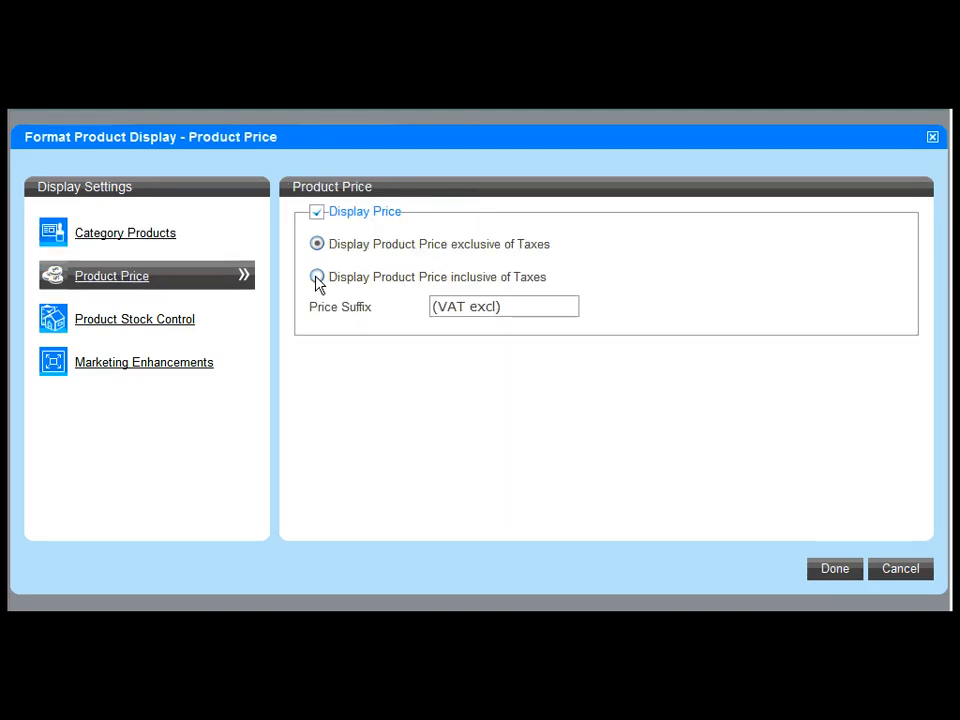
{"action": "left_click", "coordinate": [317, 277]}
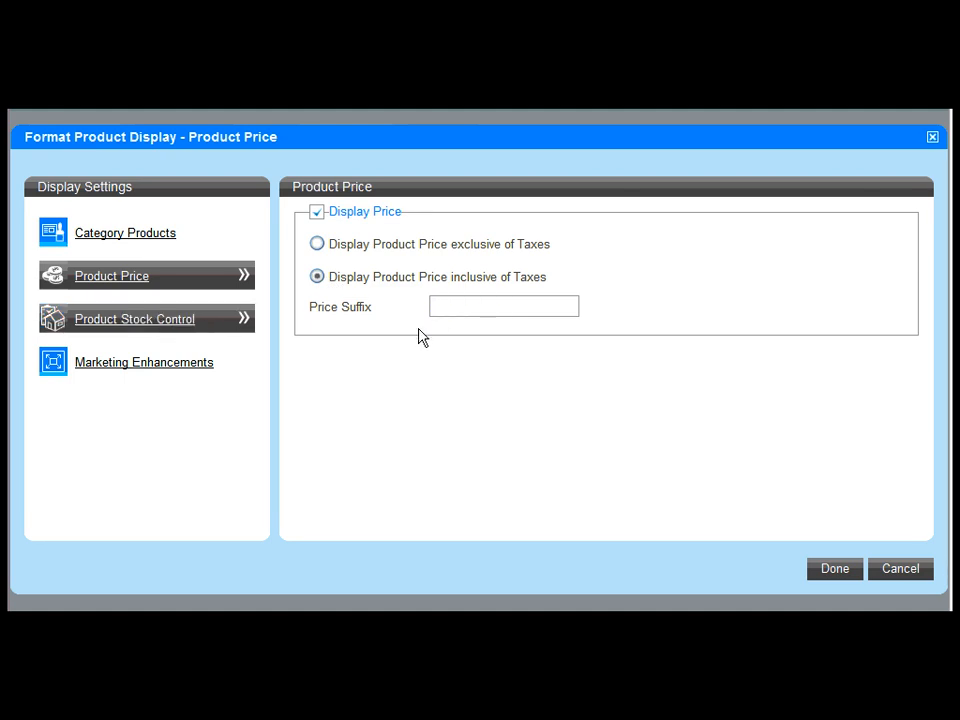
{"action": "left_click", "coordinate": [134, 318]}
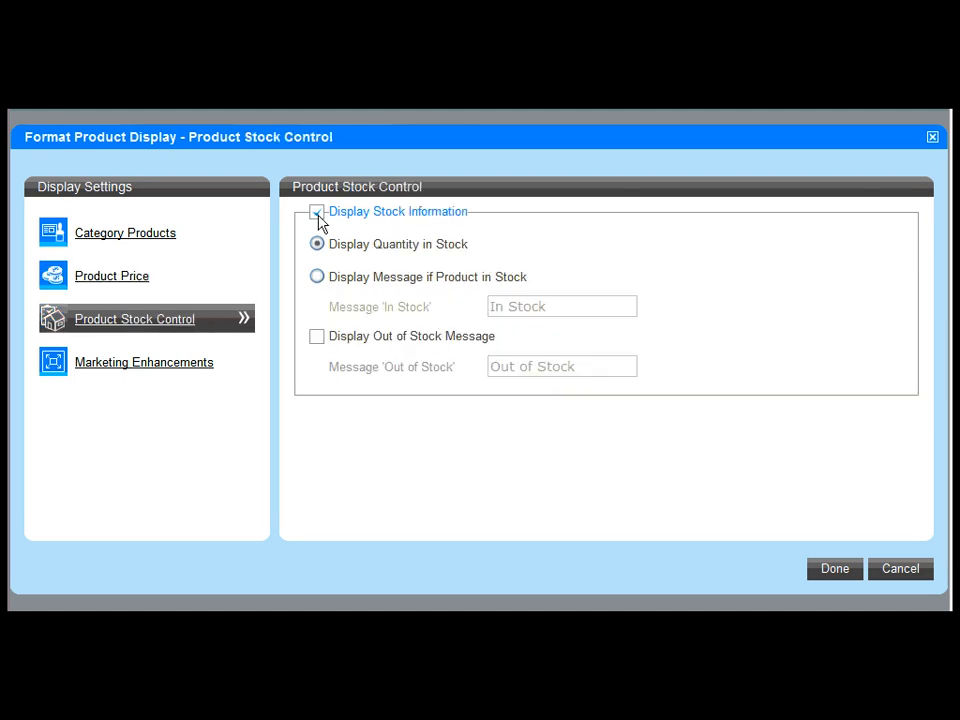
{"action": "left_click", "coordinate": [143, 362]}
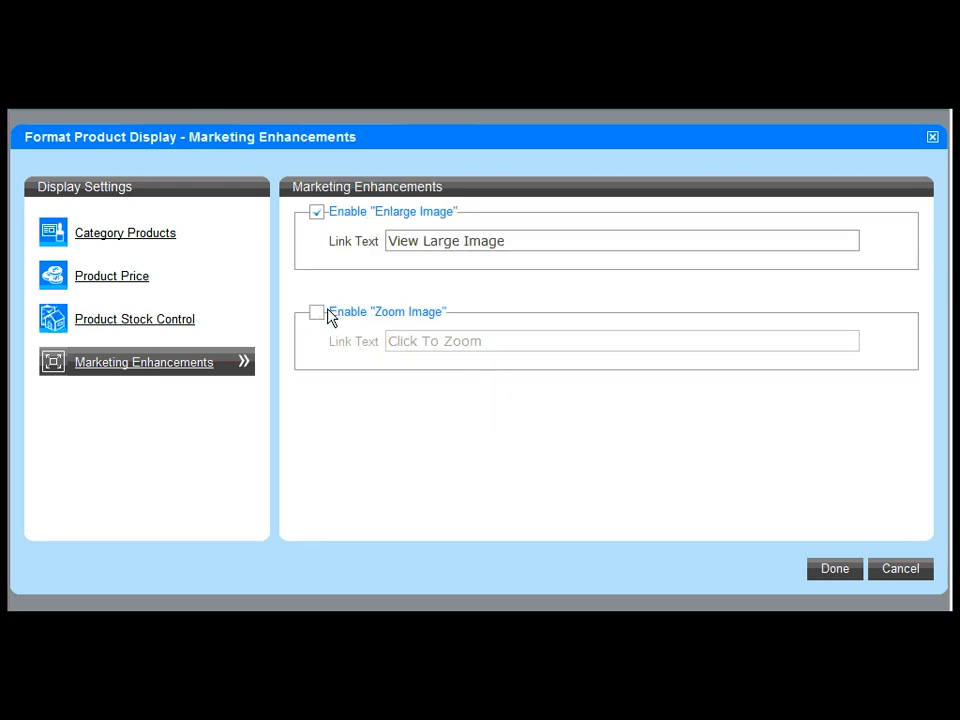
{"action": "left_click", "coordinate": [317, 312]}
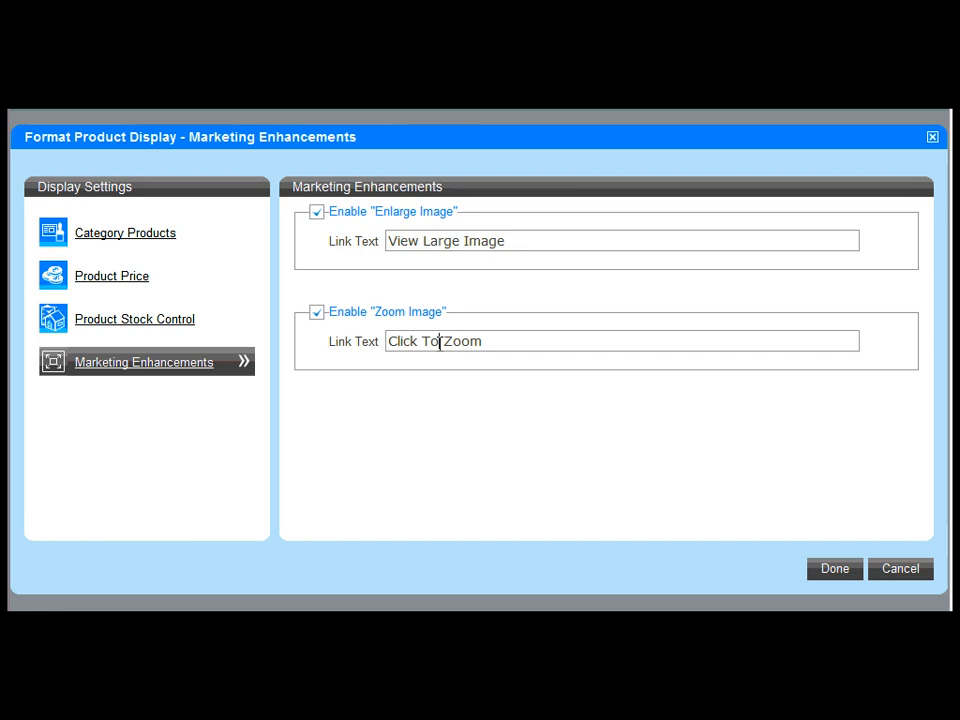
{"action": "mouse_move", "coordinate": [843, 565]}
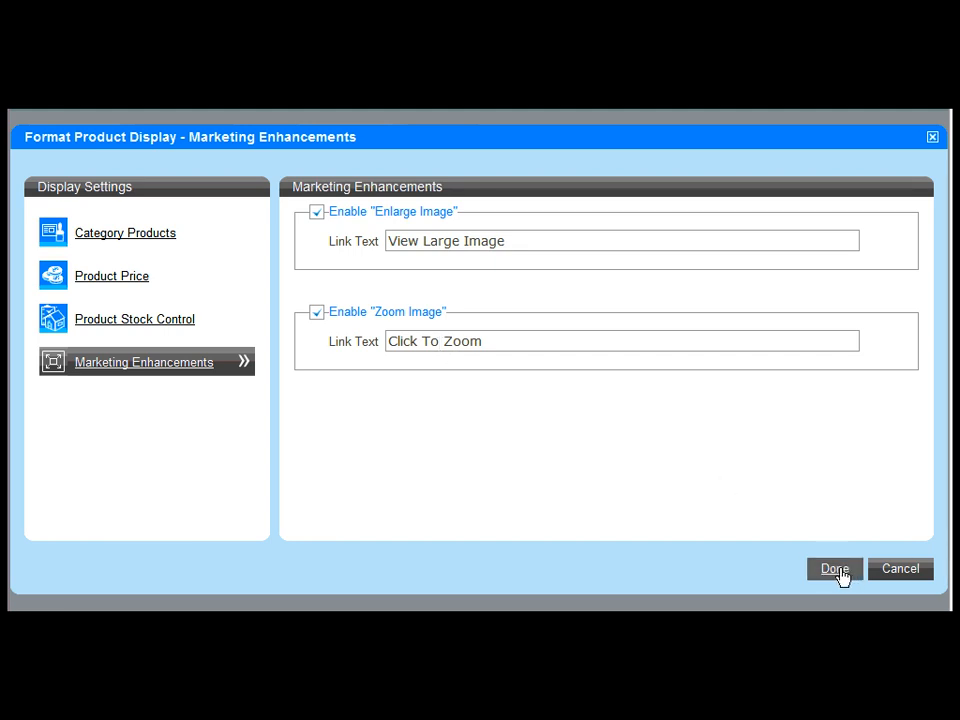
{"action": "left_click", "coordinate": [834, 569]}
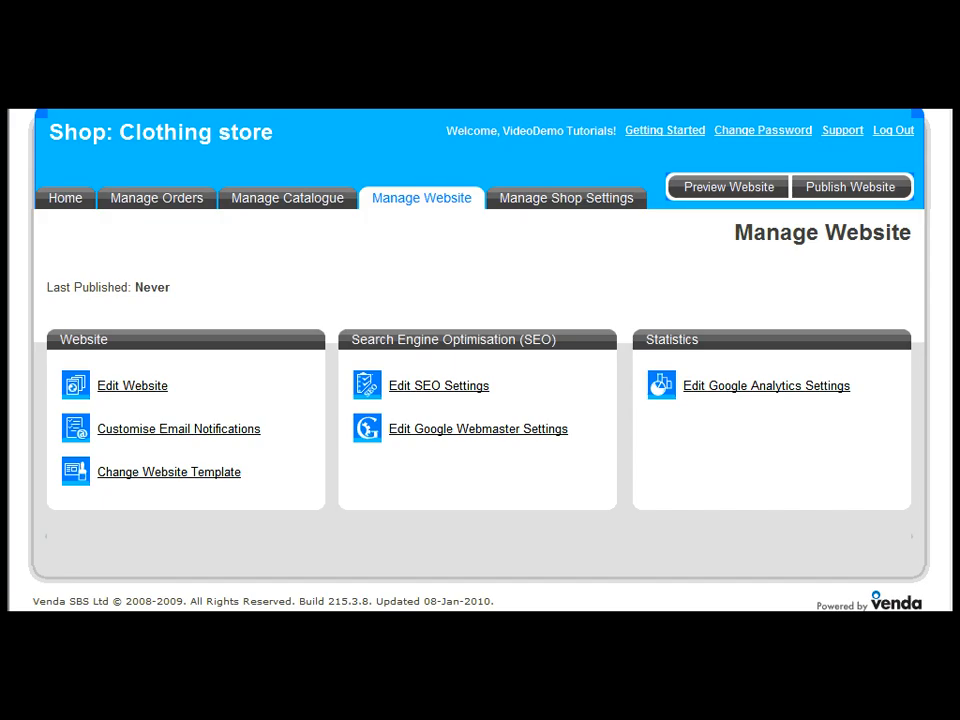
{"action": "mouse_move", "coordinate": [760, 293]}
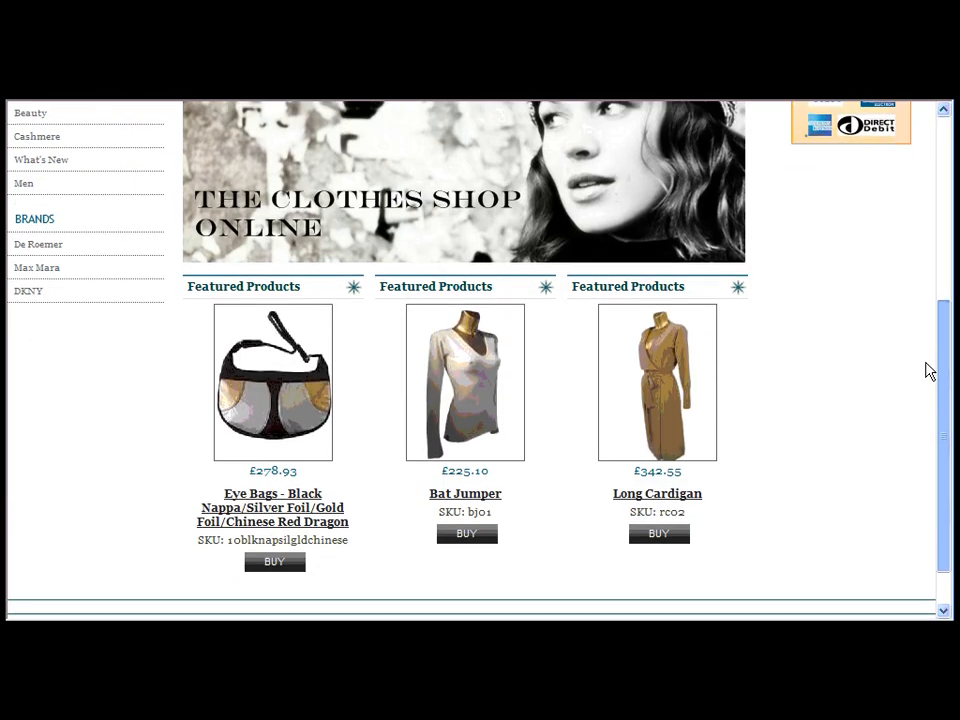
Open the Long Cardigan product page and view its large image.
{"action": "scroll", "scroll_direction": "down", "scroll_amount": 3}
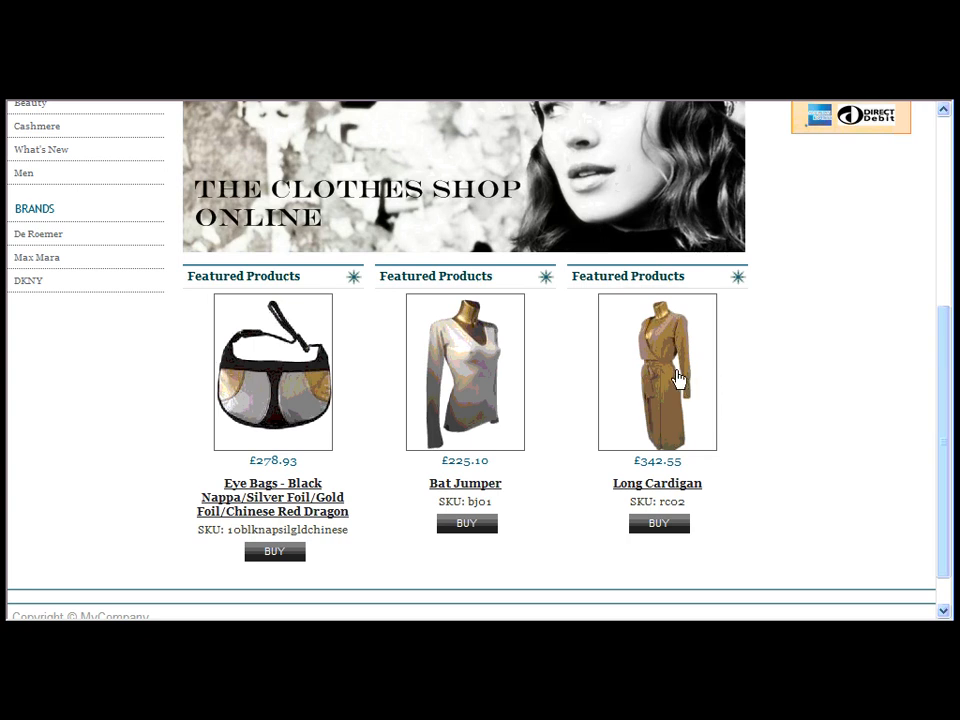
{"action": "left_click", "coordinate": [657, 371]}
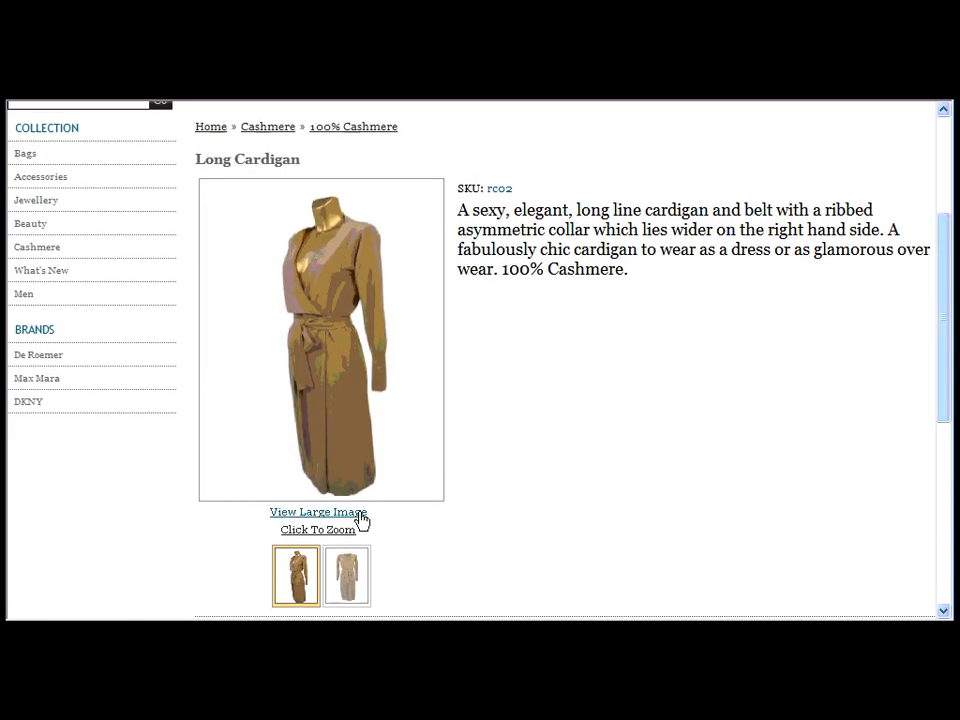
{"action": "left_click", "coordinate": [318, 512]}
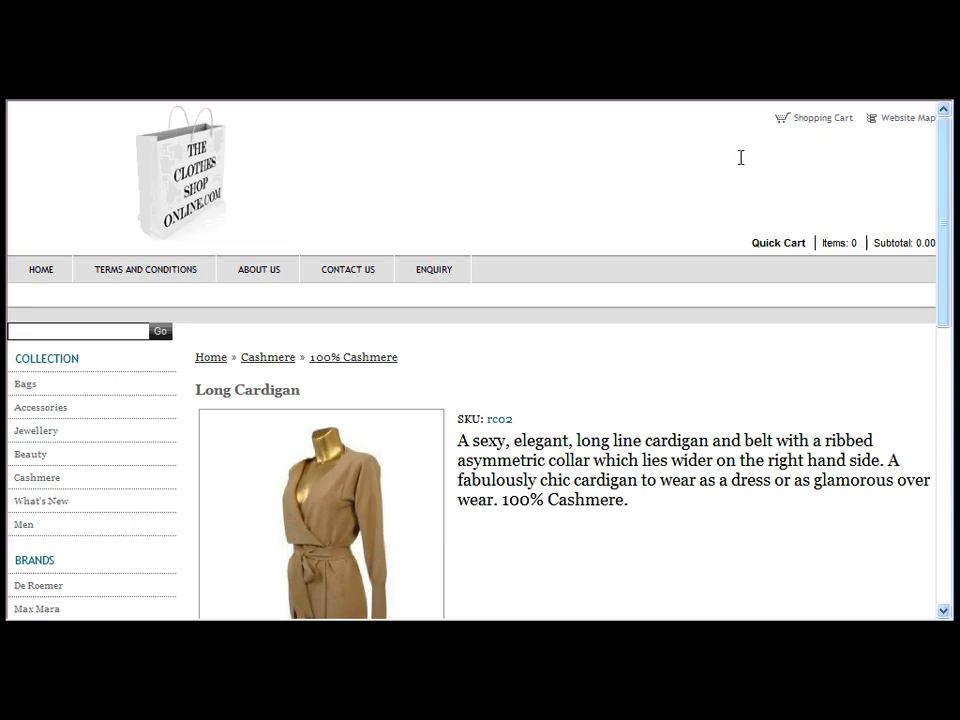
{"action": "scroll", "scroll_direction": "down", "scroll_amount": 3}
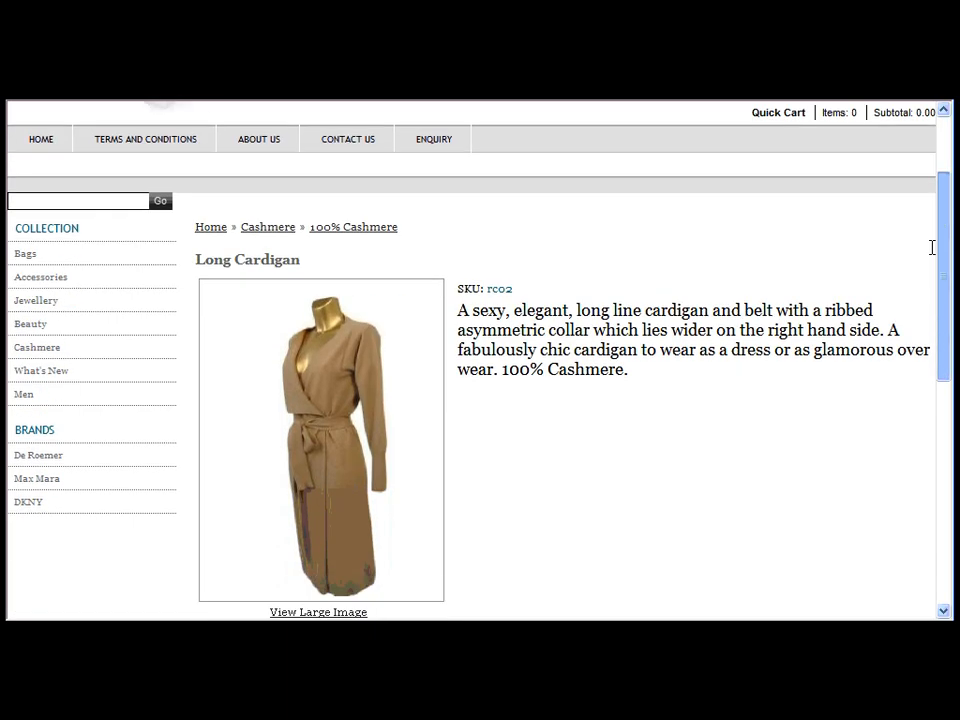
{"action": "scroll", "scroll_direction": "down", "scroll_amount": 3}
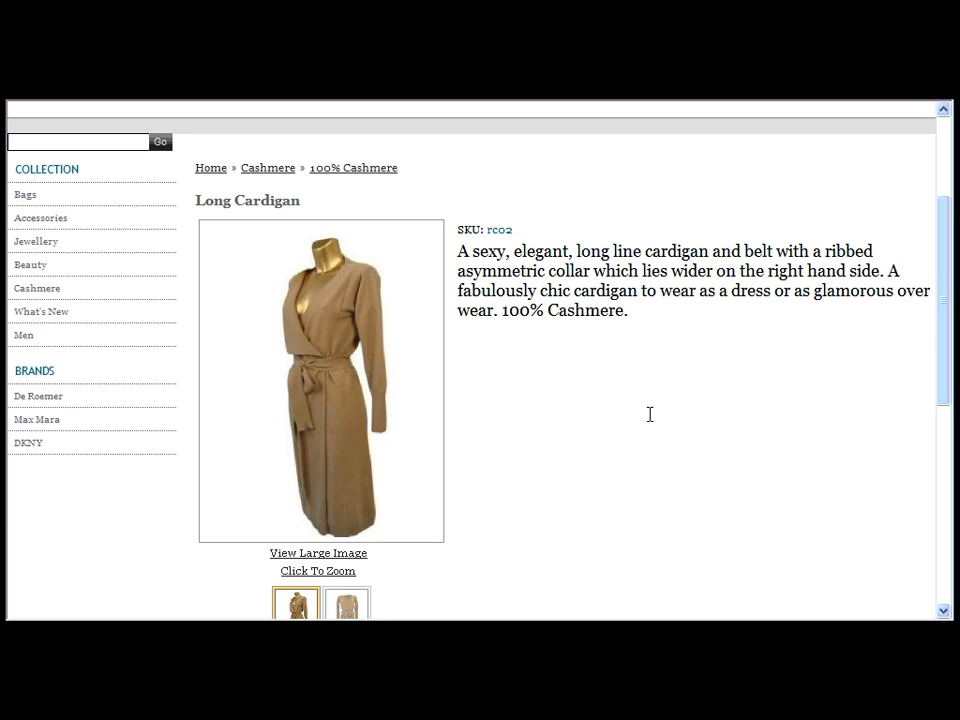
{"action": "left_click", "coordinate": [318, 571]}
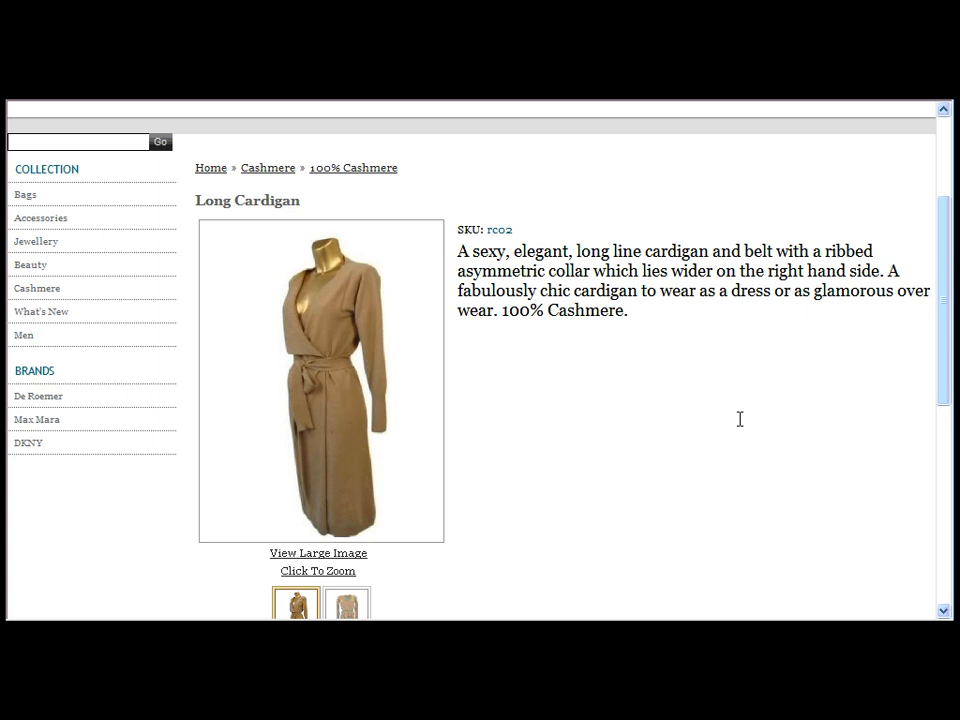
{"action": "scroll", "scroll_direction": "down", "scroll_amount": 3}
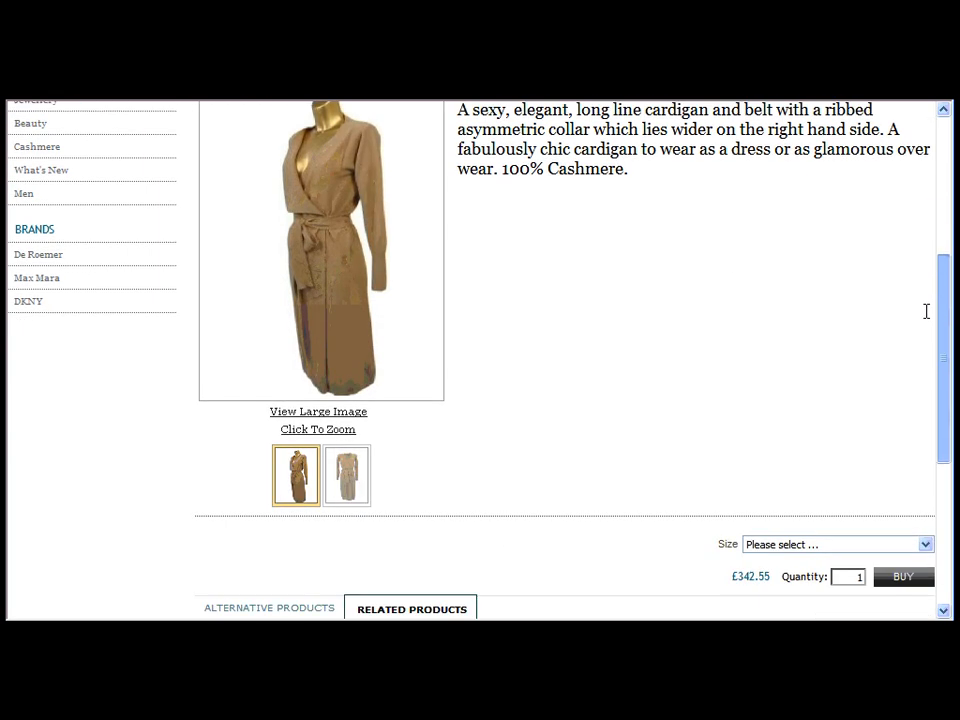
{"action": "scroll", "scroll_direction": "down", "scroll_amount": 3}
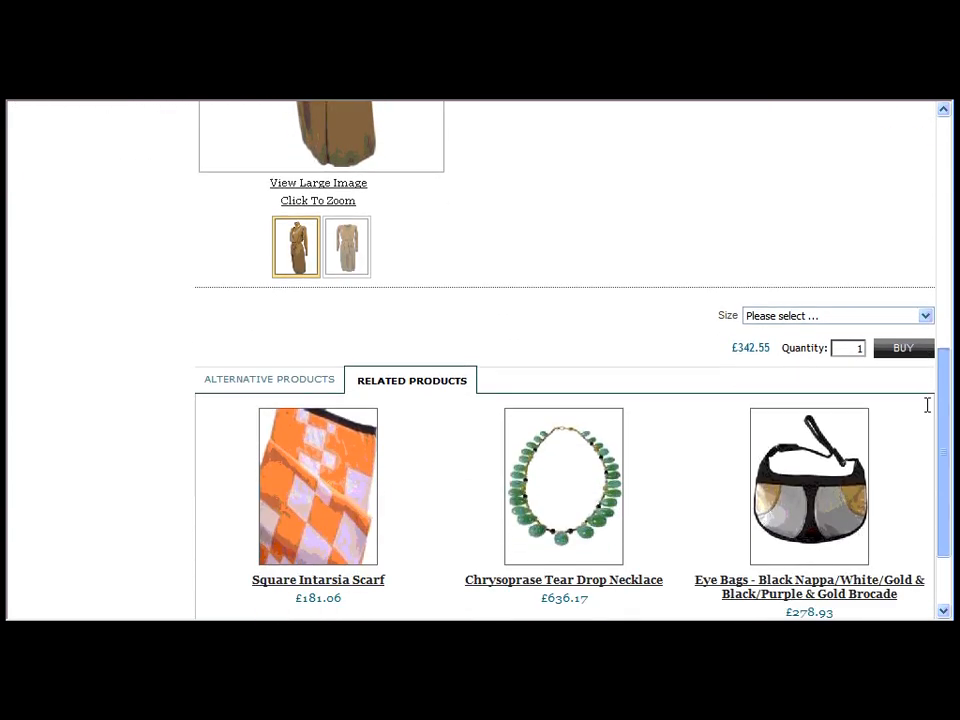
Show the Alternative Products tab and choose size Small for the cardigan.
{"action": "left_click", "coordinate": [269, 379]}
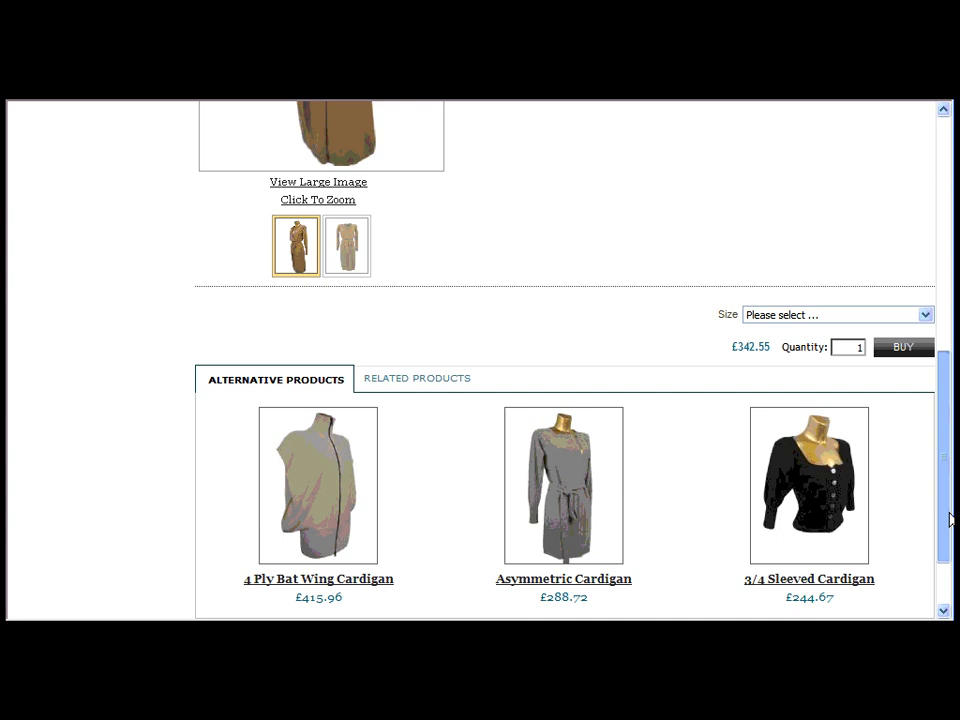
{"action": "scroll", "scroll_direction": "down", "scroll_amount": 3}
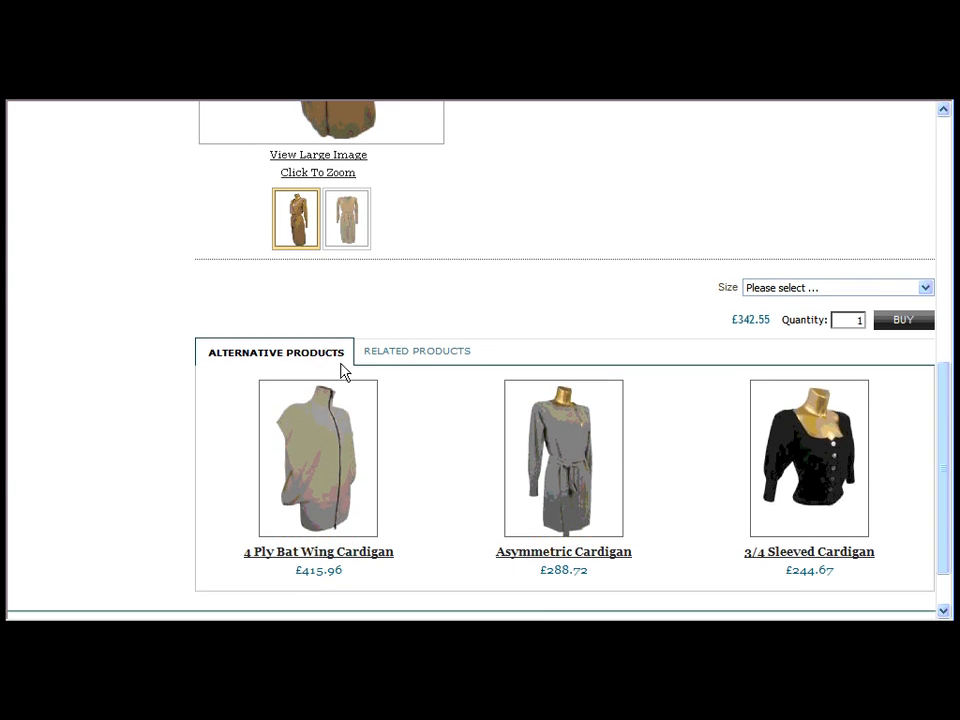
{"action": "left_click", "coordinate": [837, 287]}
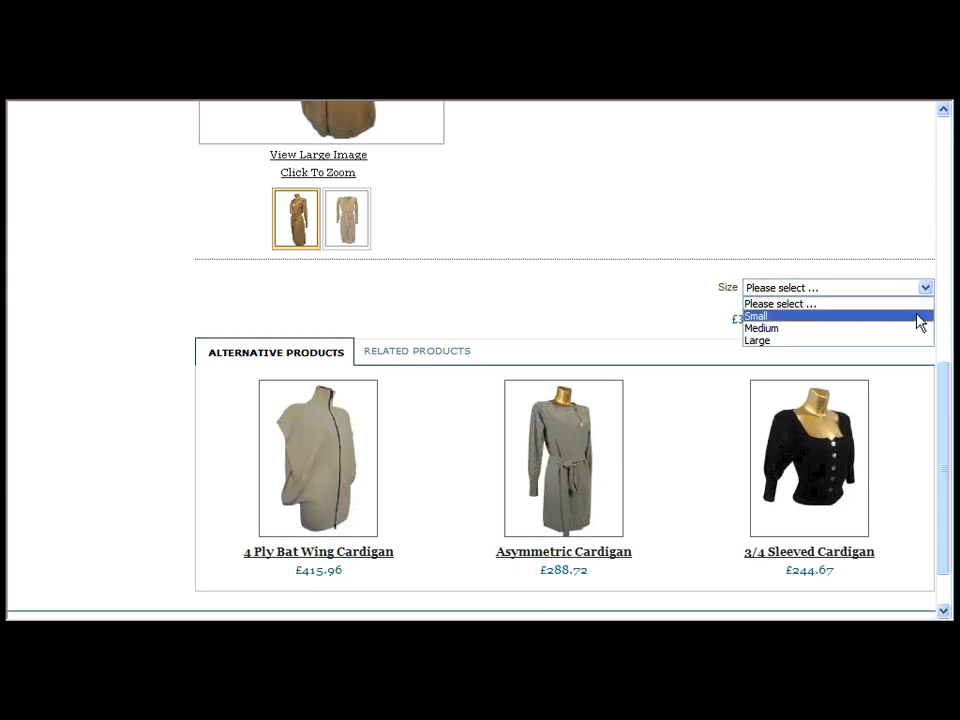
{"action": "left_click", "coordinate": [757, 316]}
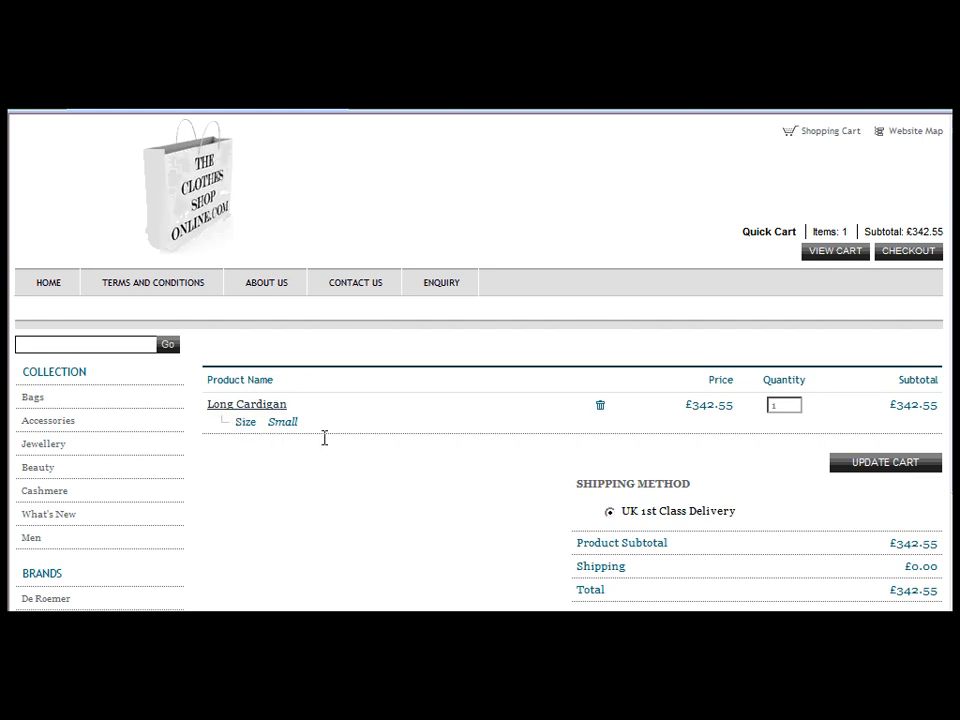
{"action": "mouse_move", "coordinate": [771, 489]}
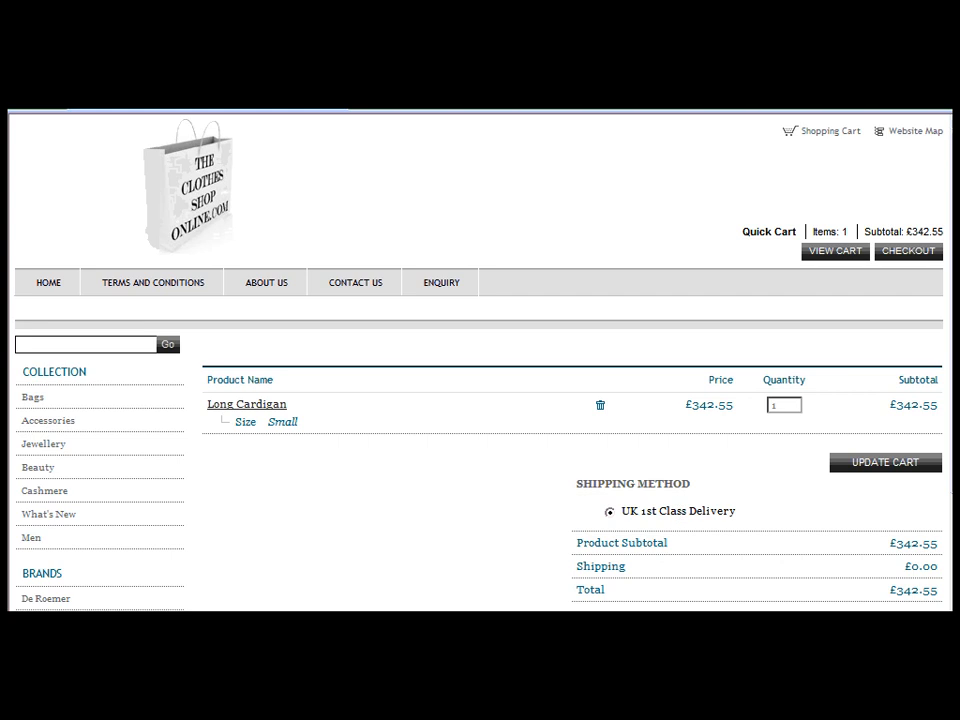
{"action": "scroll", "scroll_direction": "down", "scroll_amount": 3}
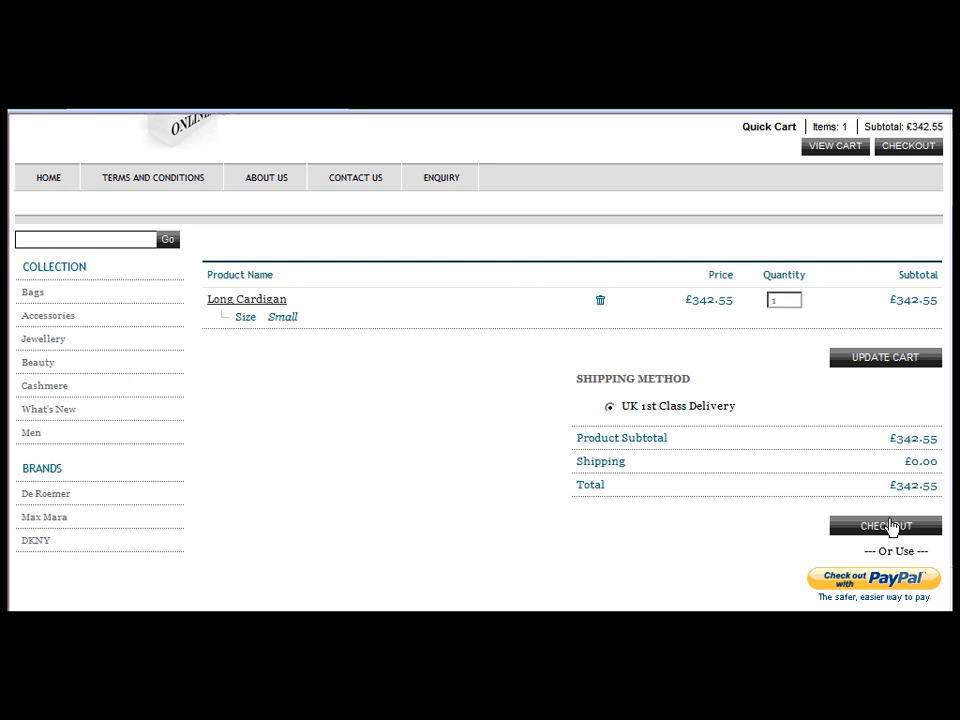
{"action": "mouse_move", "coordinate": [716, 530]}
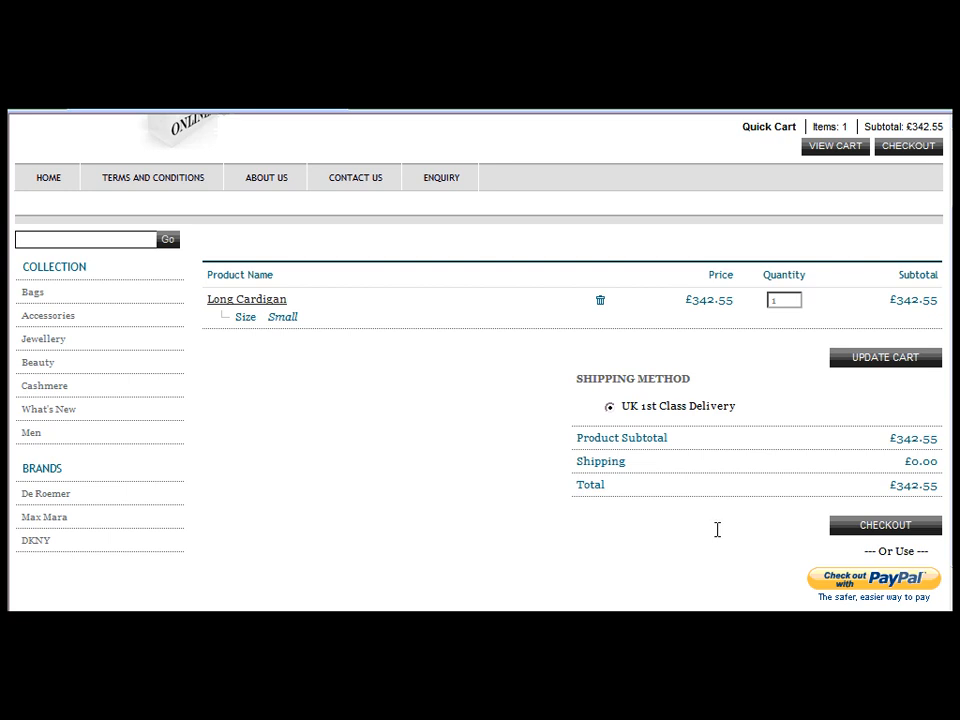